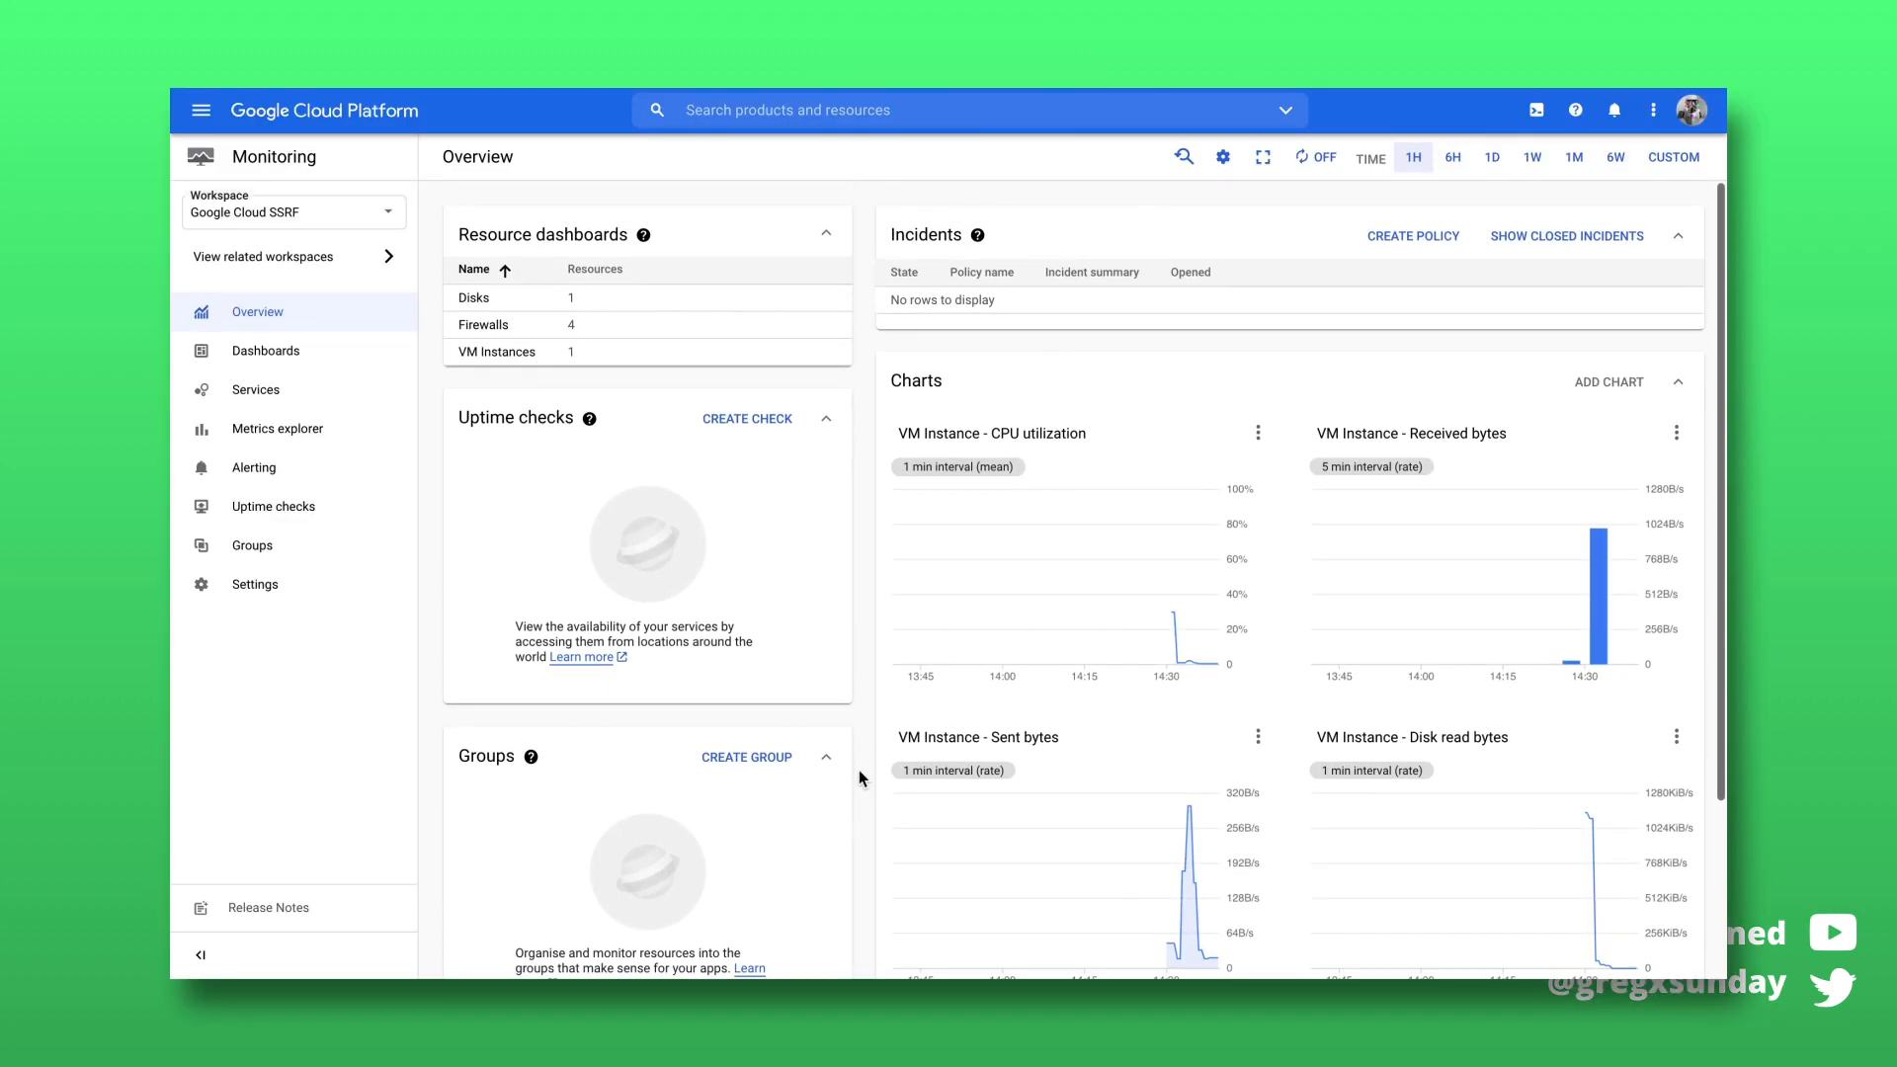
Step: Create a new uptime check titled 'test check' and continue to target settings
click(747, 419)
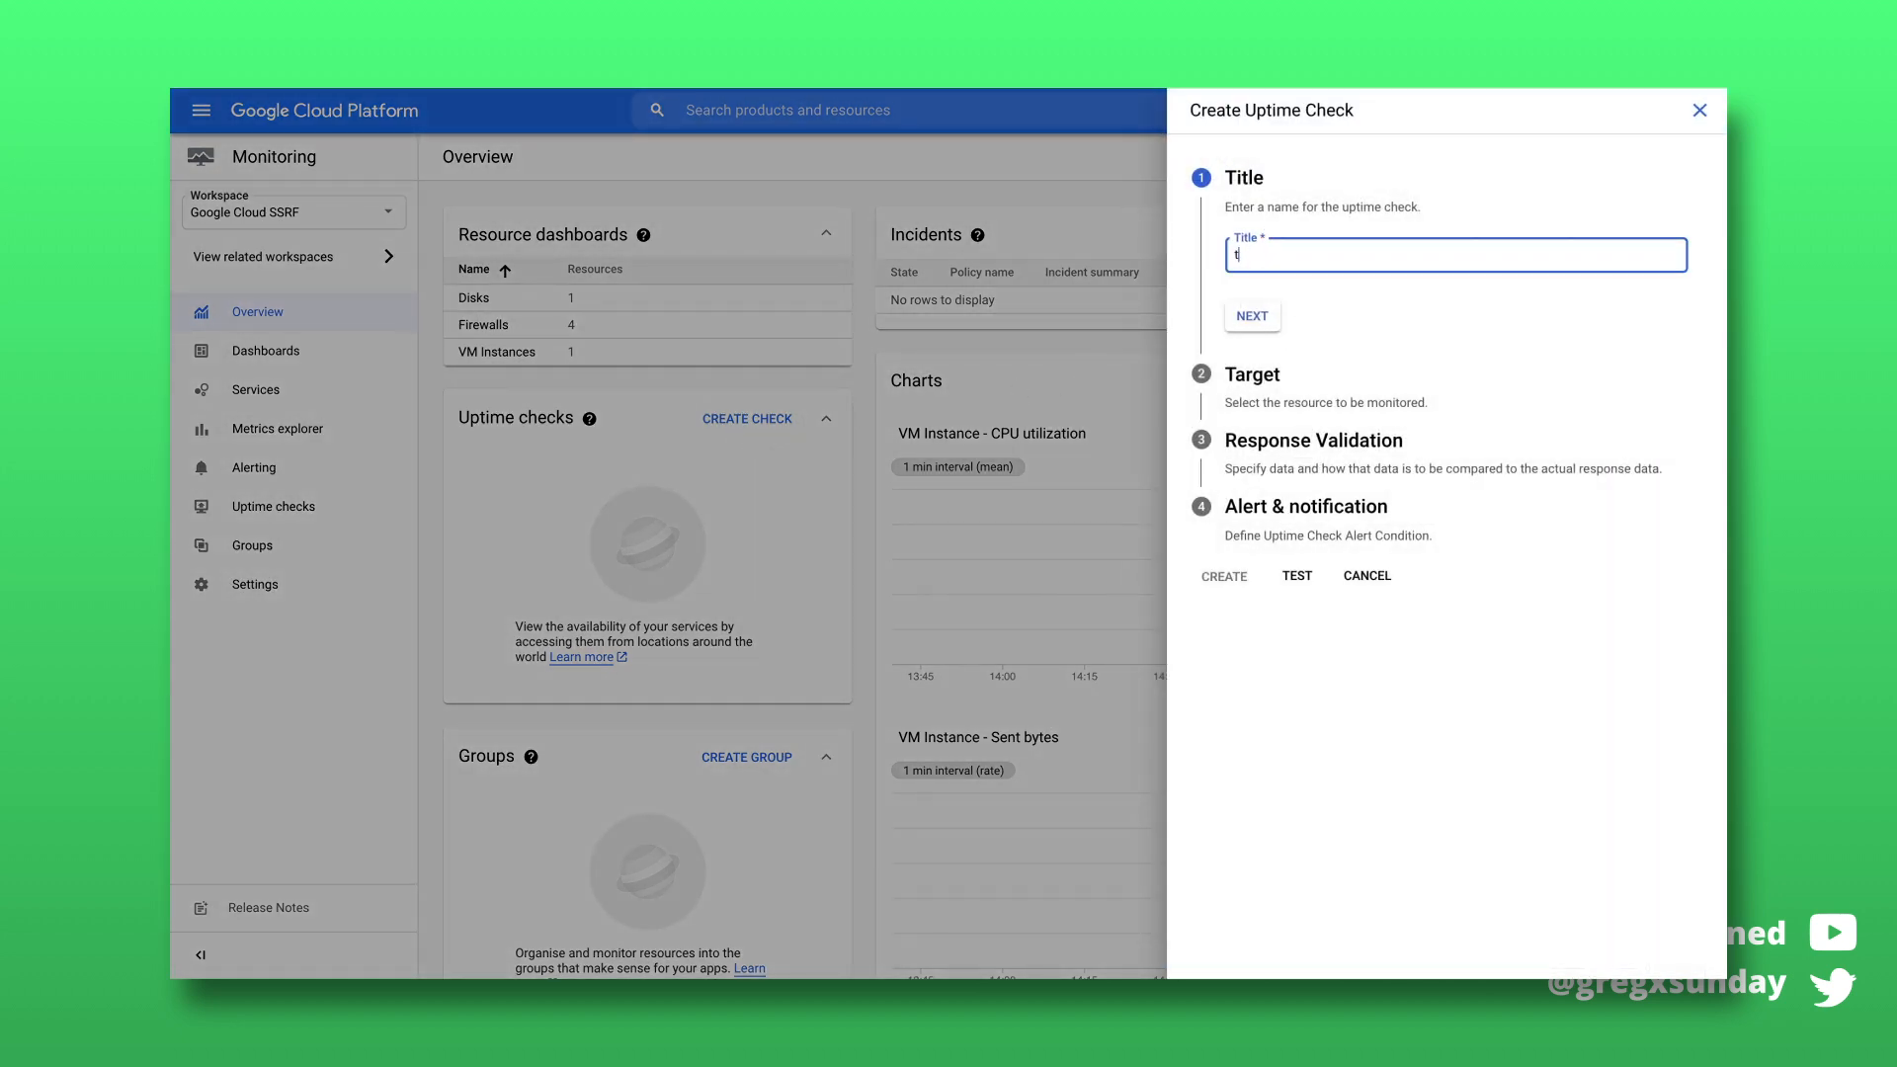
text(test check)
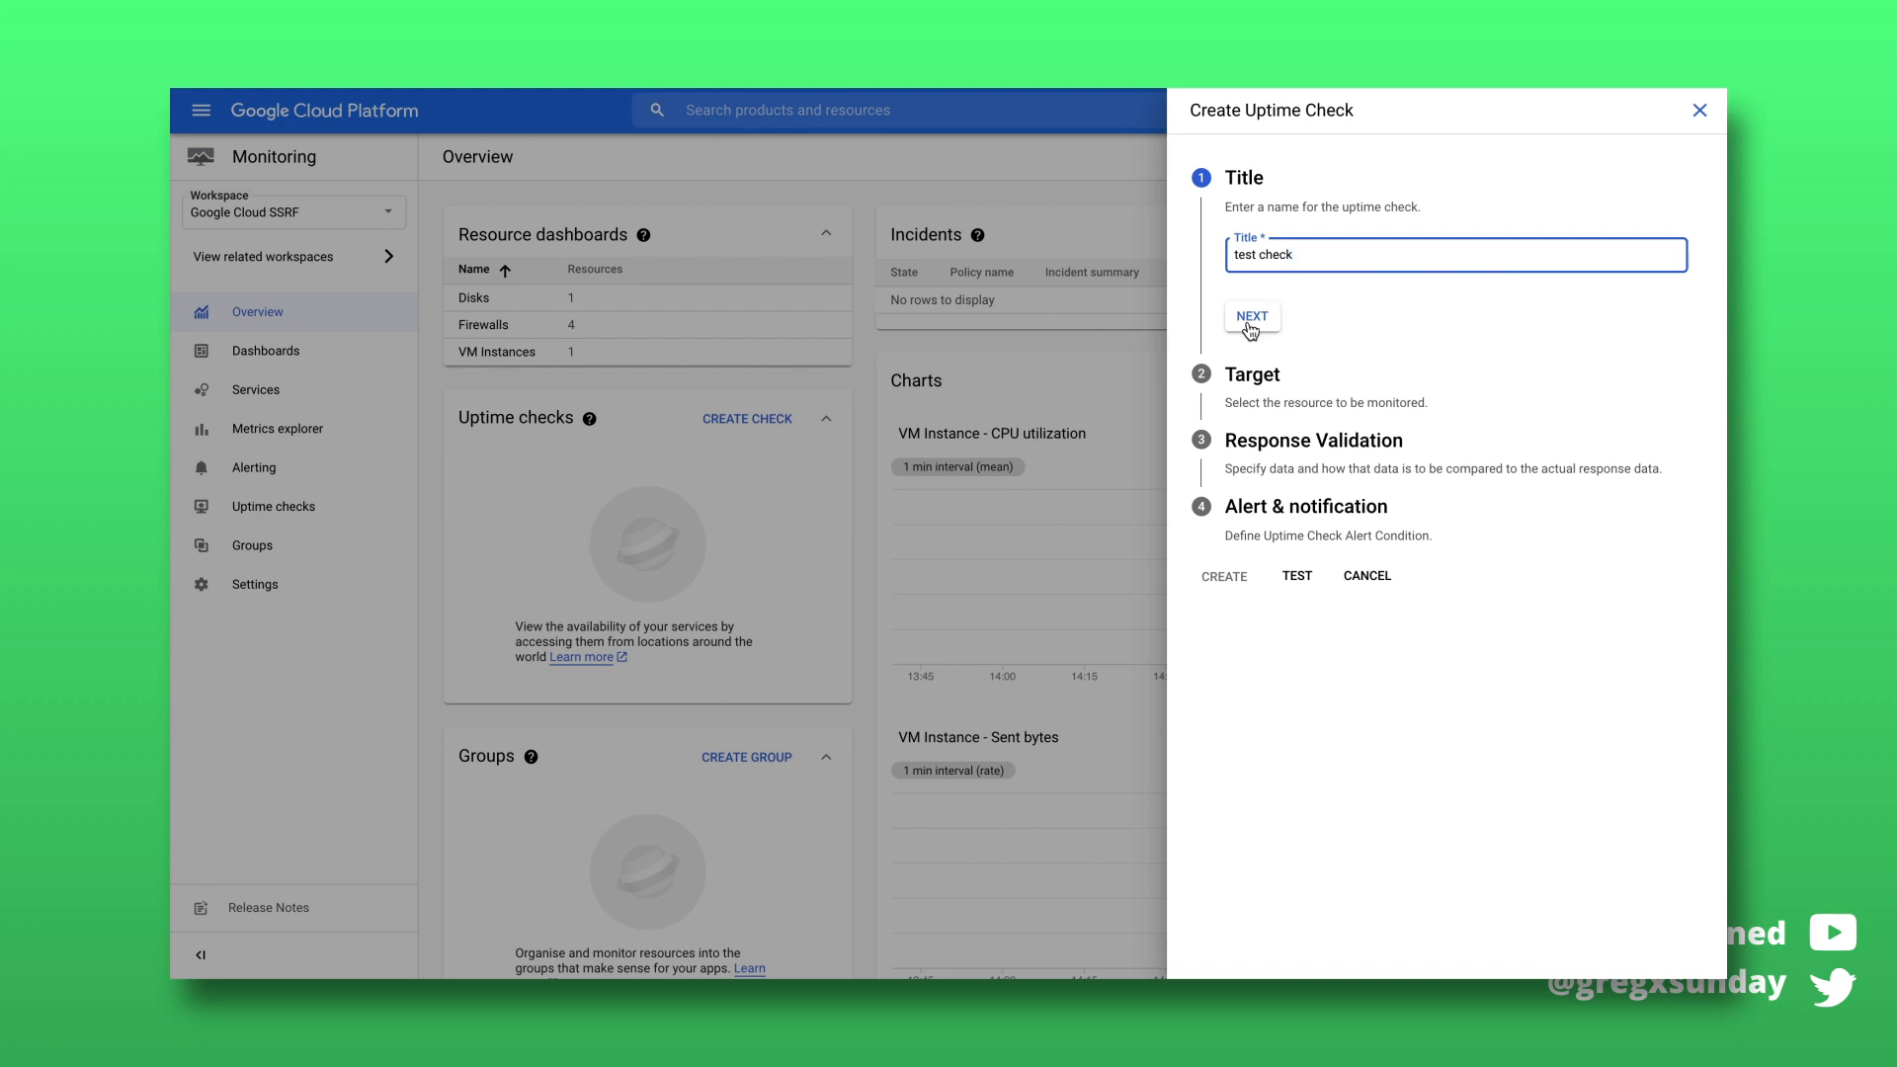
click(1252, 321)
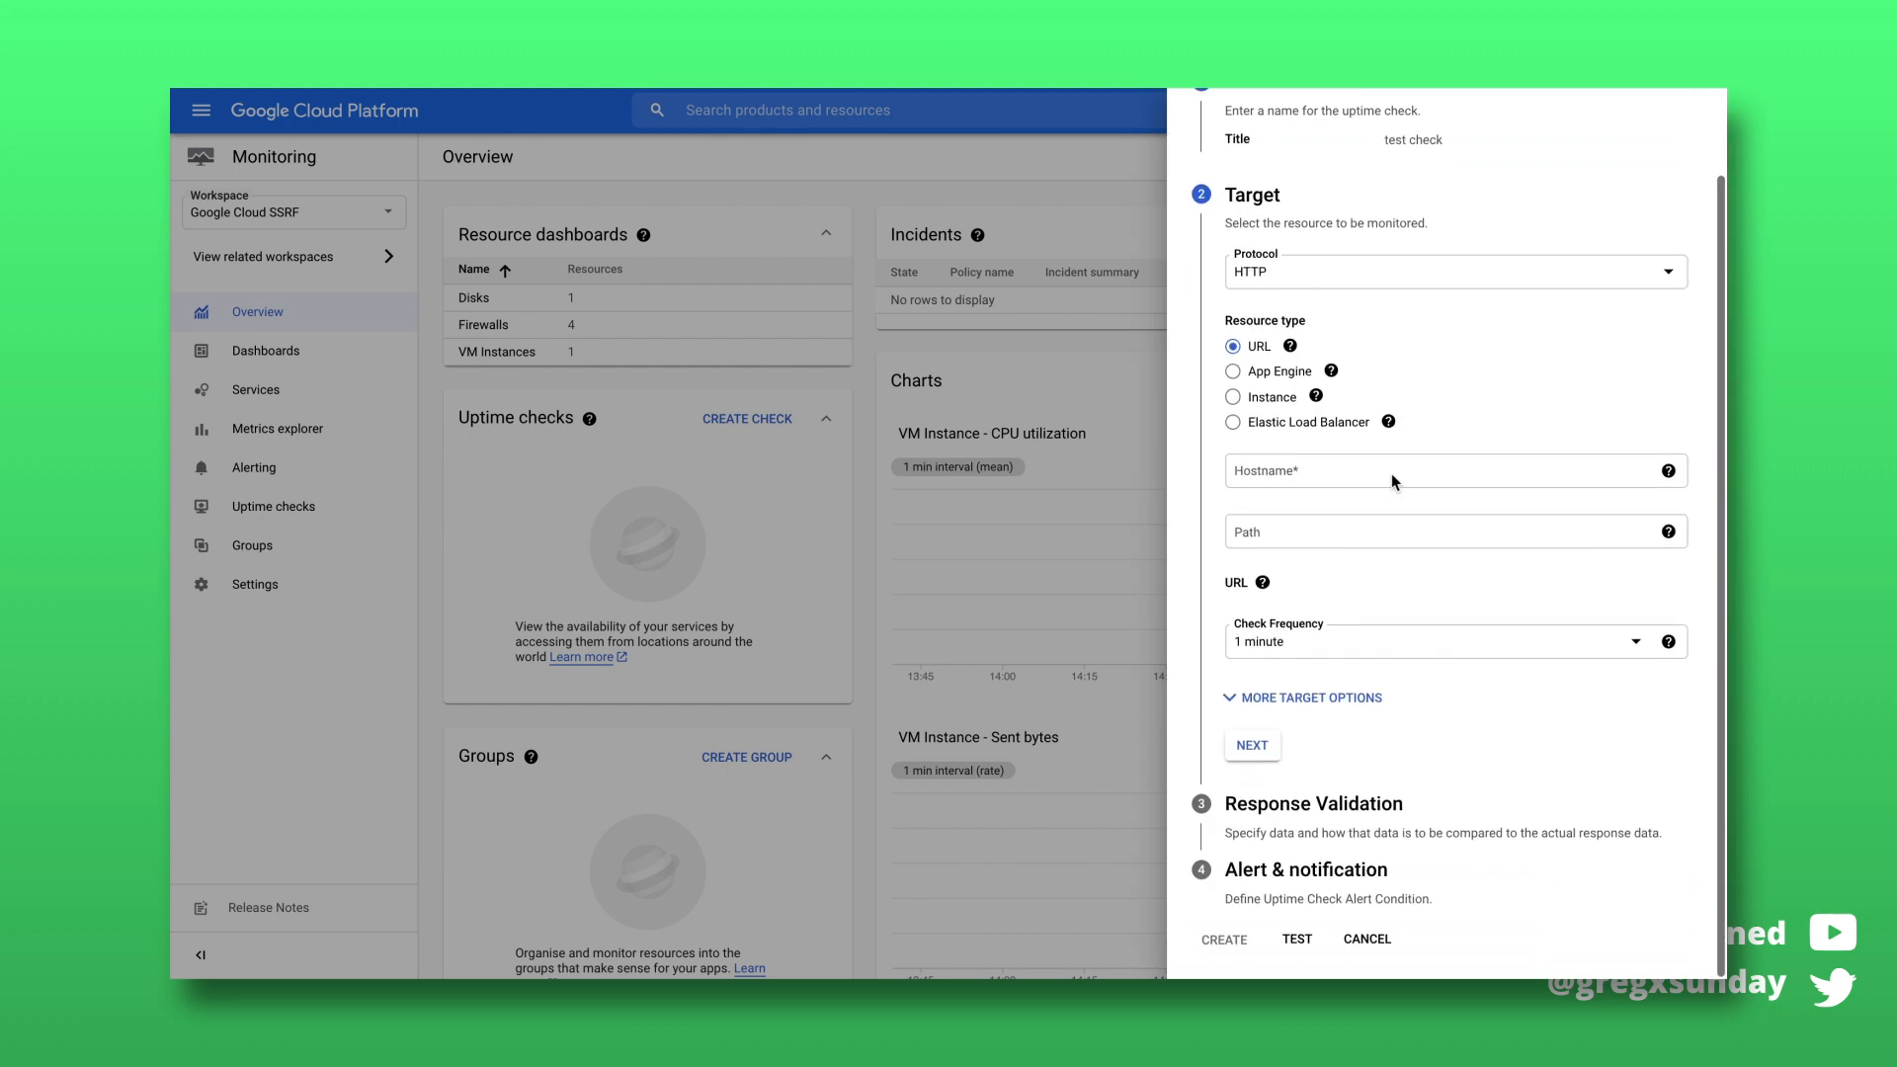
Step: Set hostname 169.254.169.254 and path /computeMetadata/v1beta1/instance/service-accounts/default/token, showing more target options
text(https)
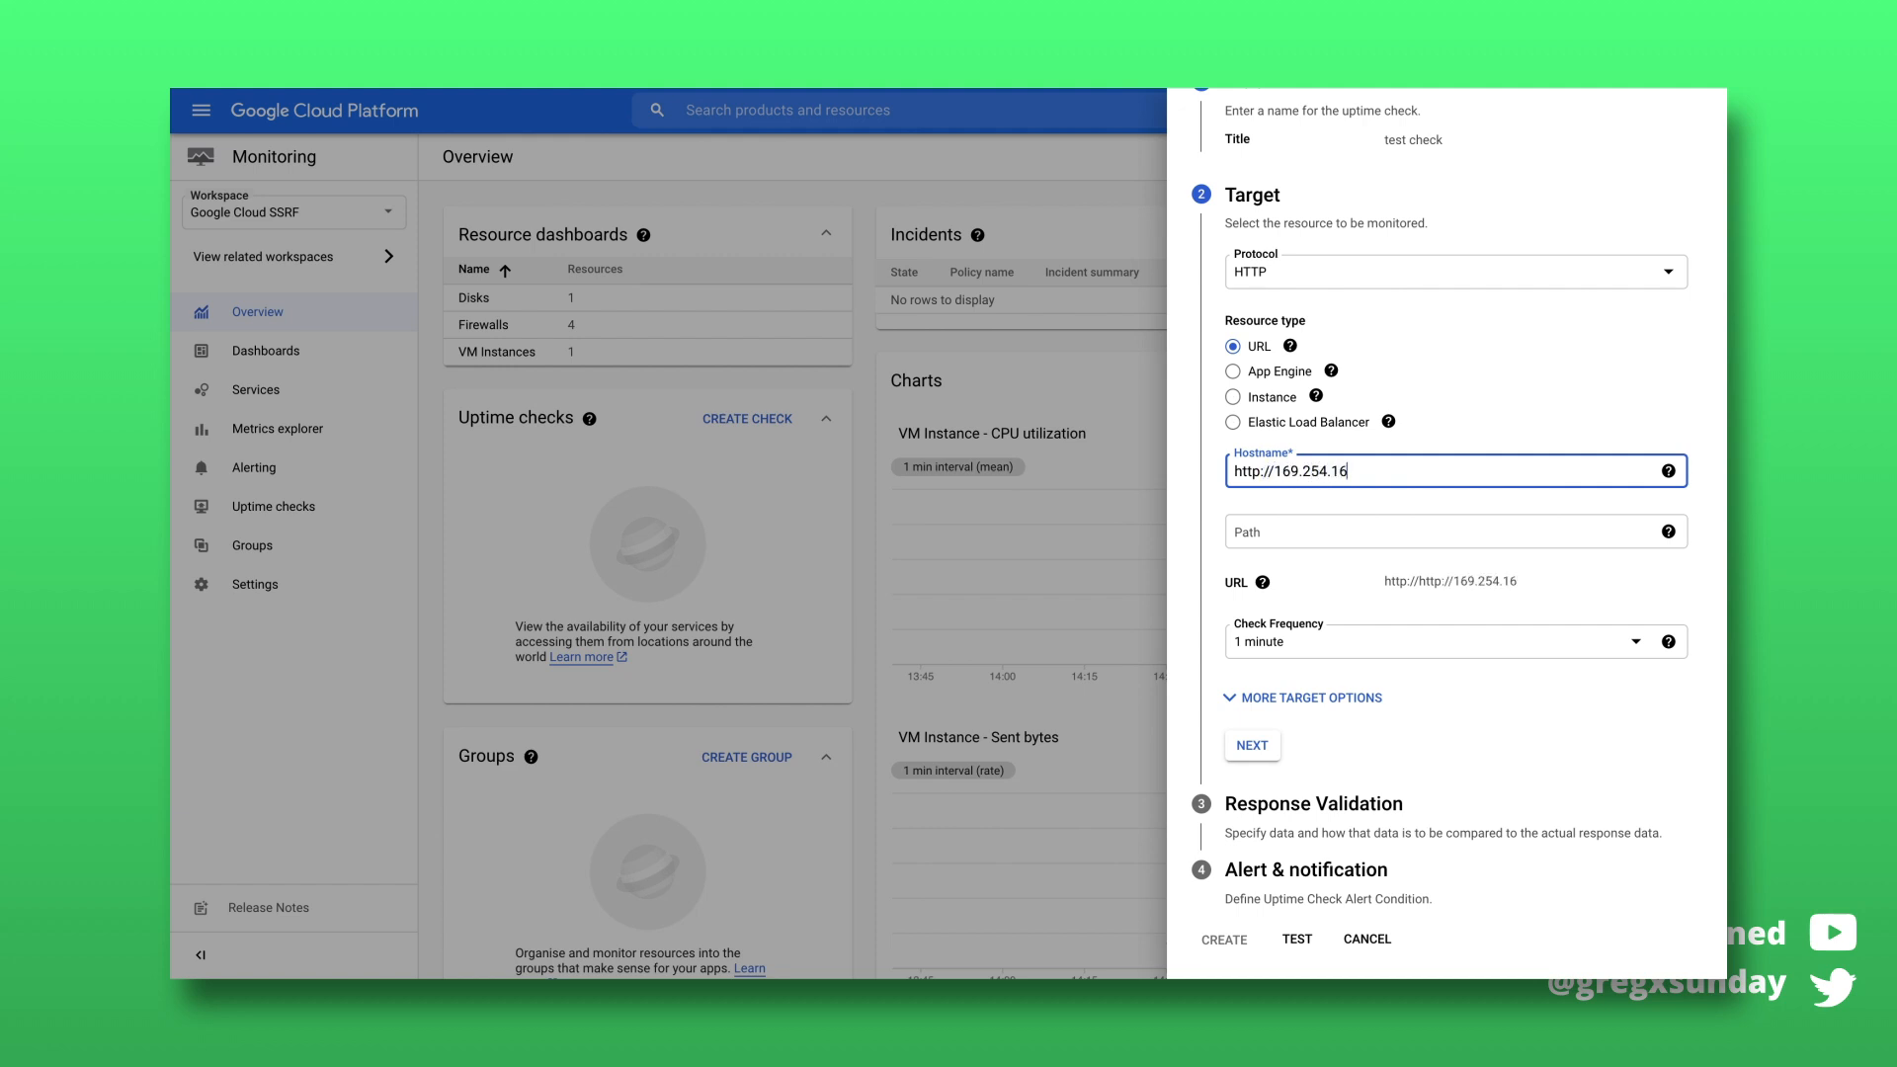
text(9.254)
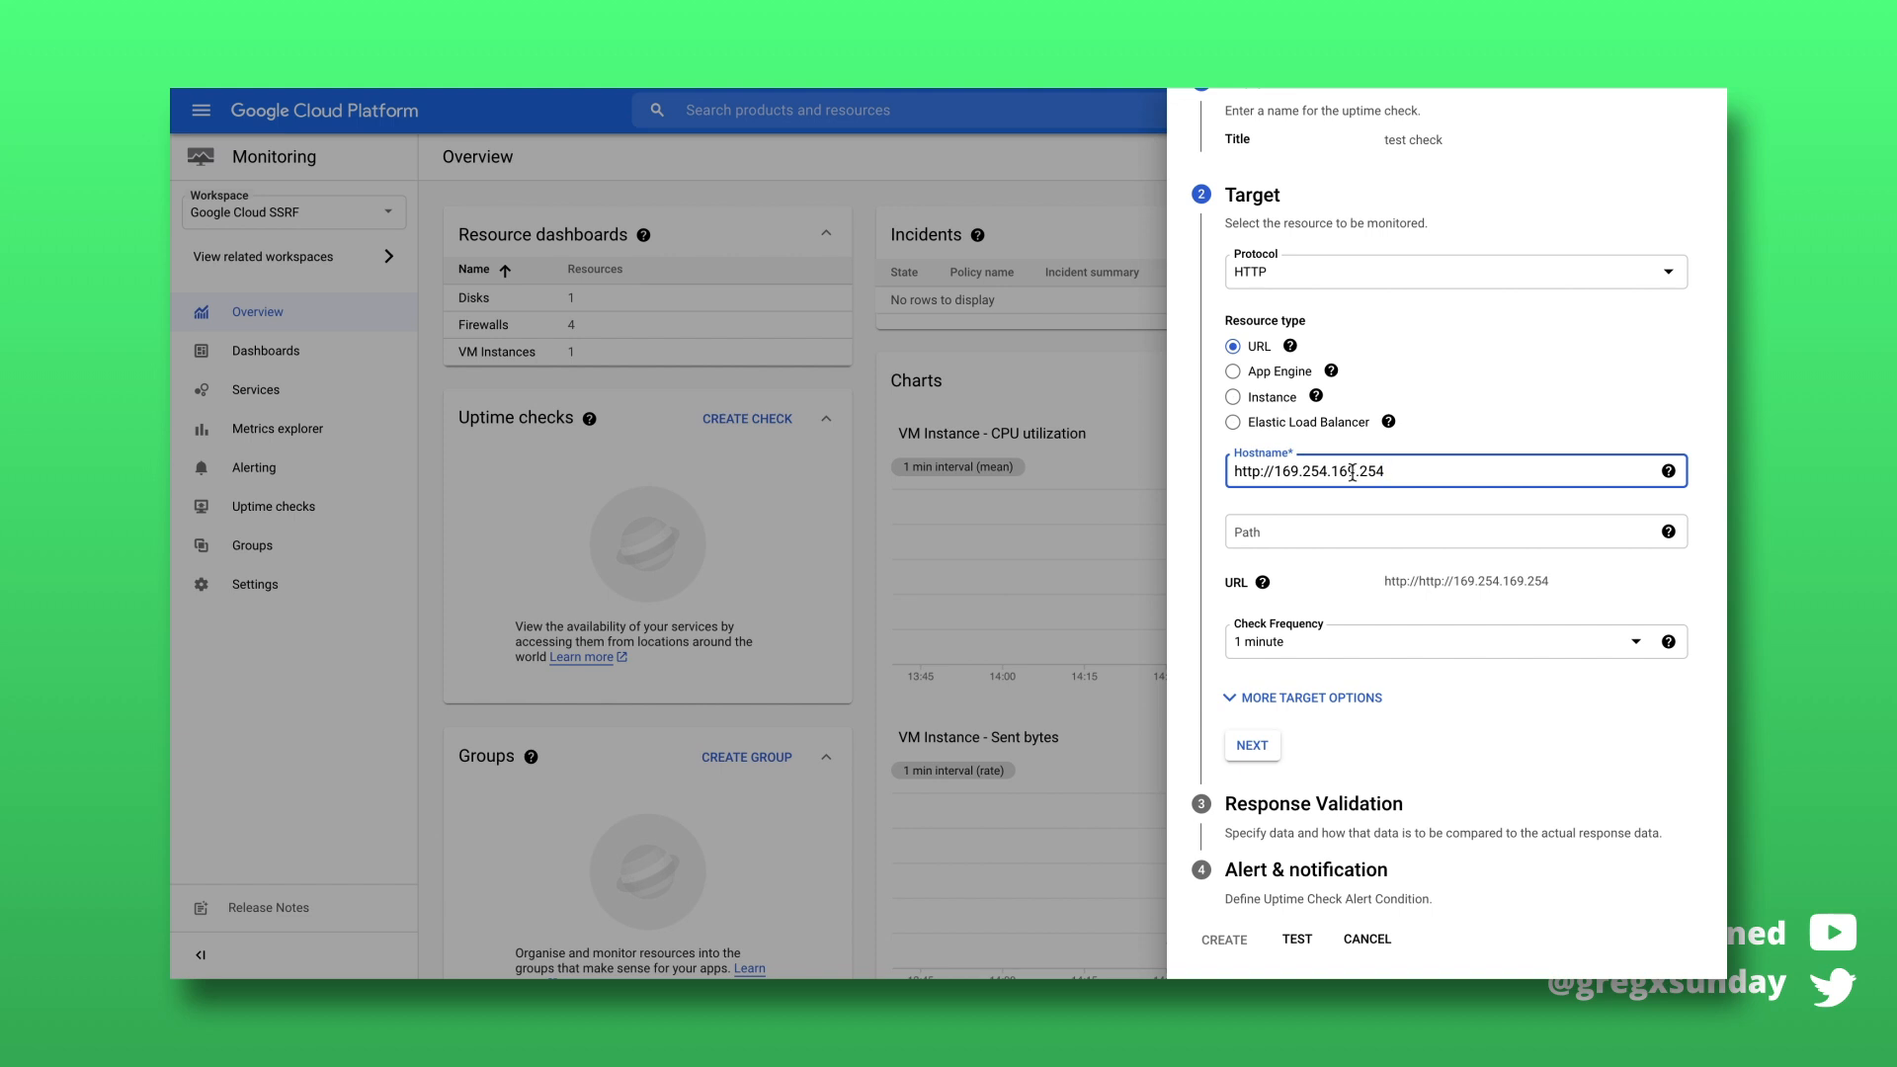
text(169.254.169.254)
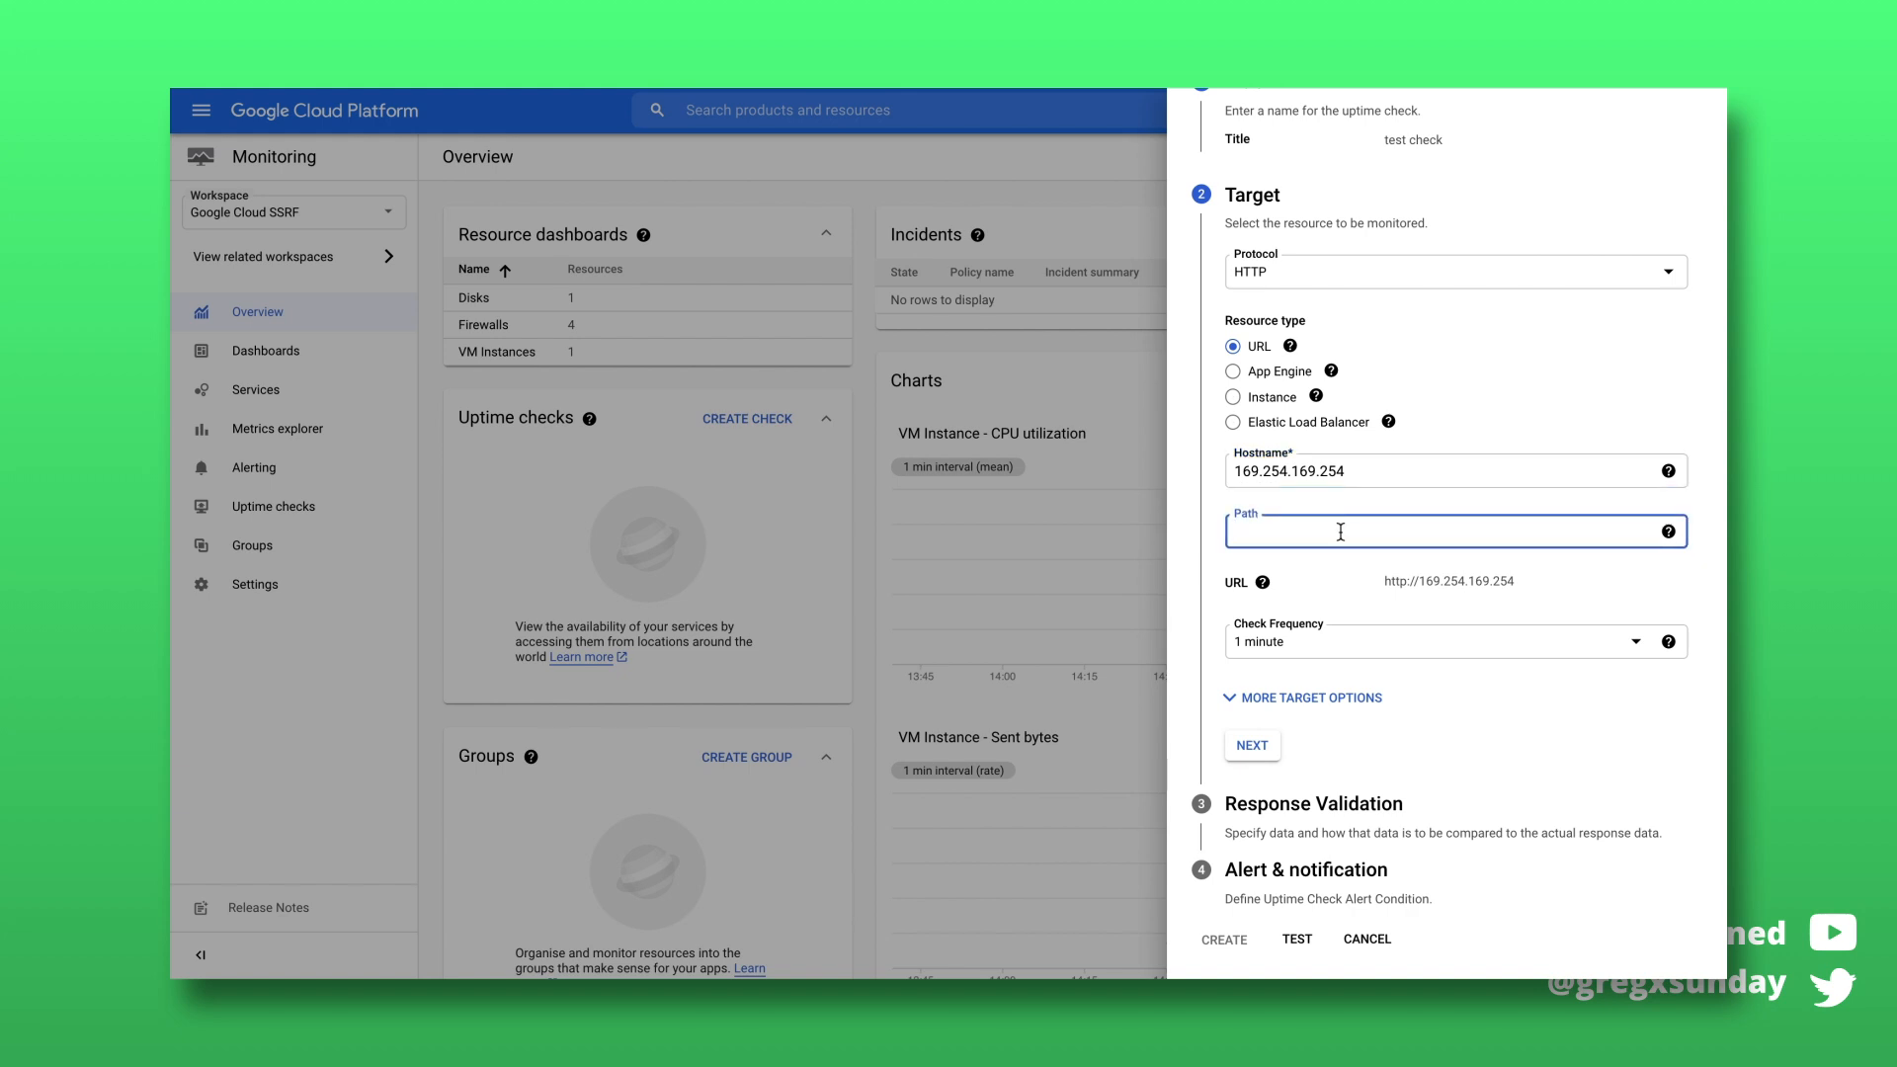
text(/computeMetadata/v1beta1/instance/service-accounts/default/token)
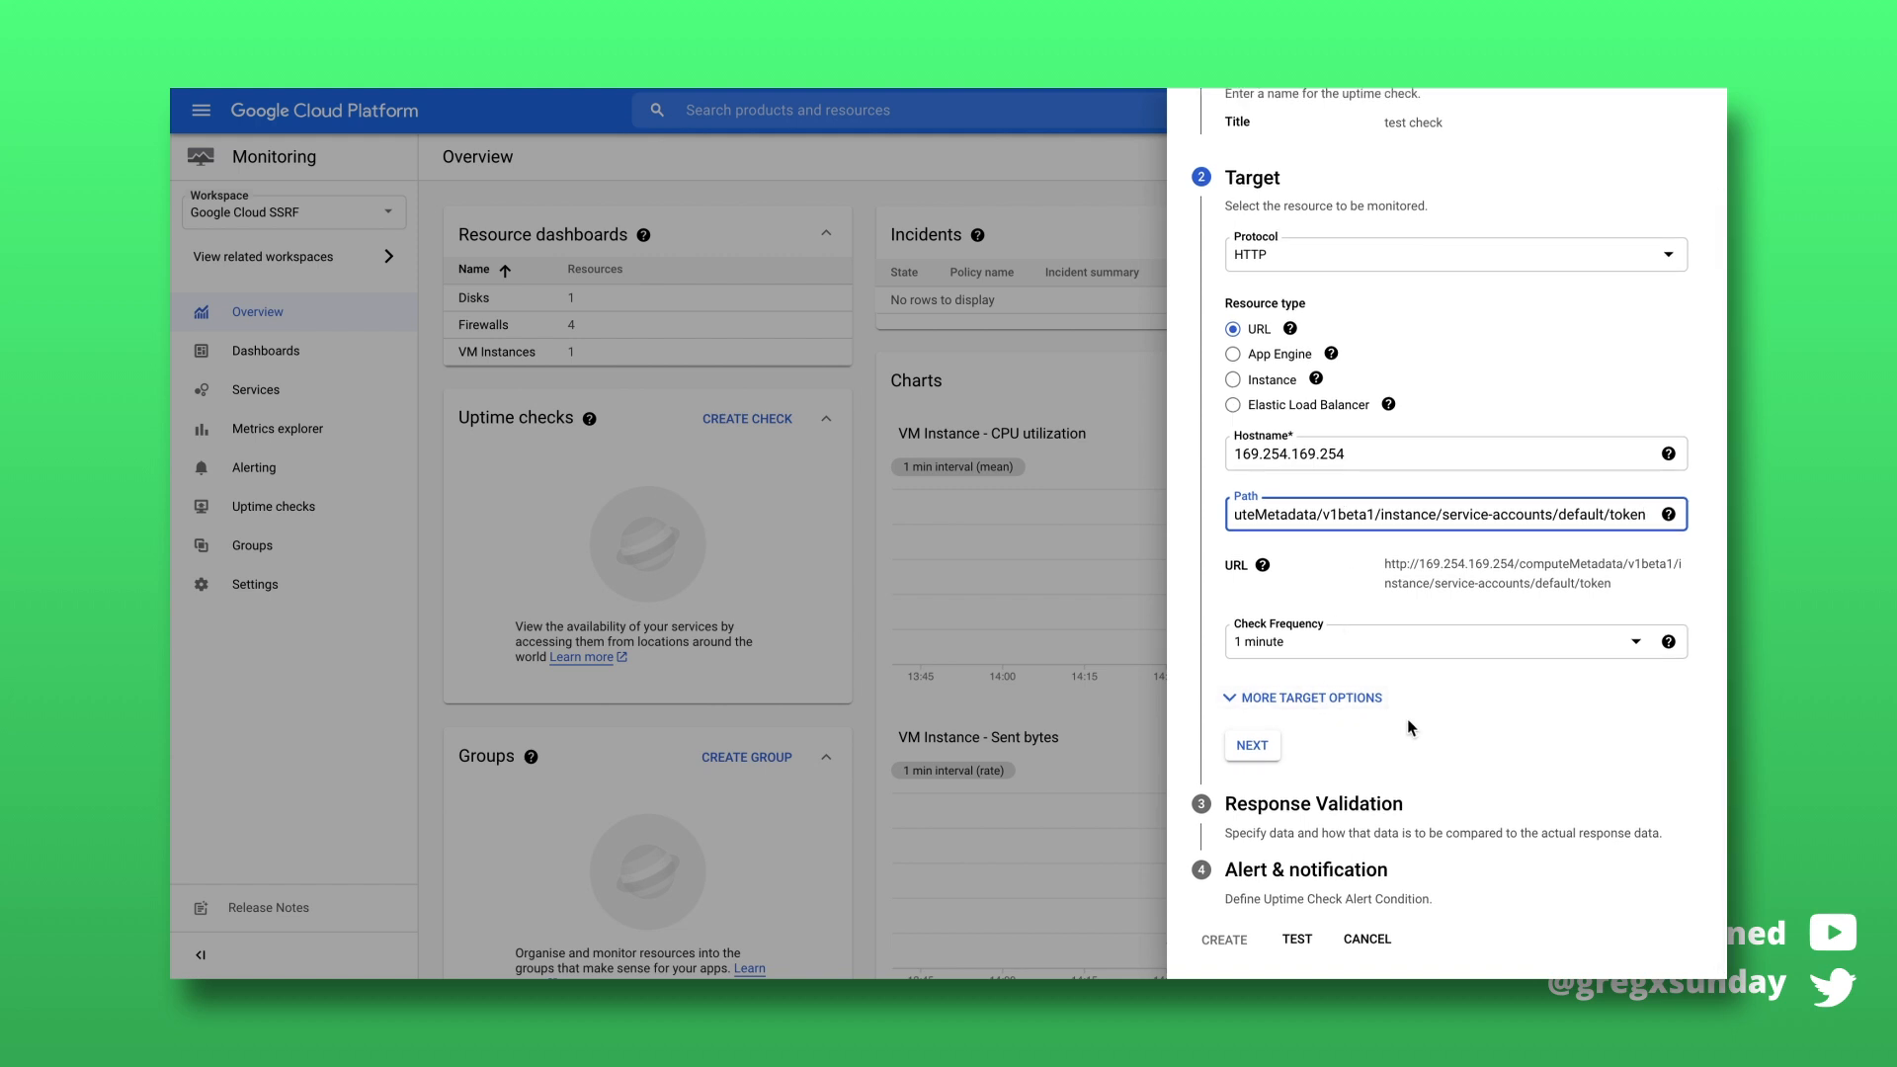
click(1303, 696)
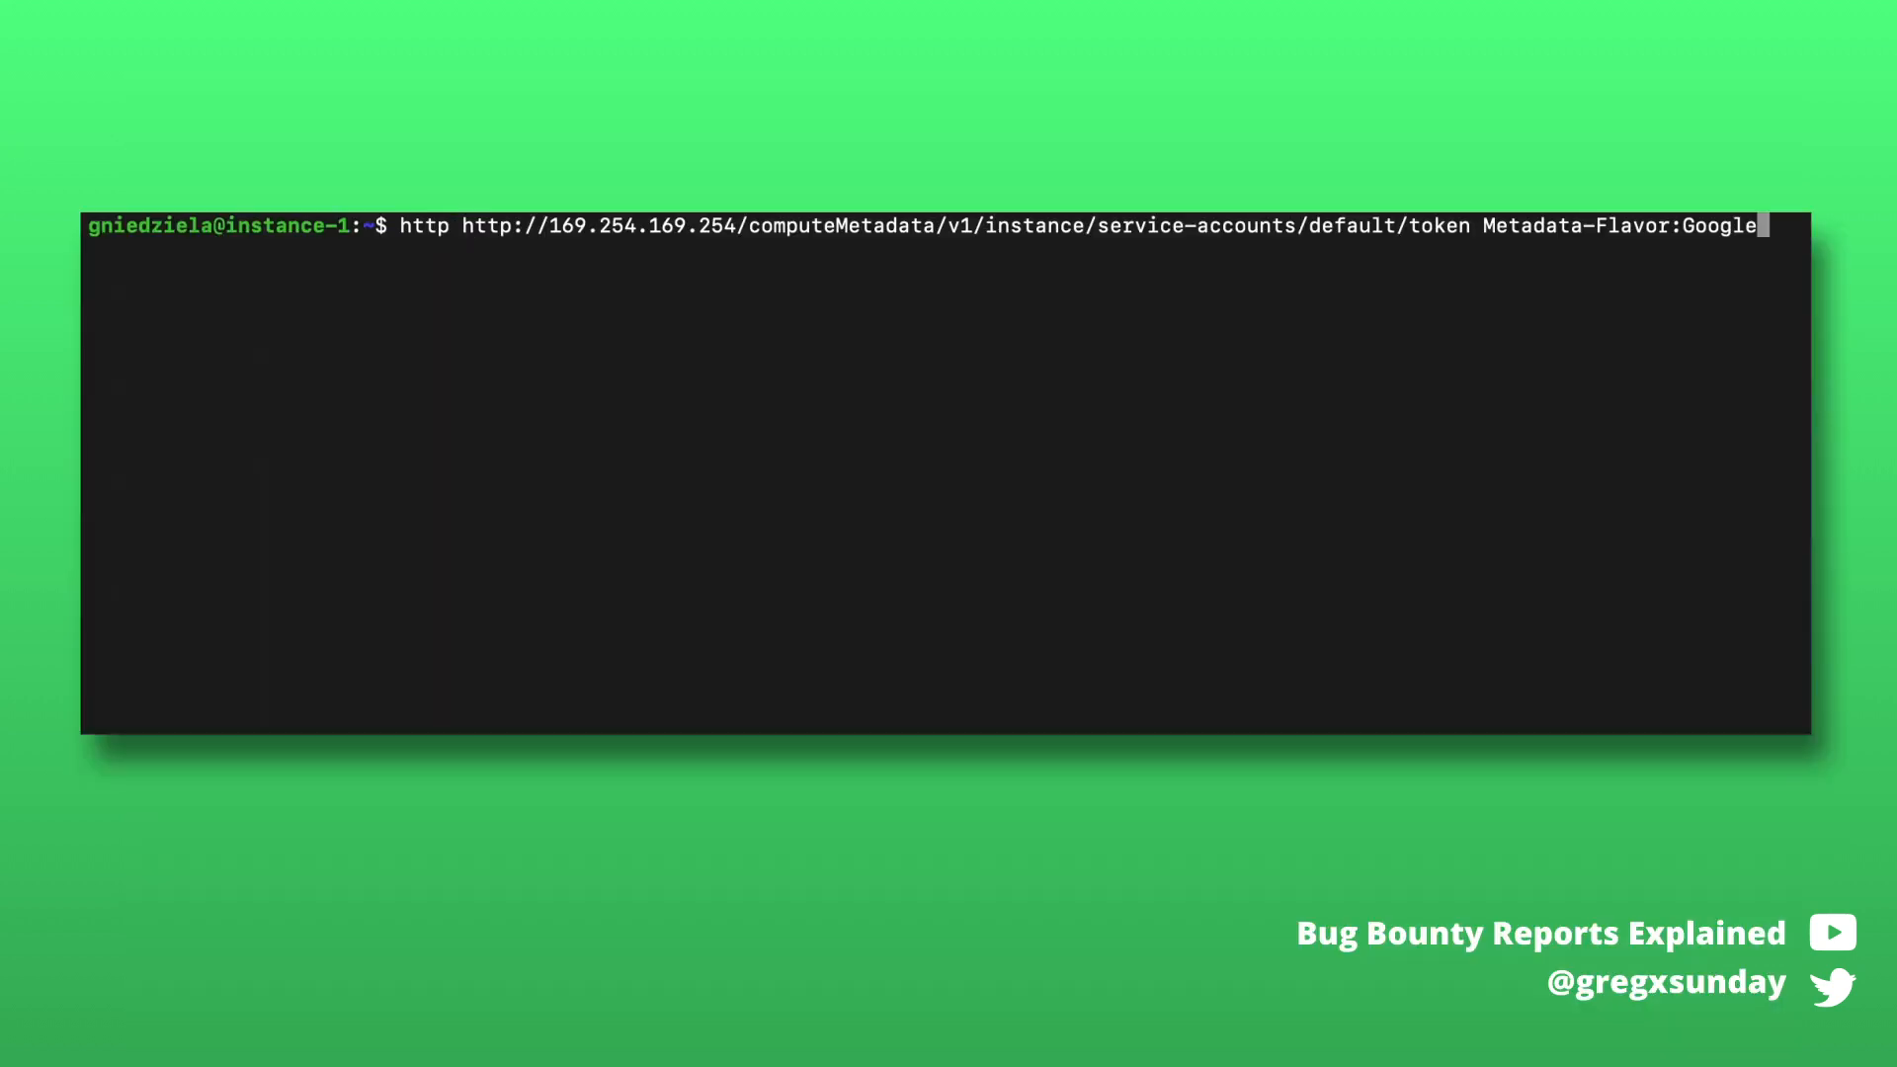
key(Return)
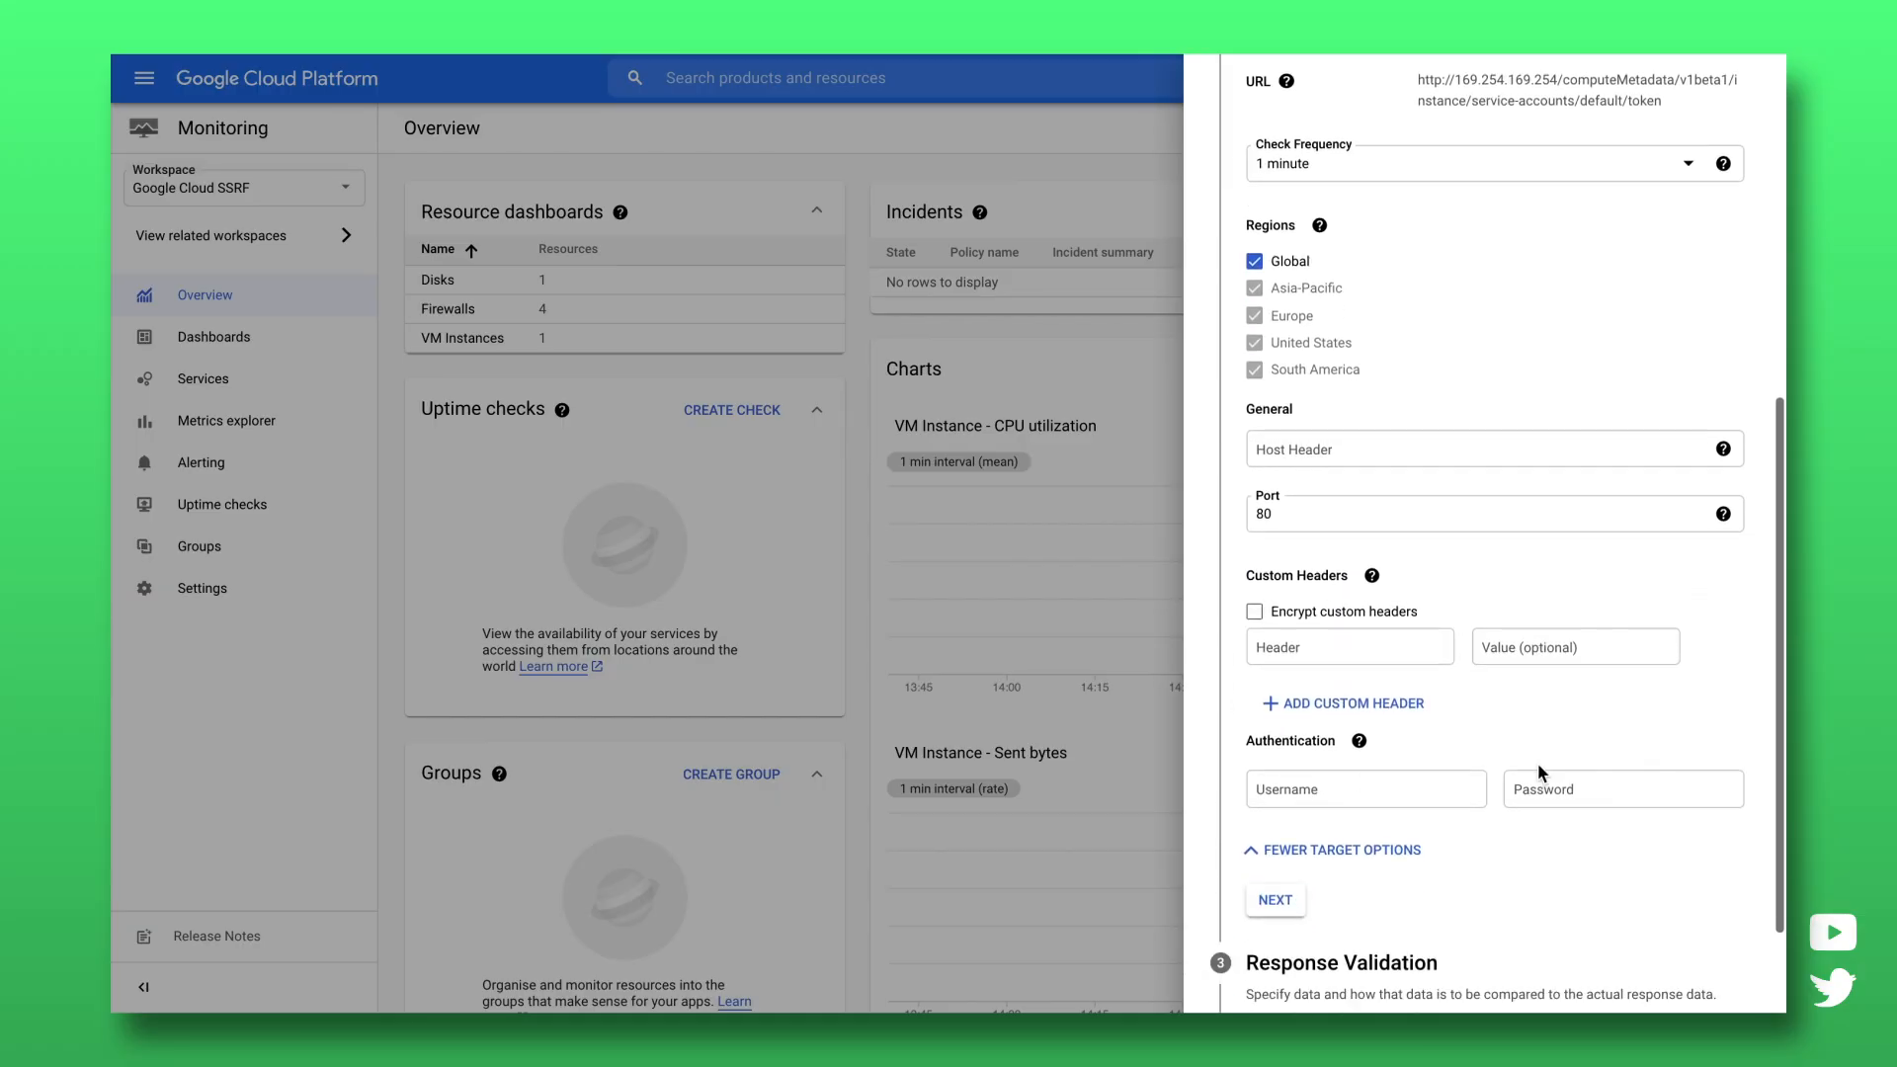
Step: Add the custom header Metadata-Flavor: Google and finish the target settings
scroll(down, 3)
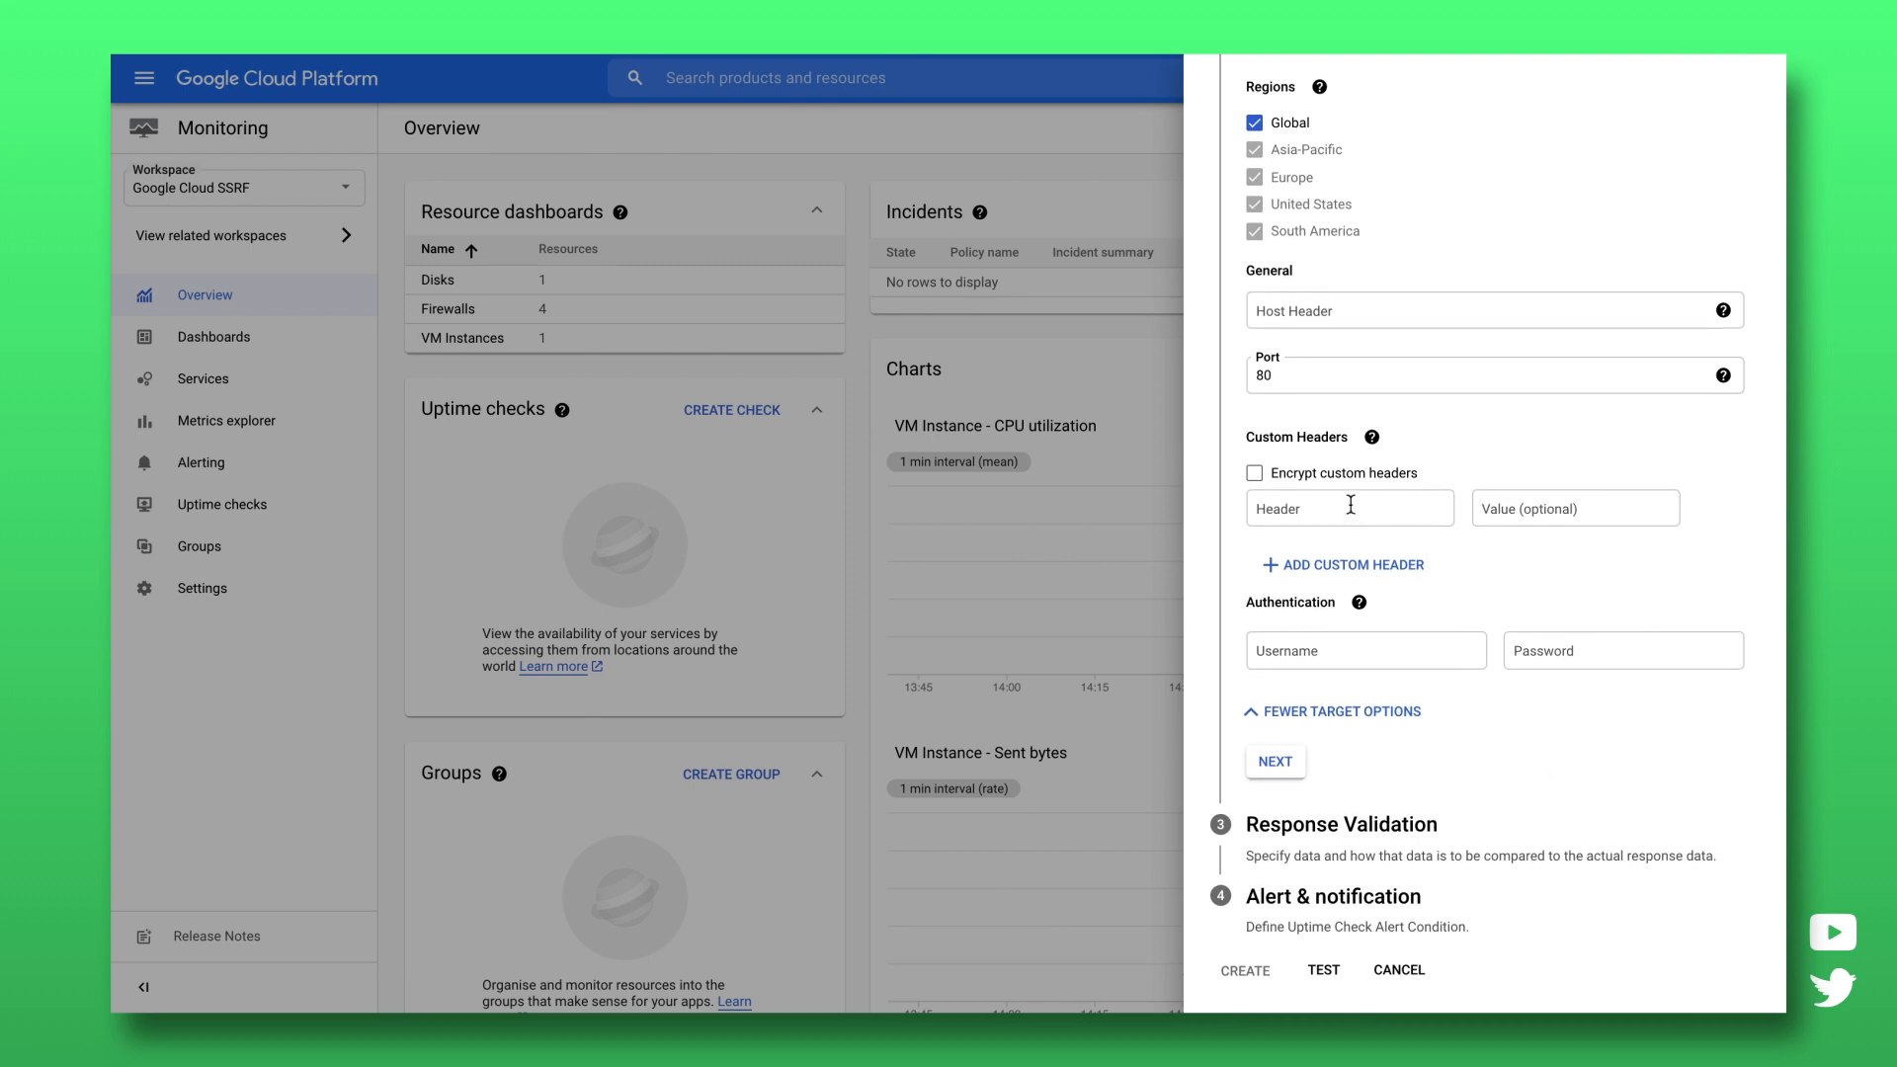
click(1349, 506)
text(Goo)
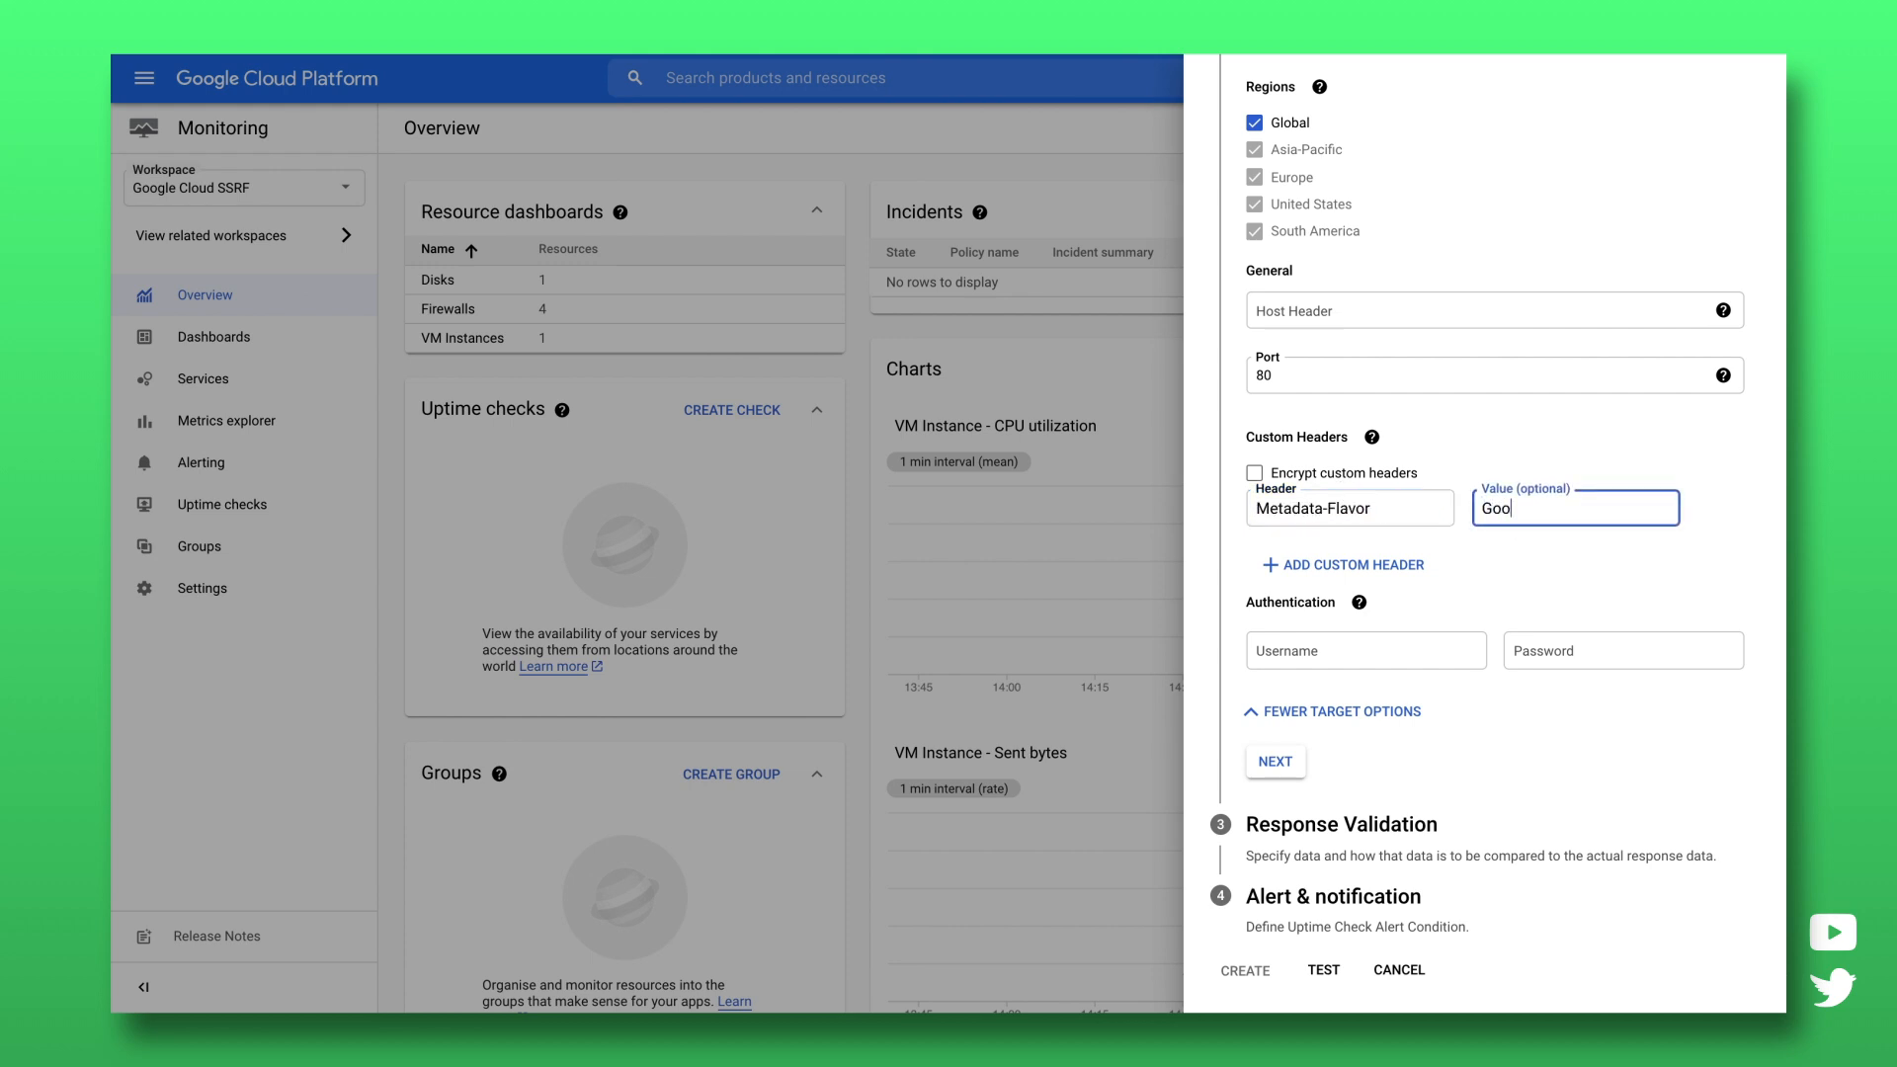
text(gle)
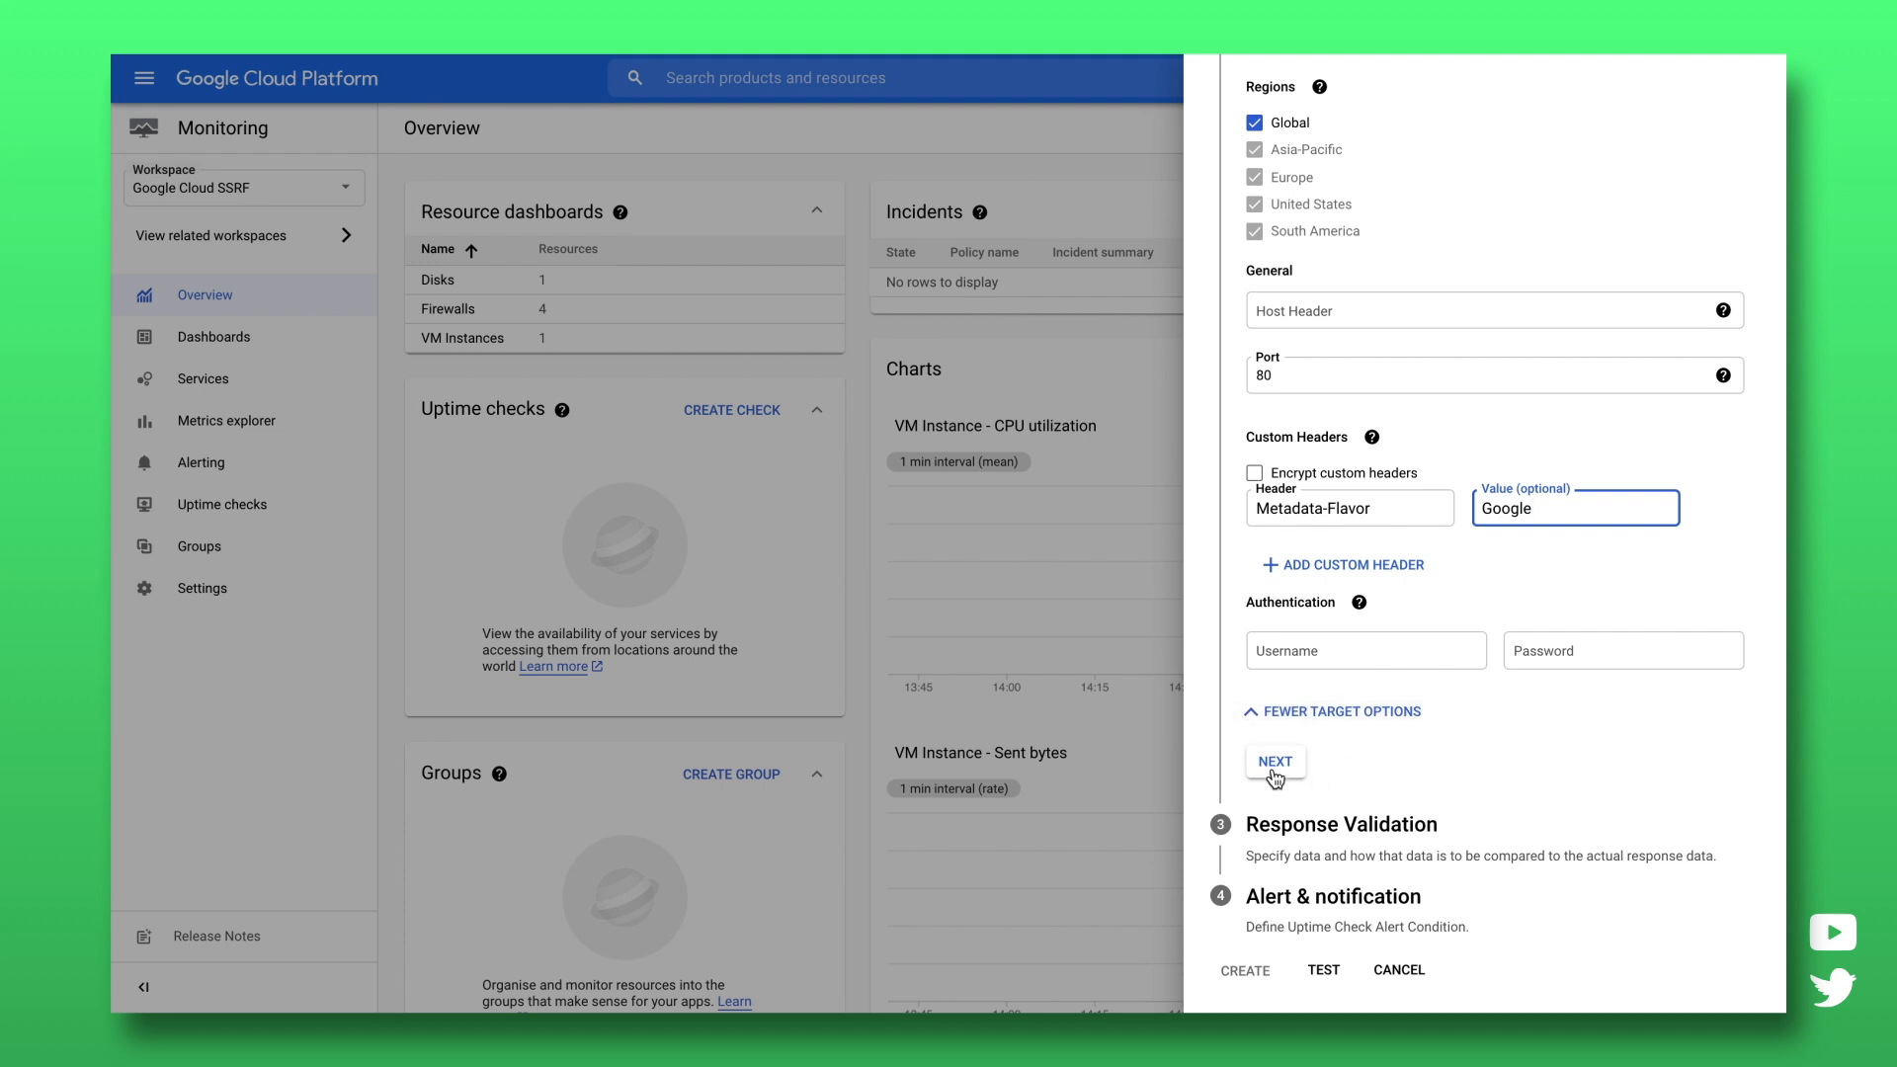
click(1274, 762)
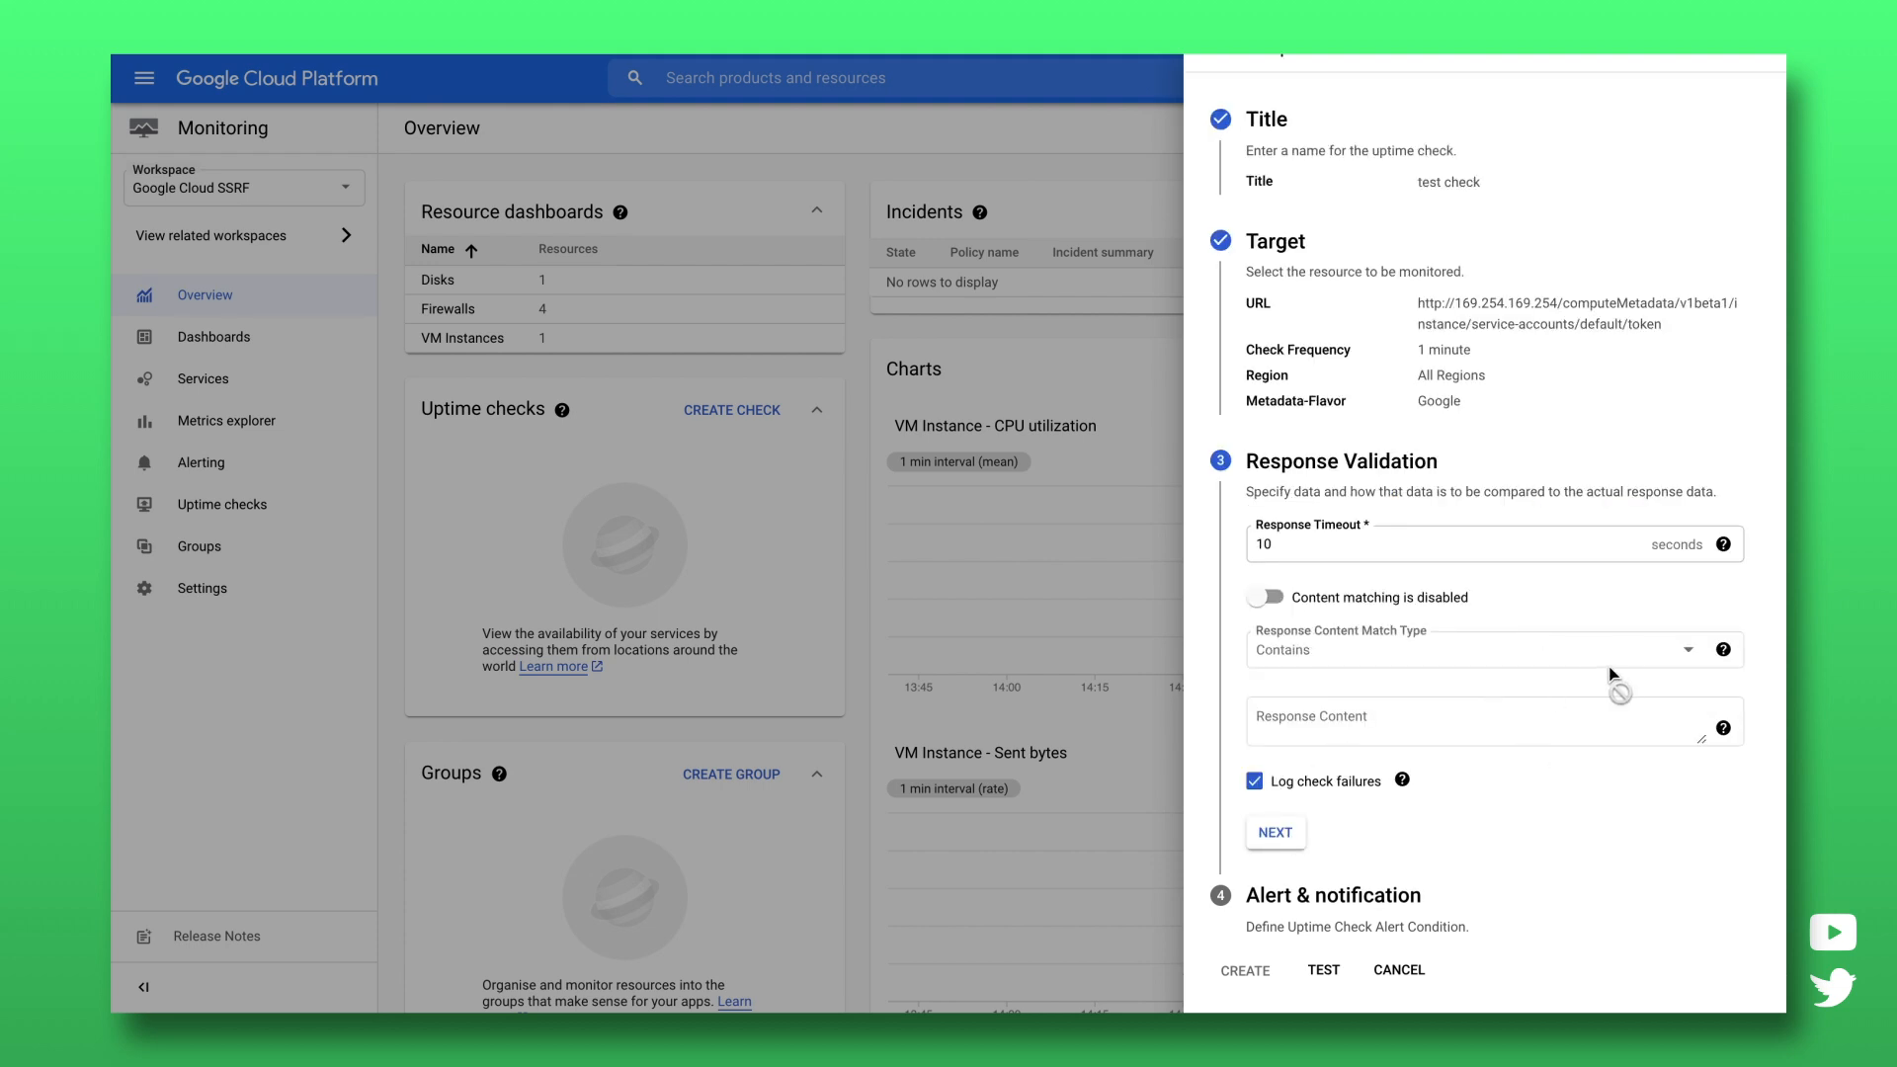
mouse_move(1664, 651)
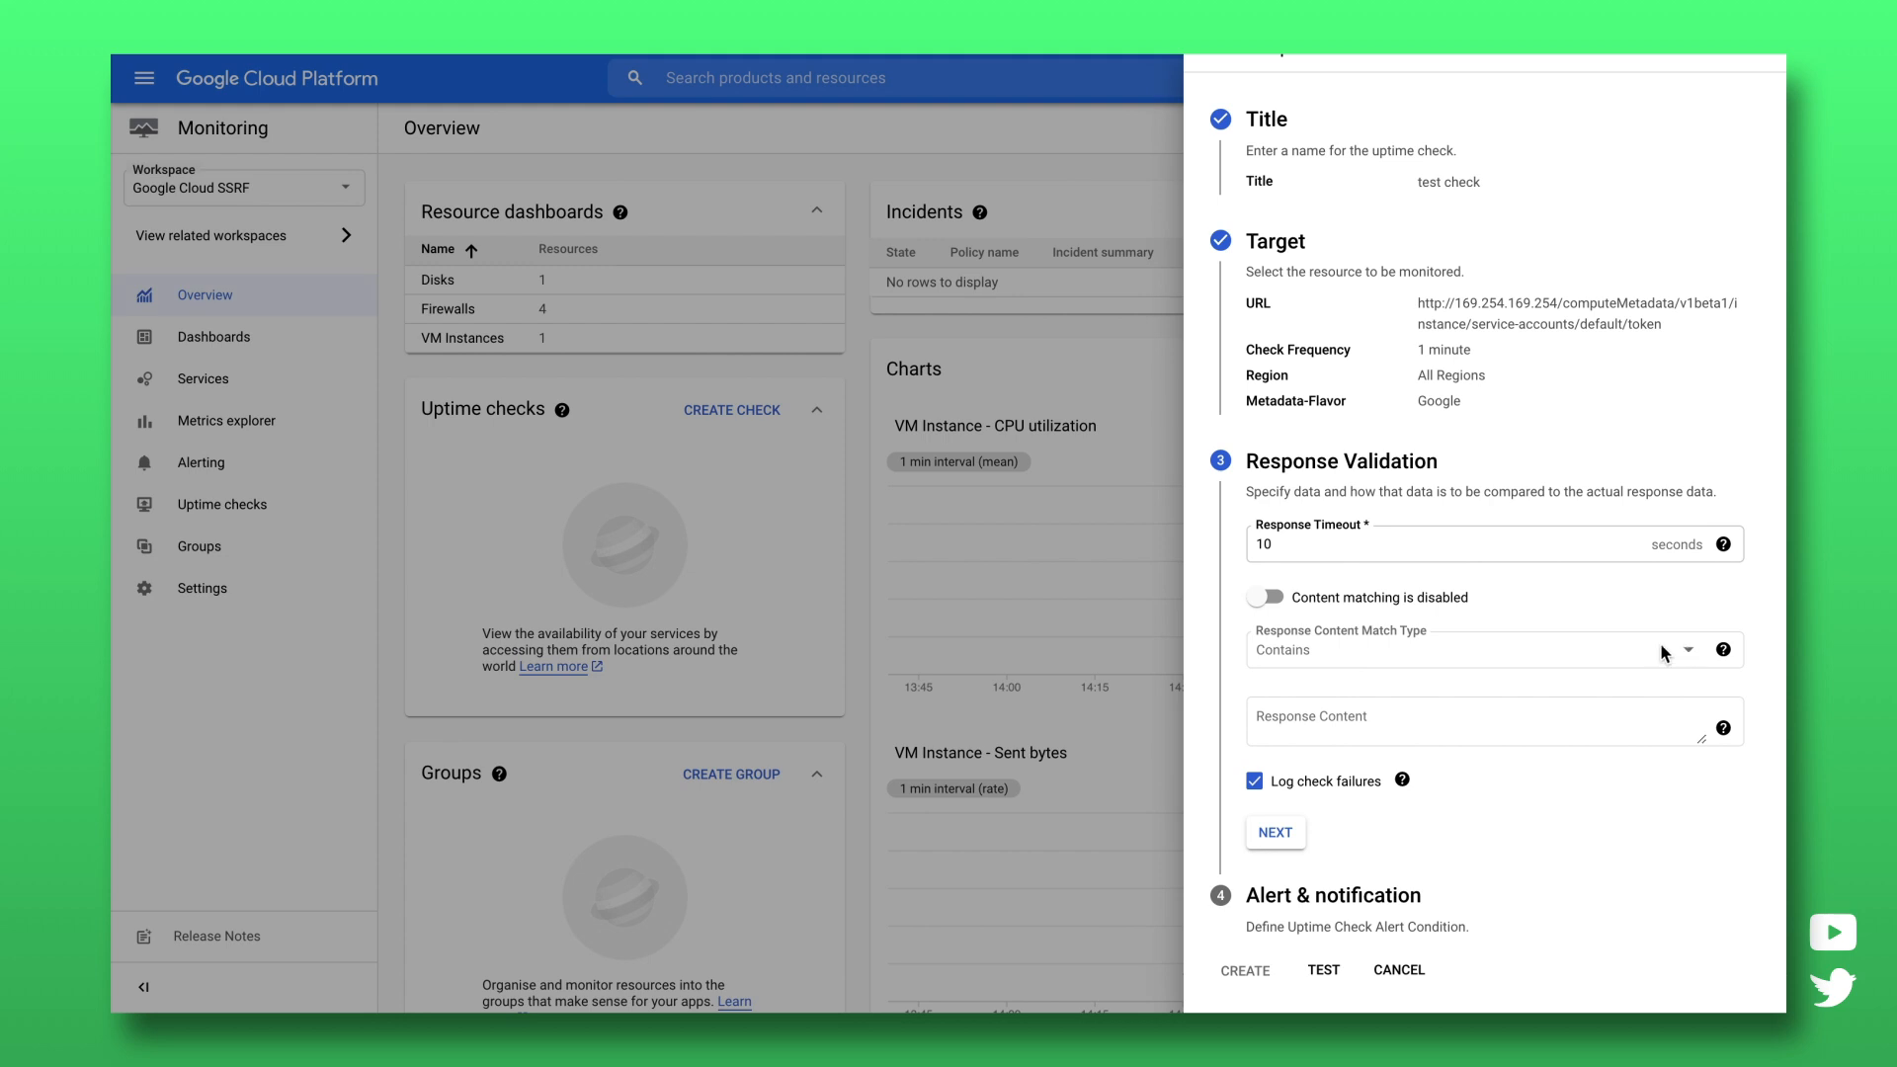
Step: Switch the 'Content matching is disabled' toggle on for response validation
click(1322, 969)
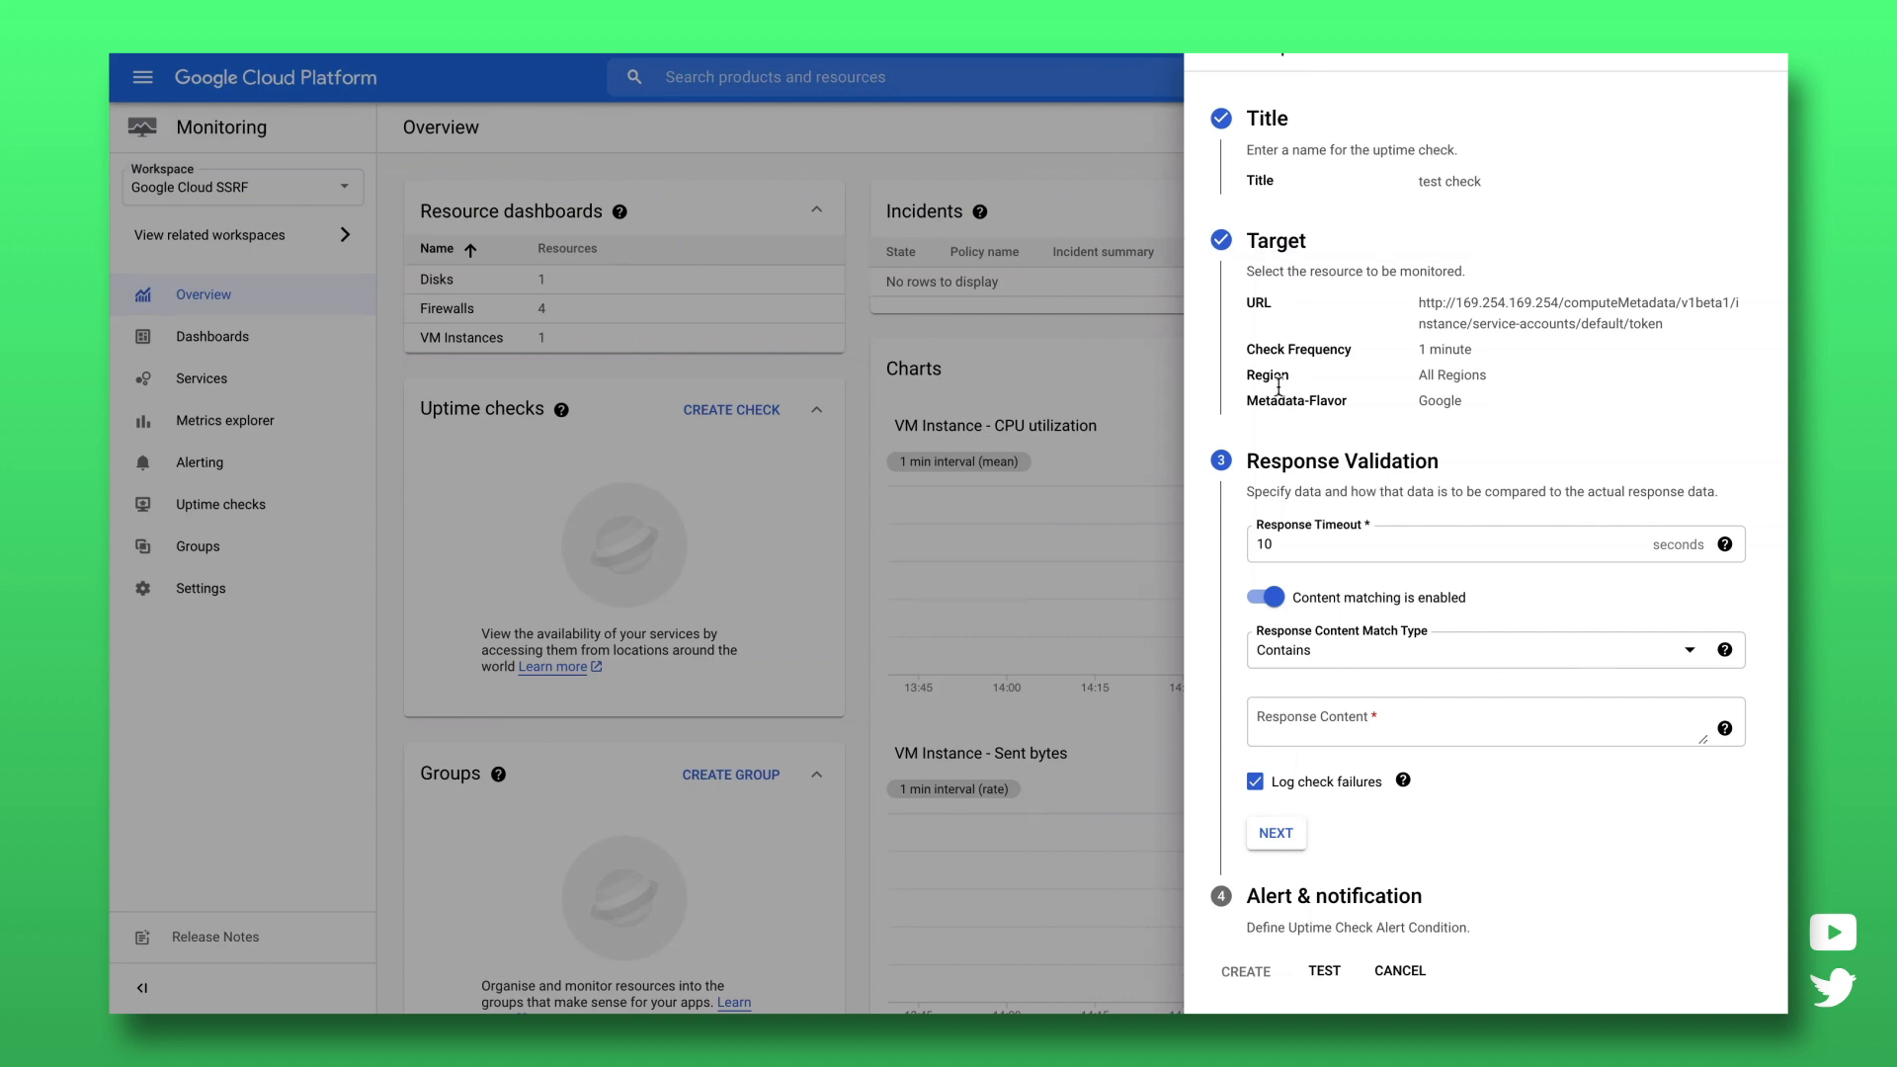
mouse_move(1442, 562)
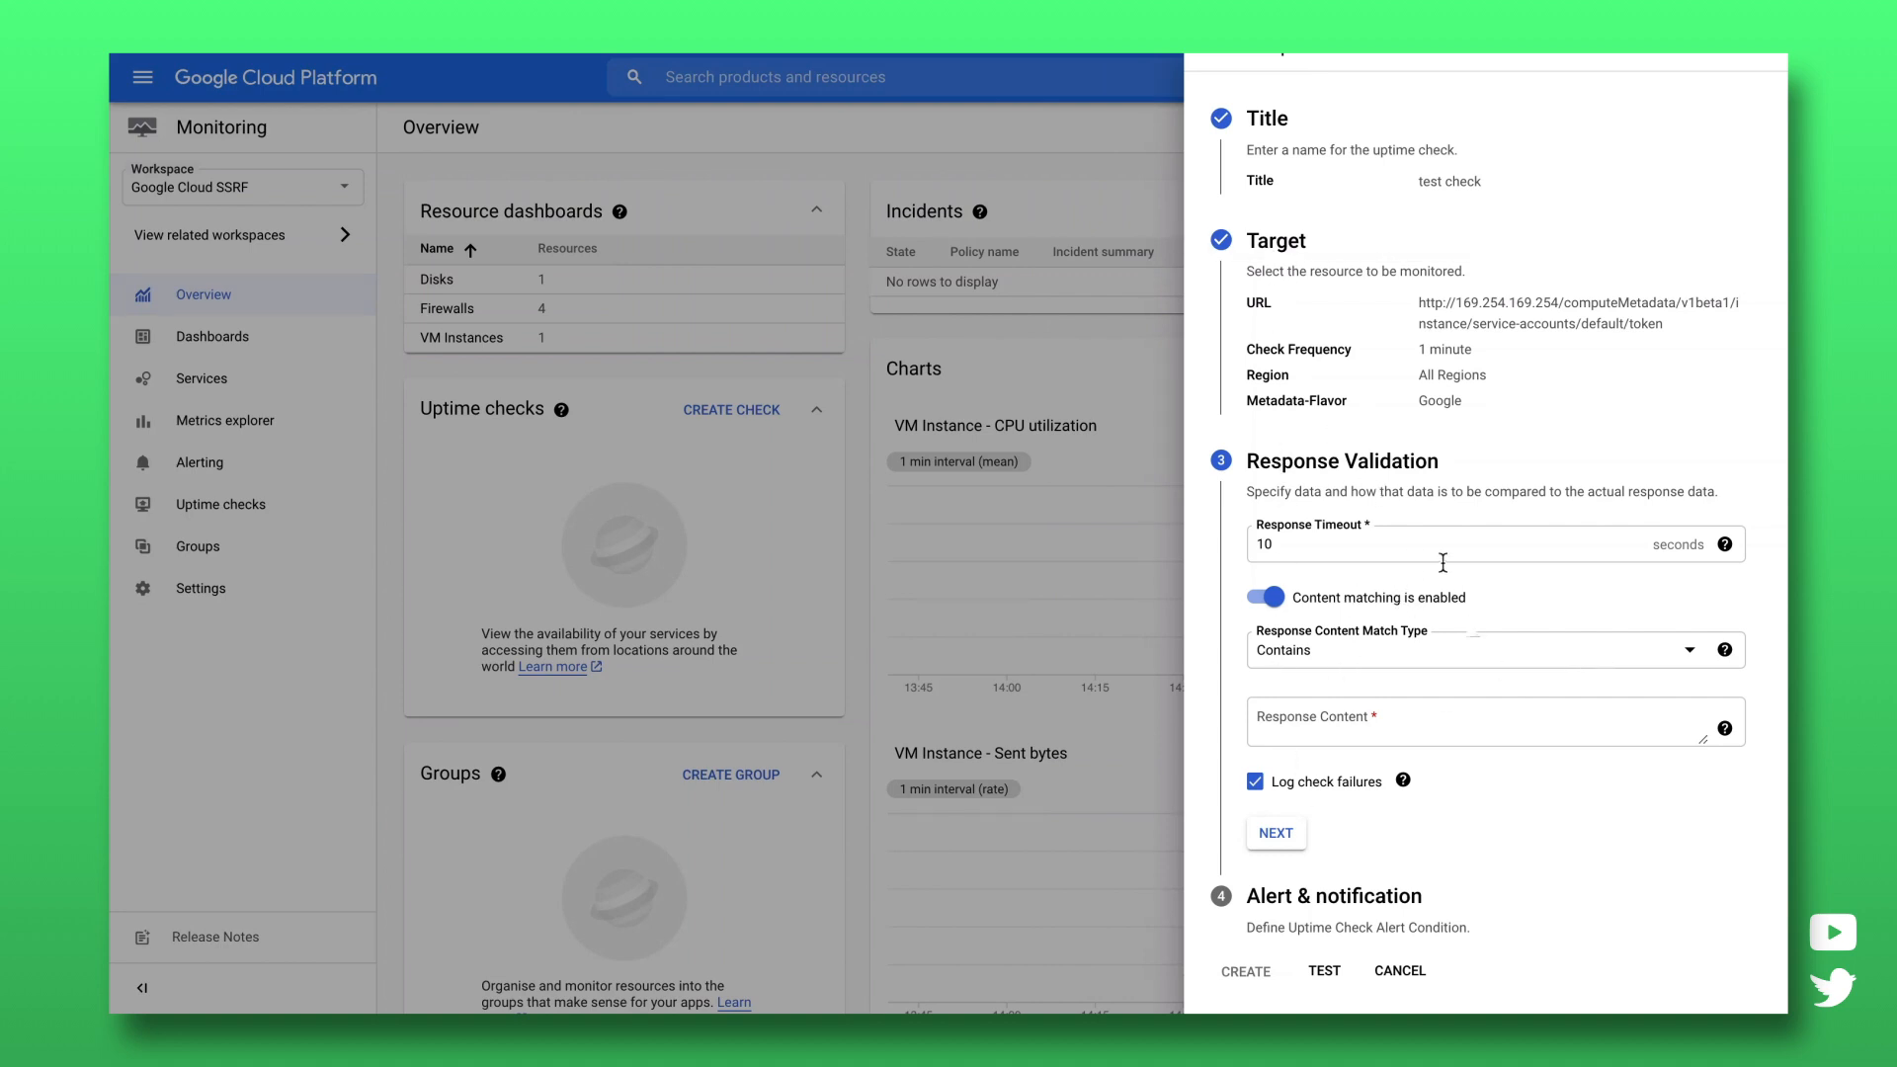
click(1266, 597)
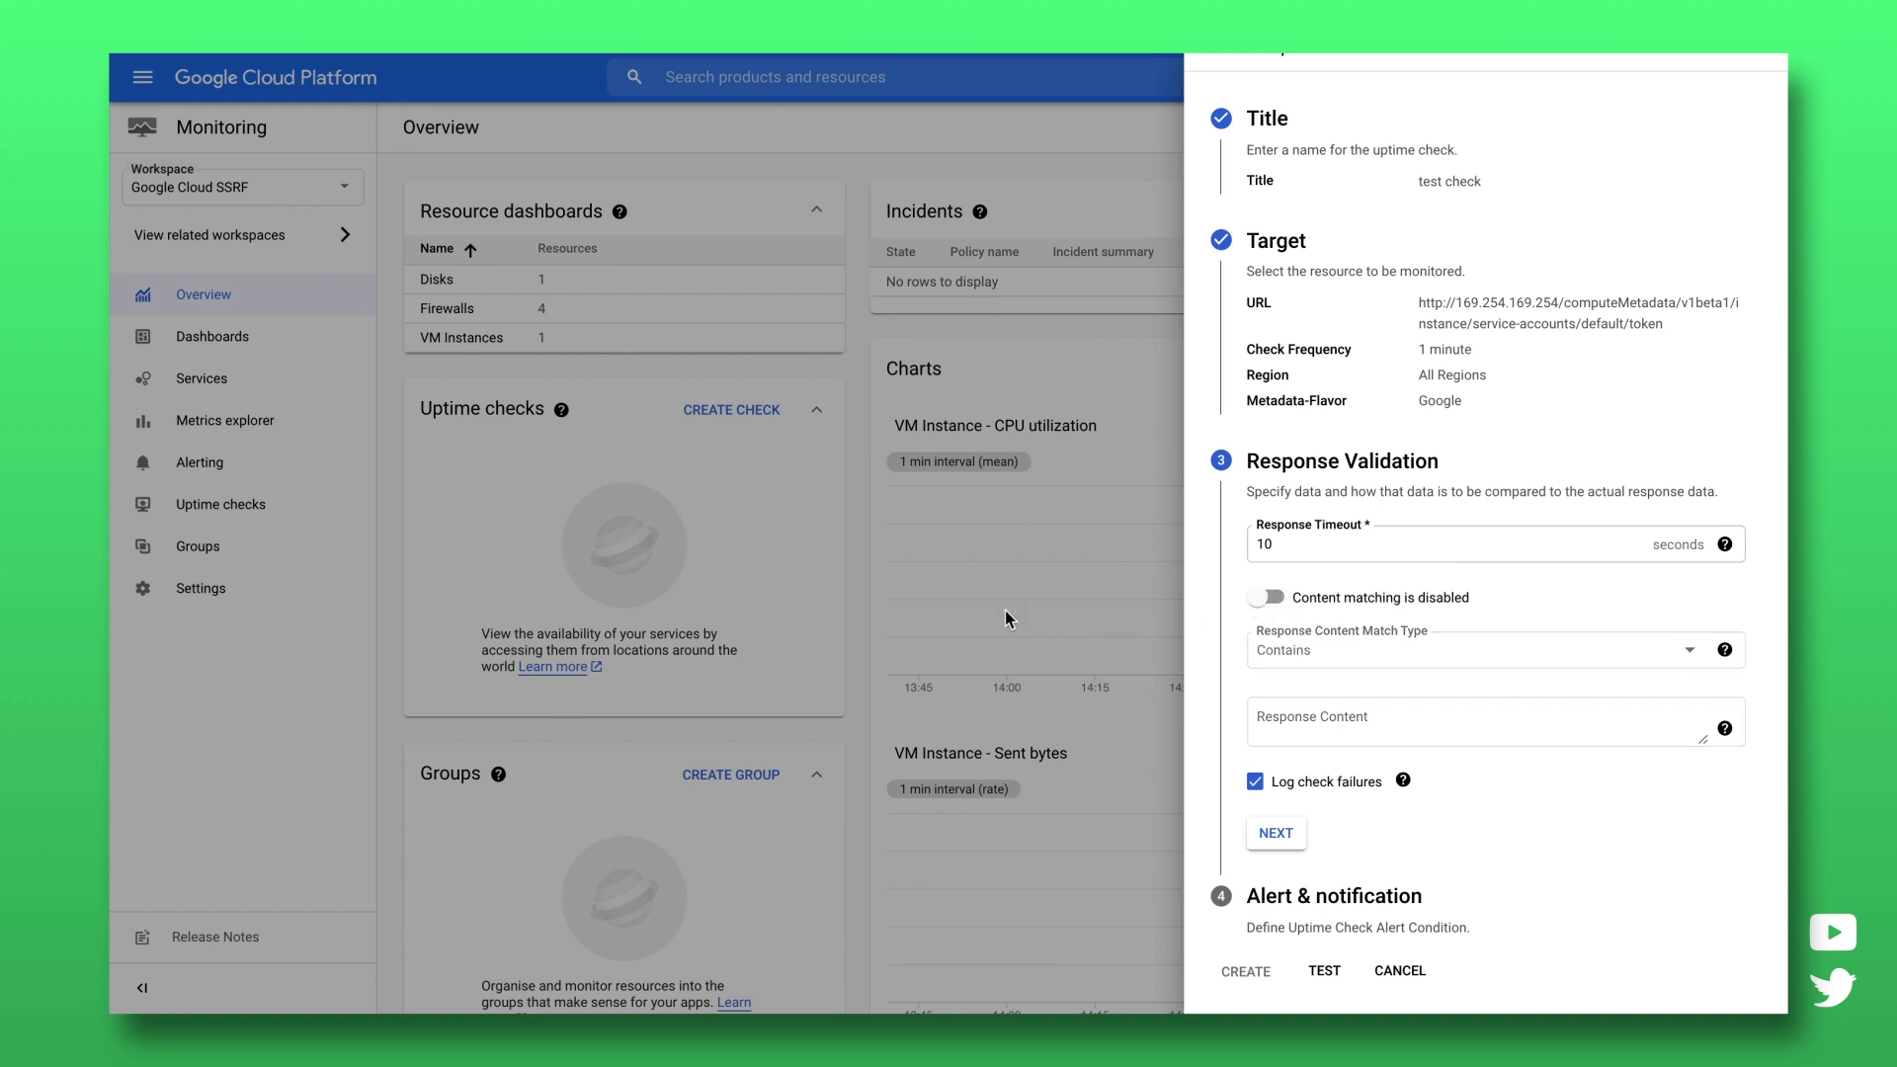
click(1266, 597)
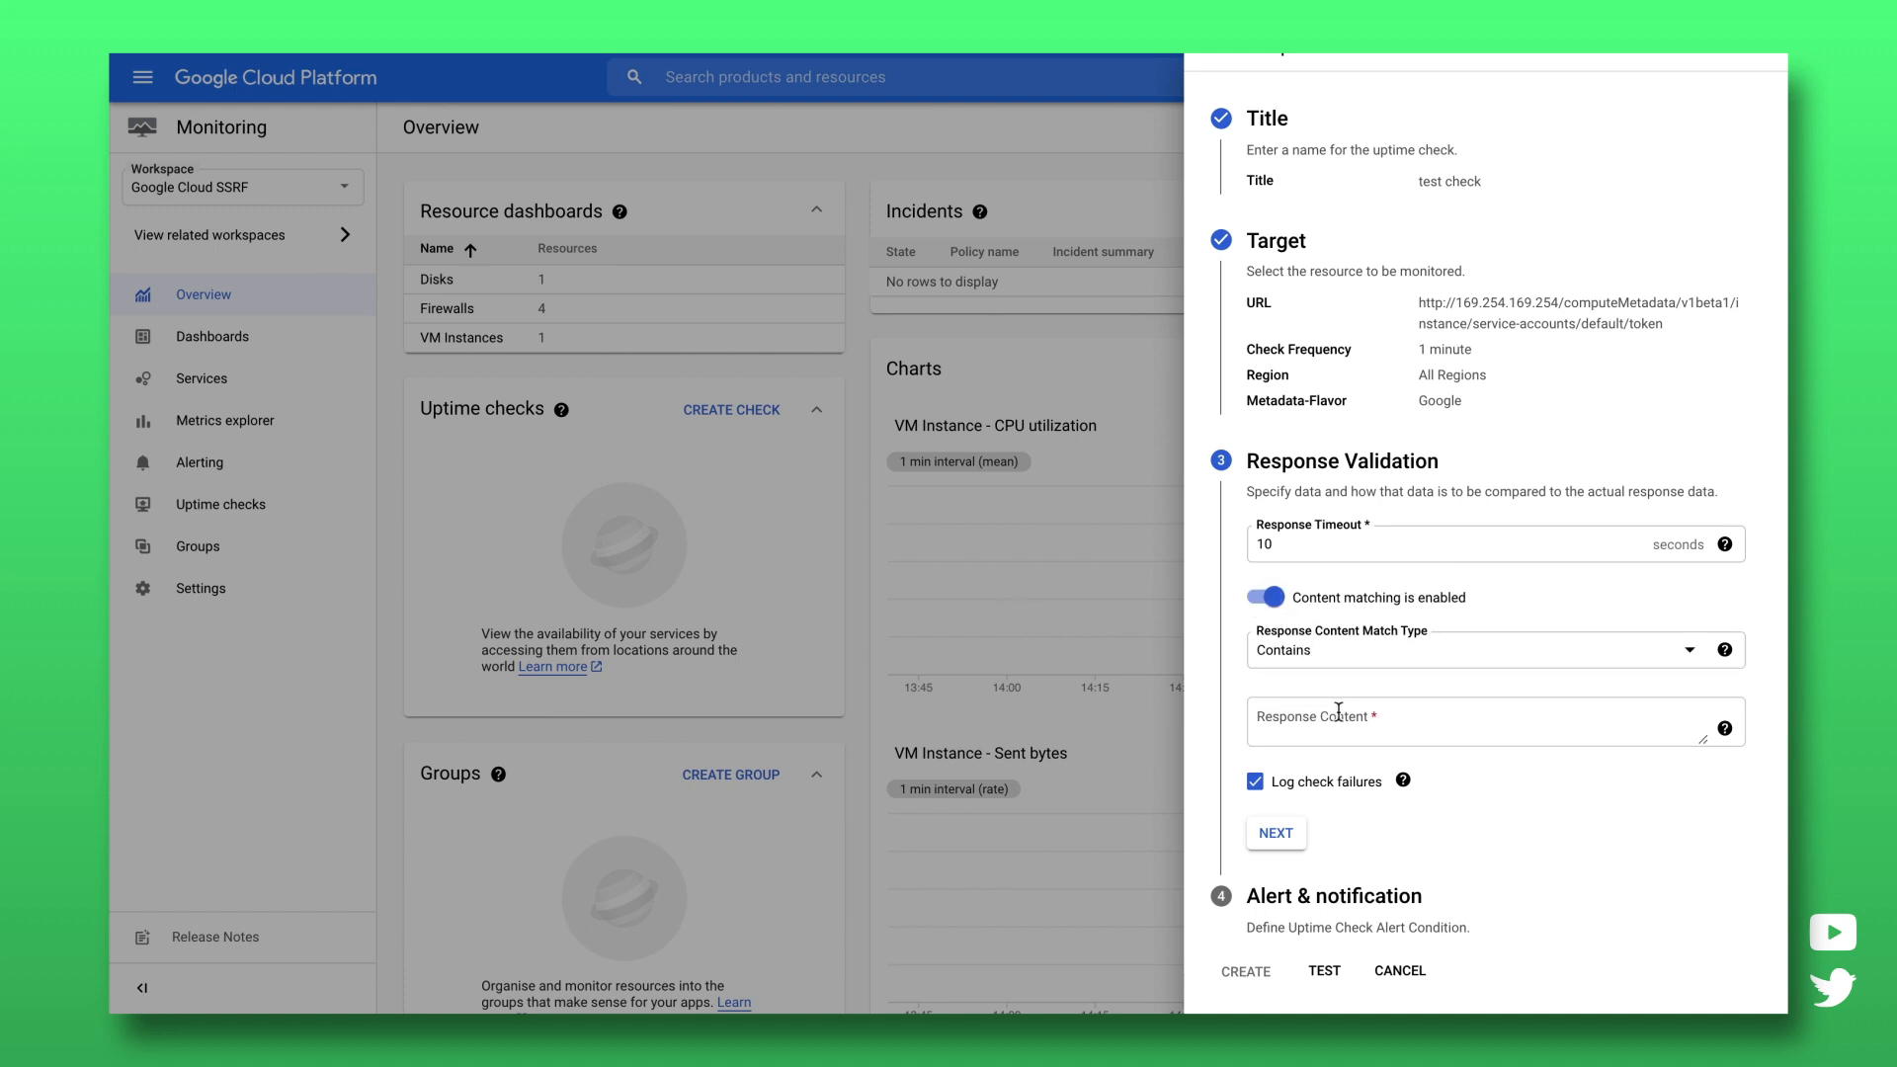
text({"access_token":)
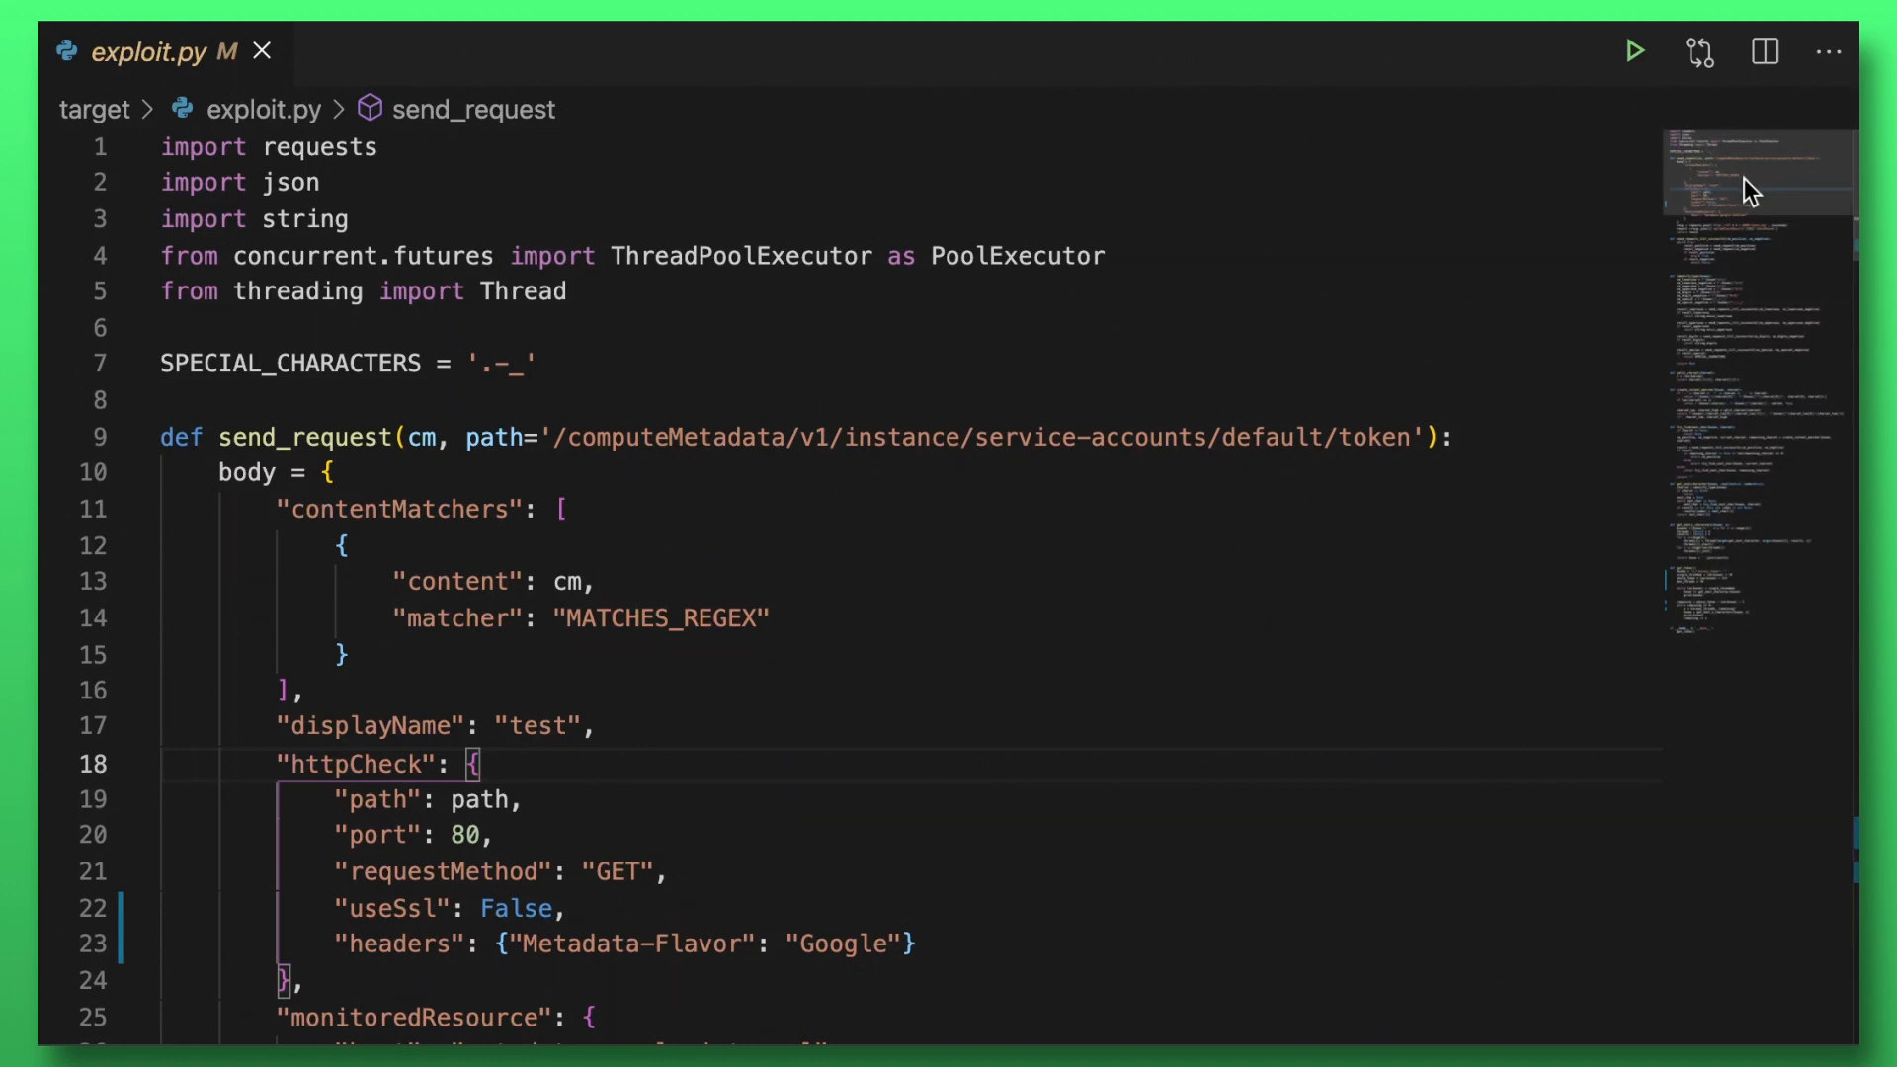
scroll(down, 3)
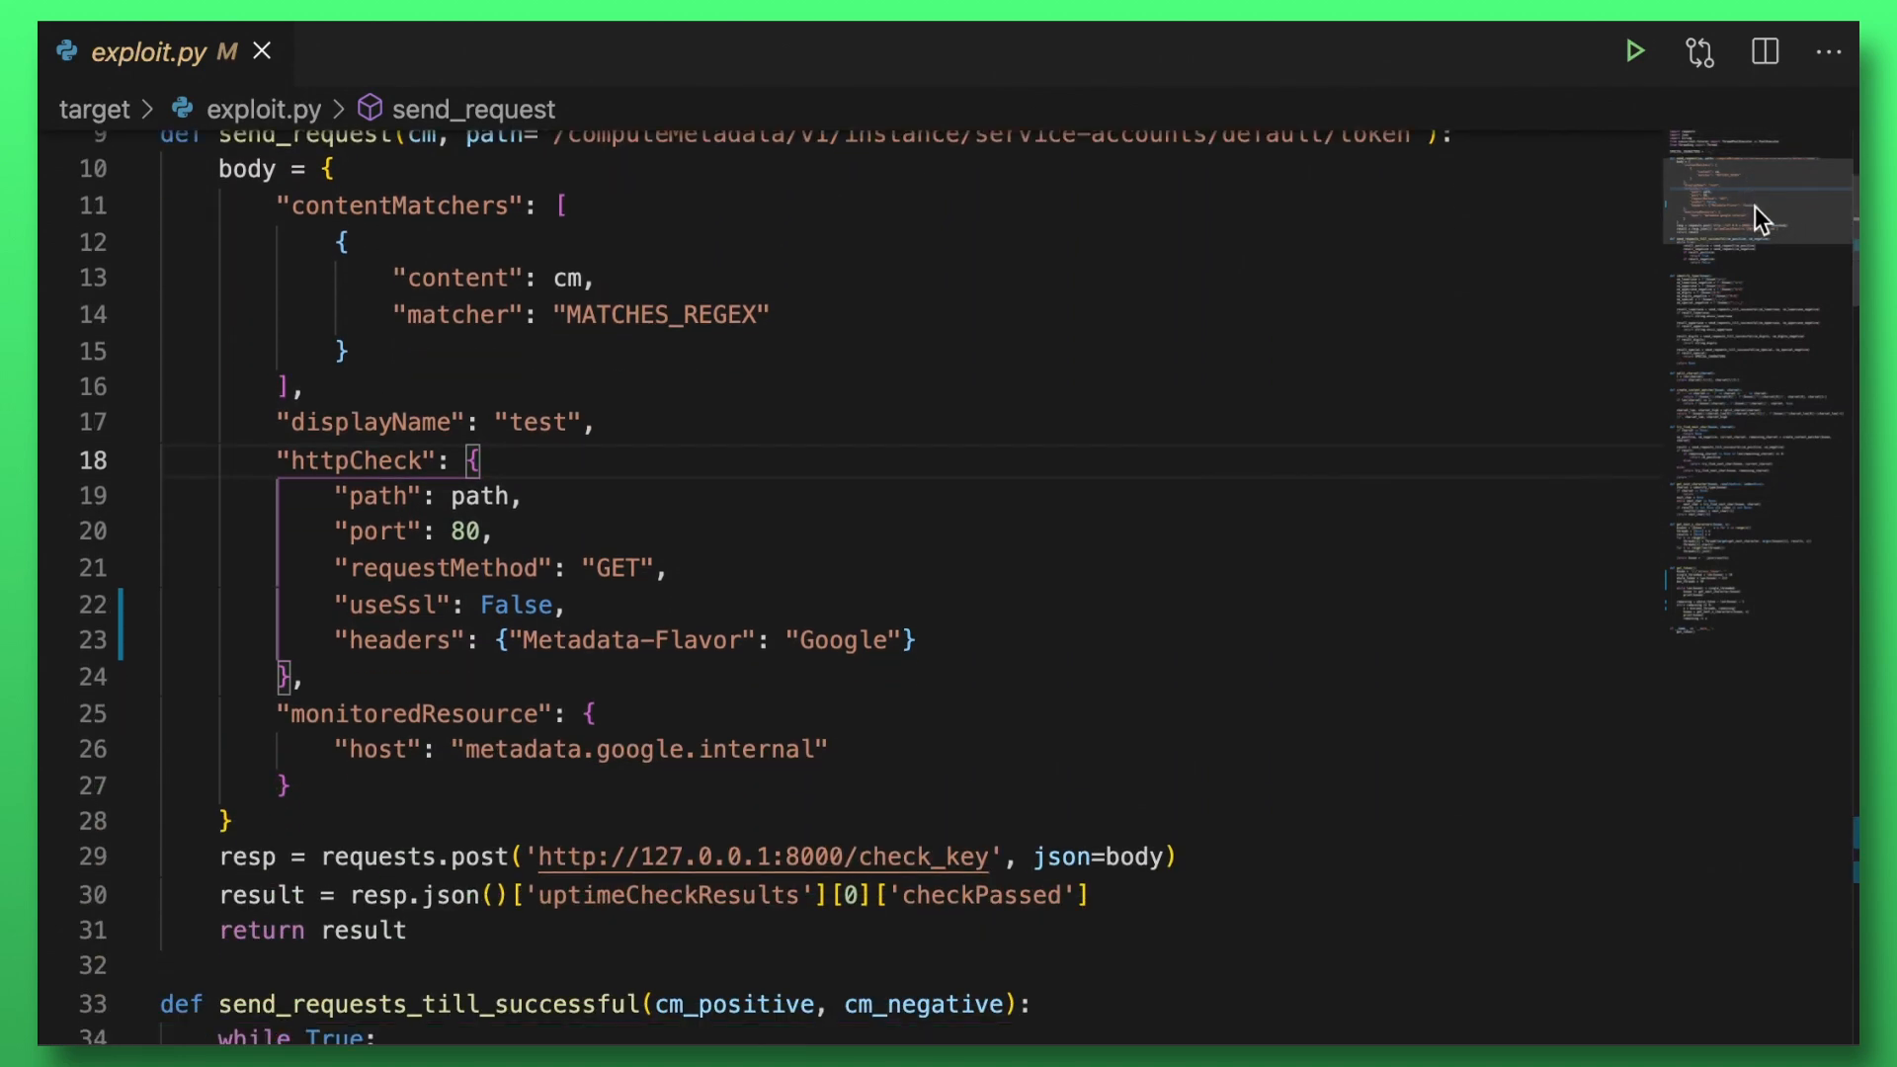
scroll(down, 3)
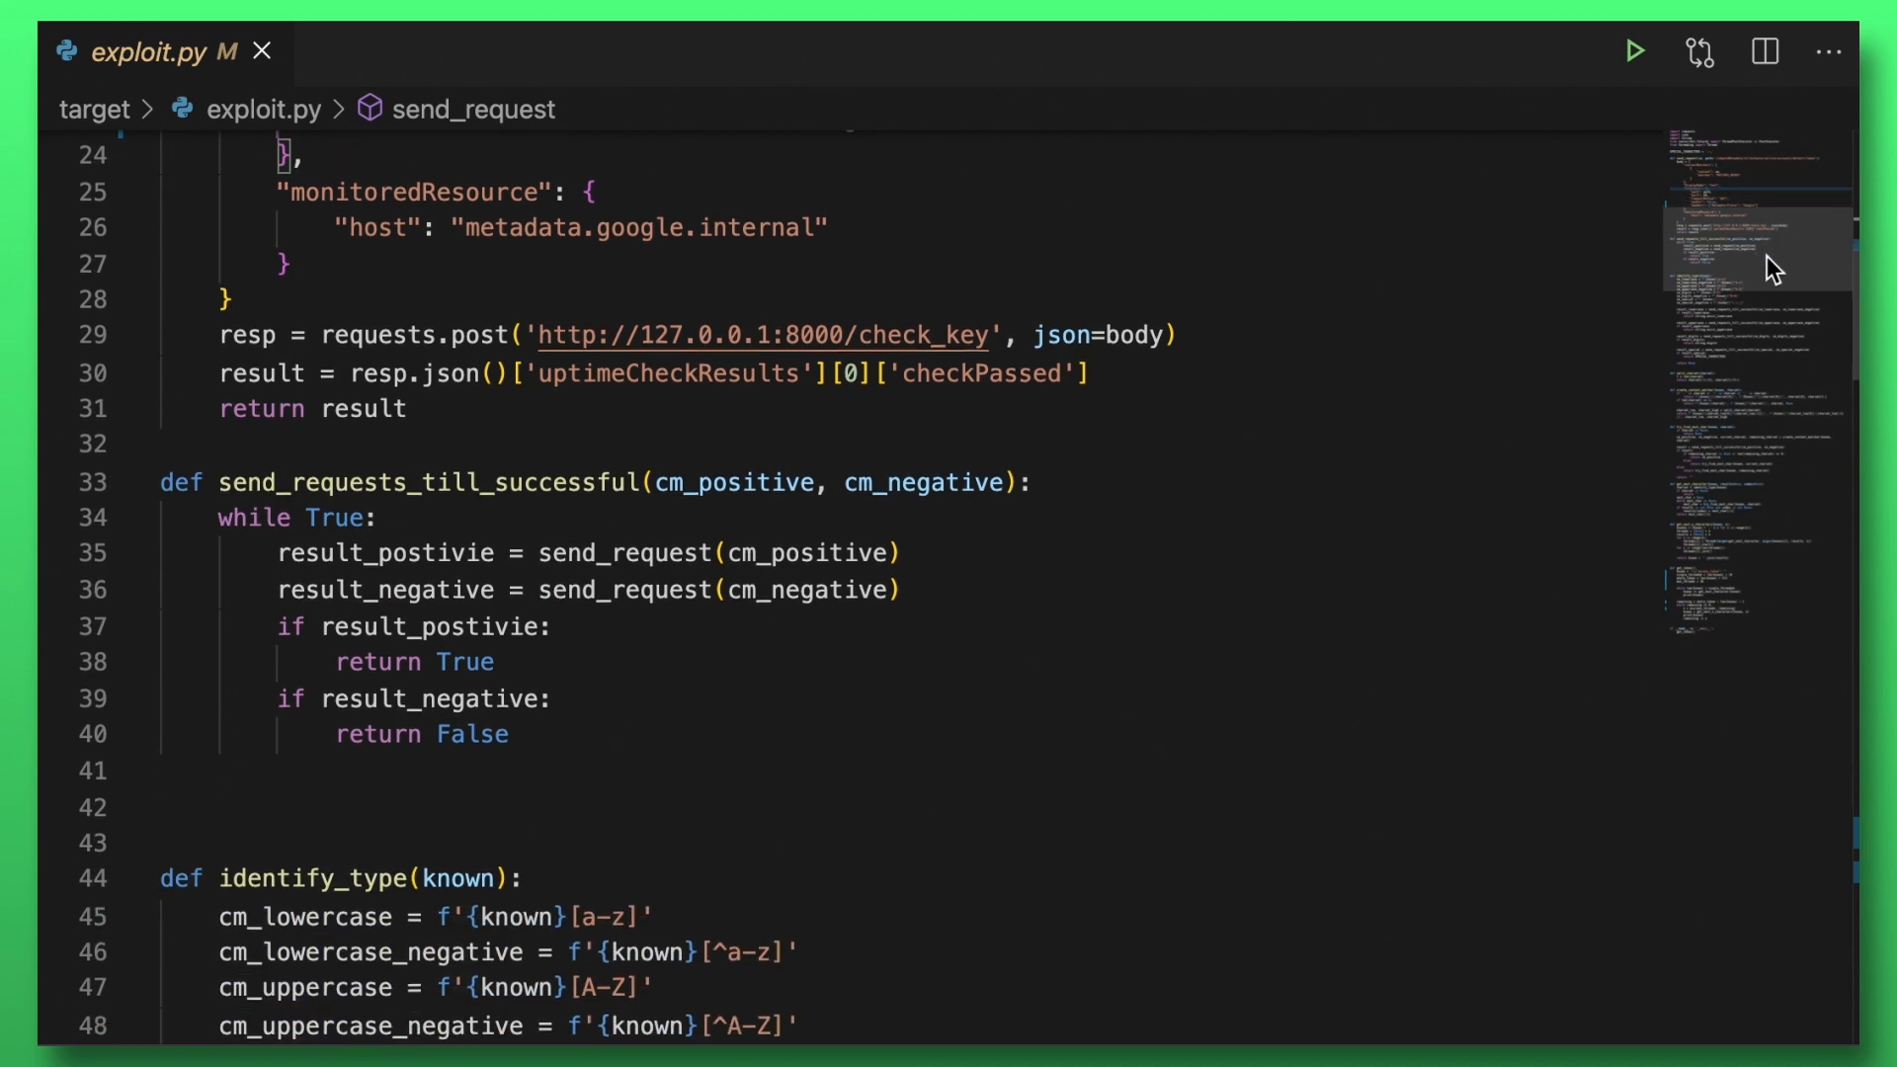
scroll(down, 3)
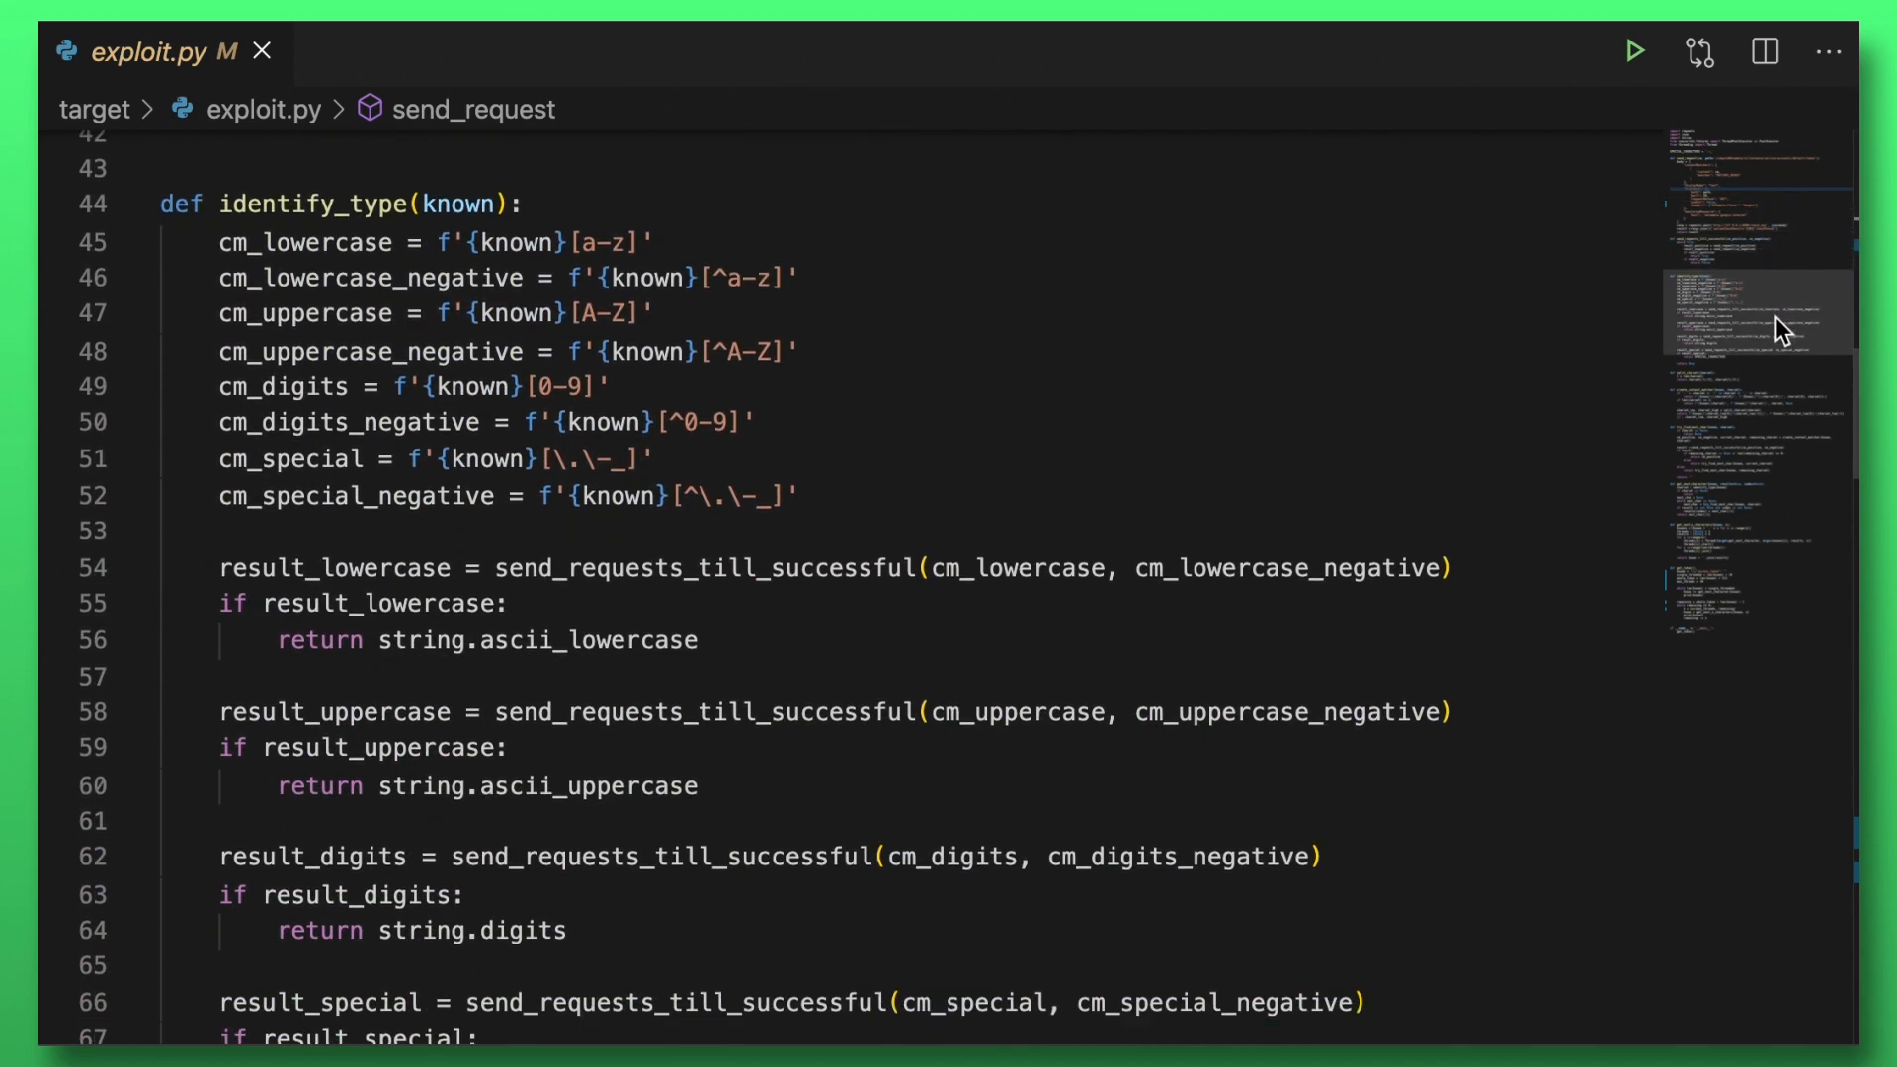
scroll(down, 3)
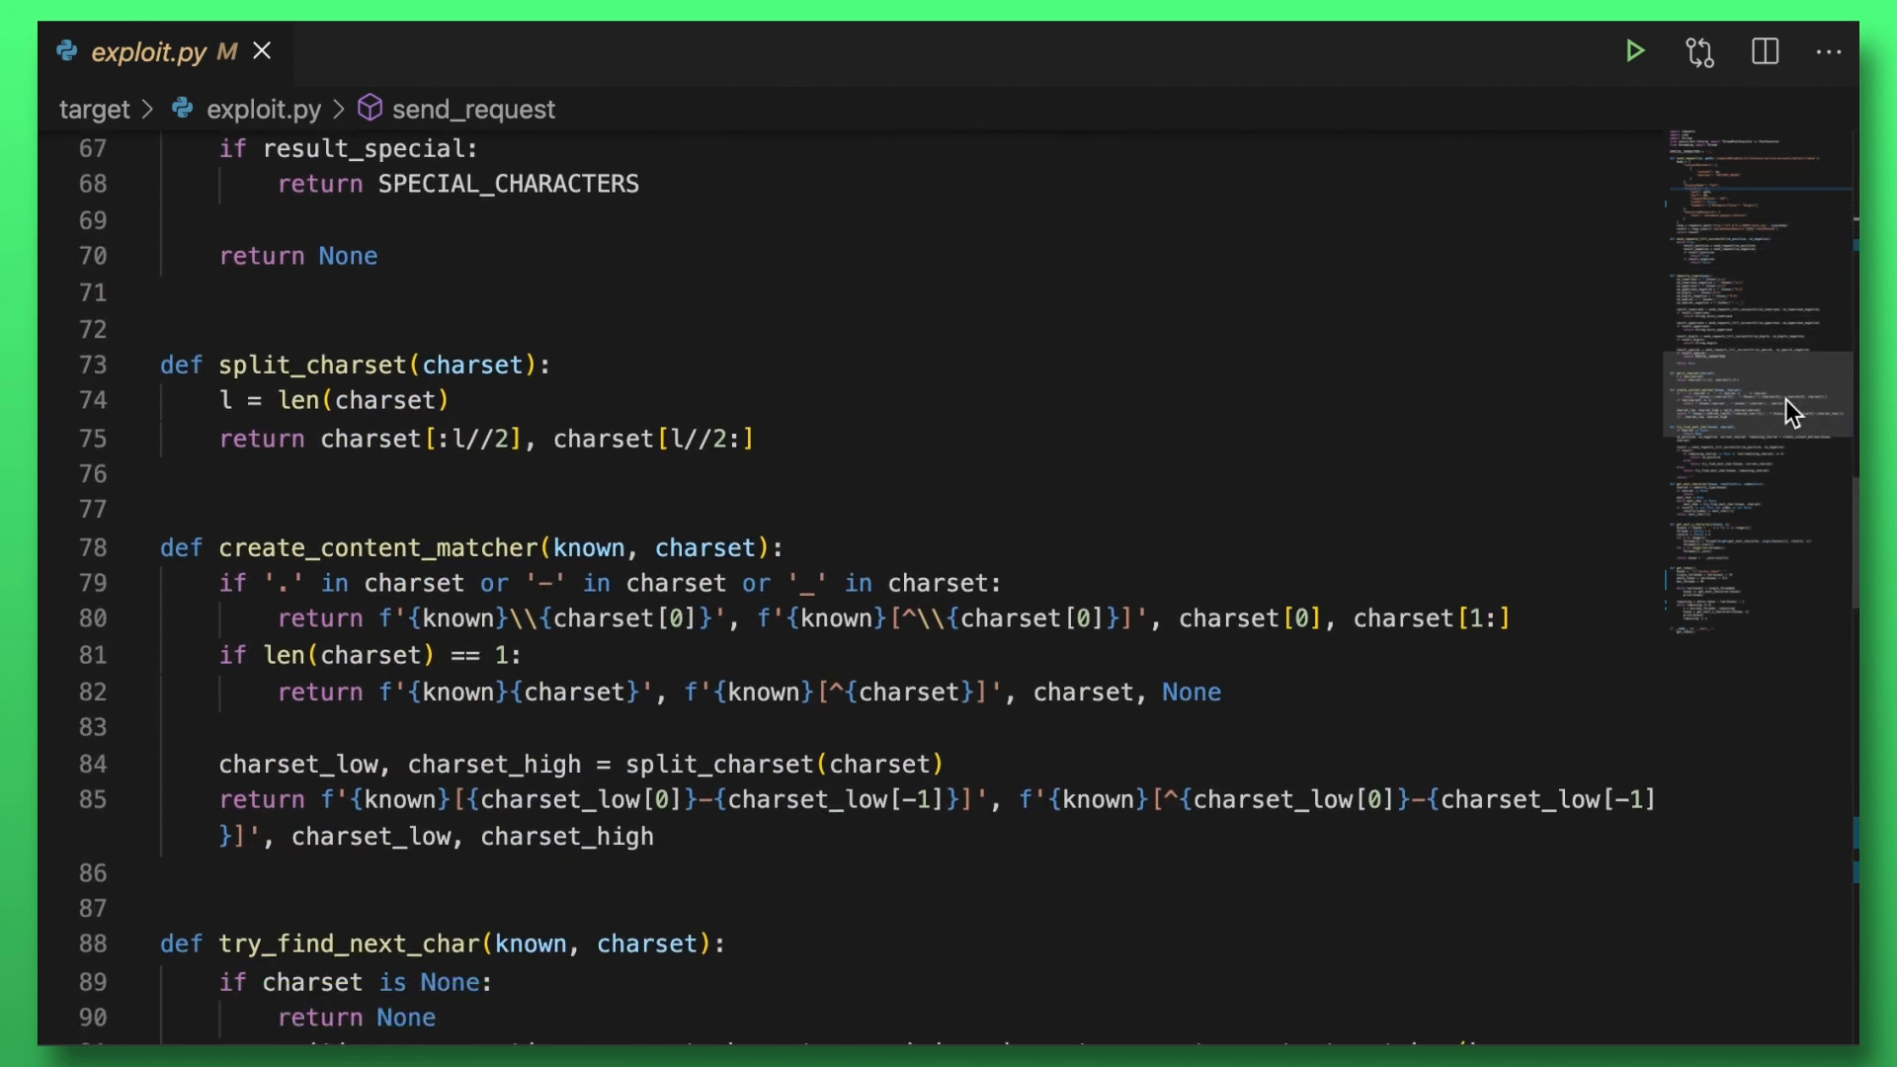
scroll(down, 3)
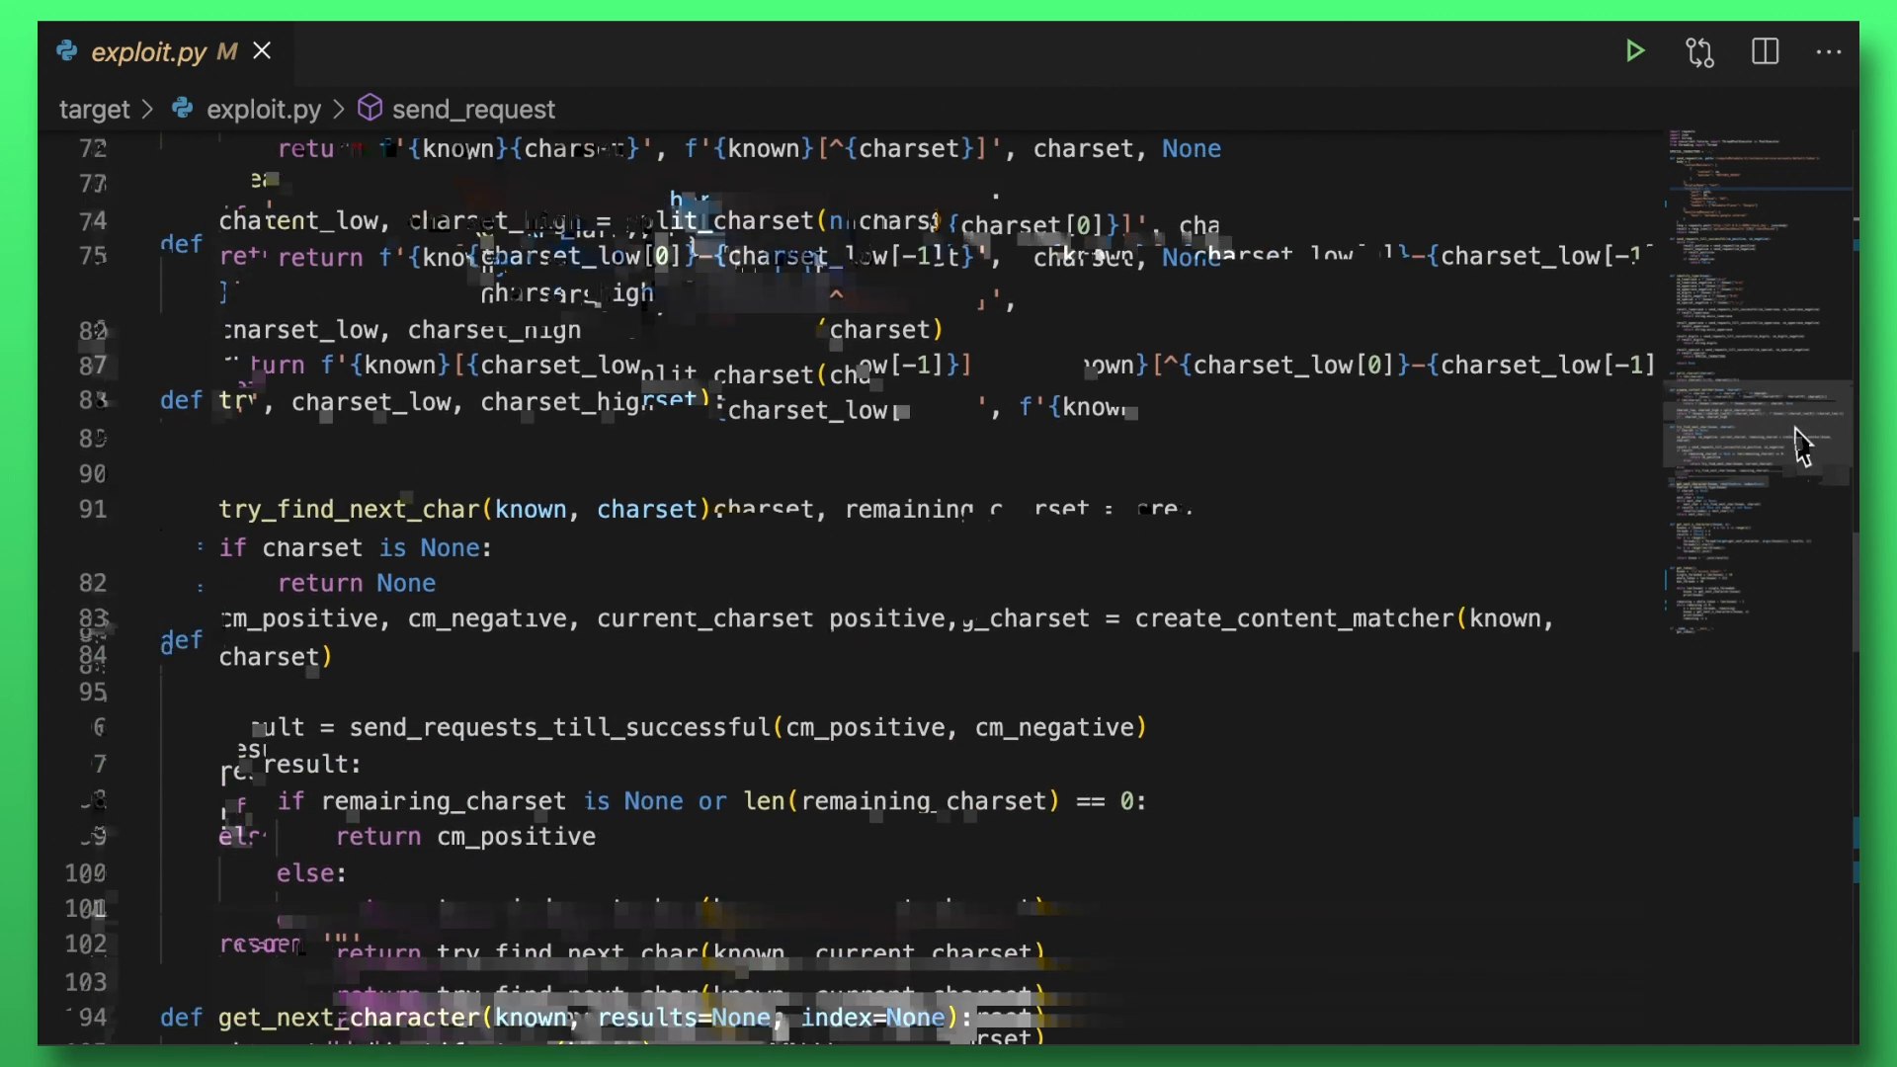
scroll(down, 3)
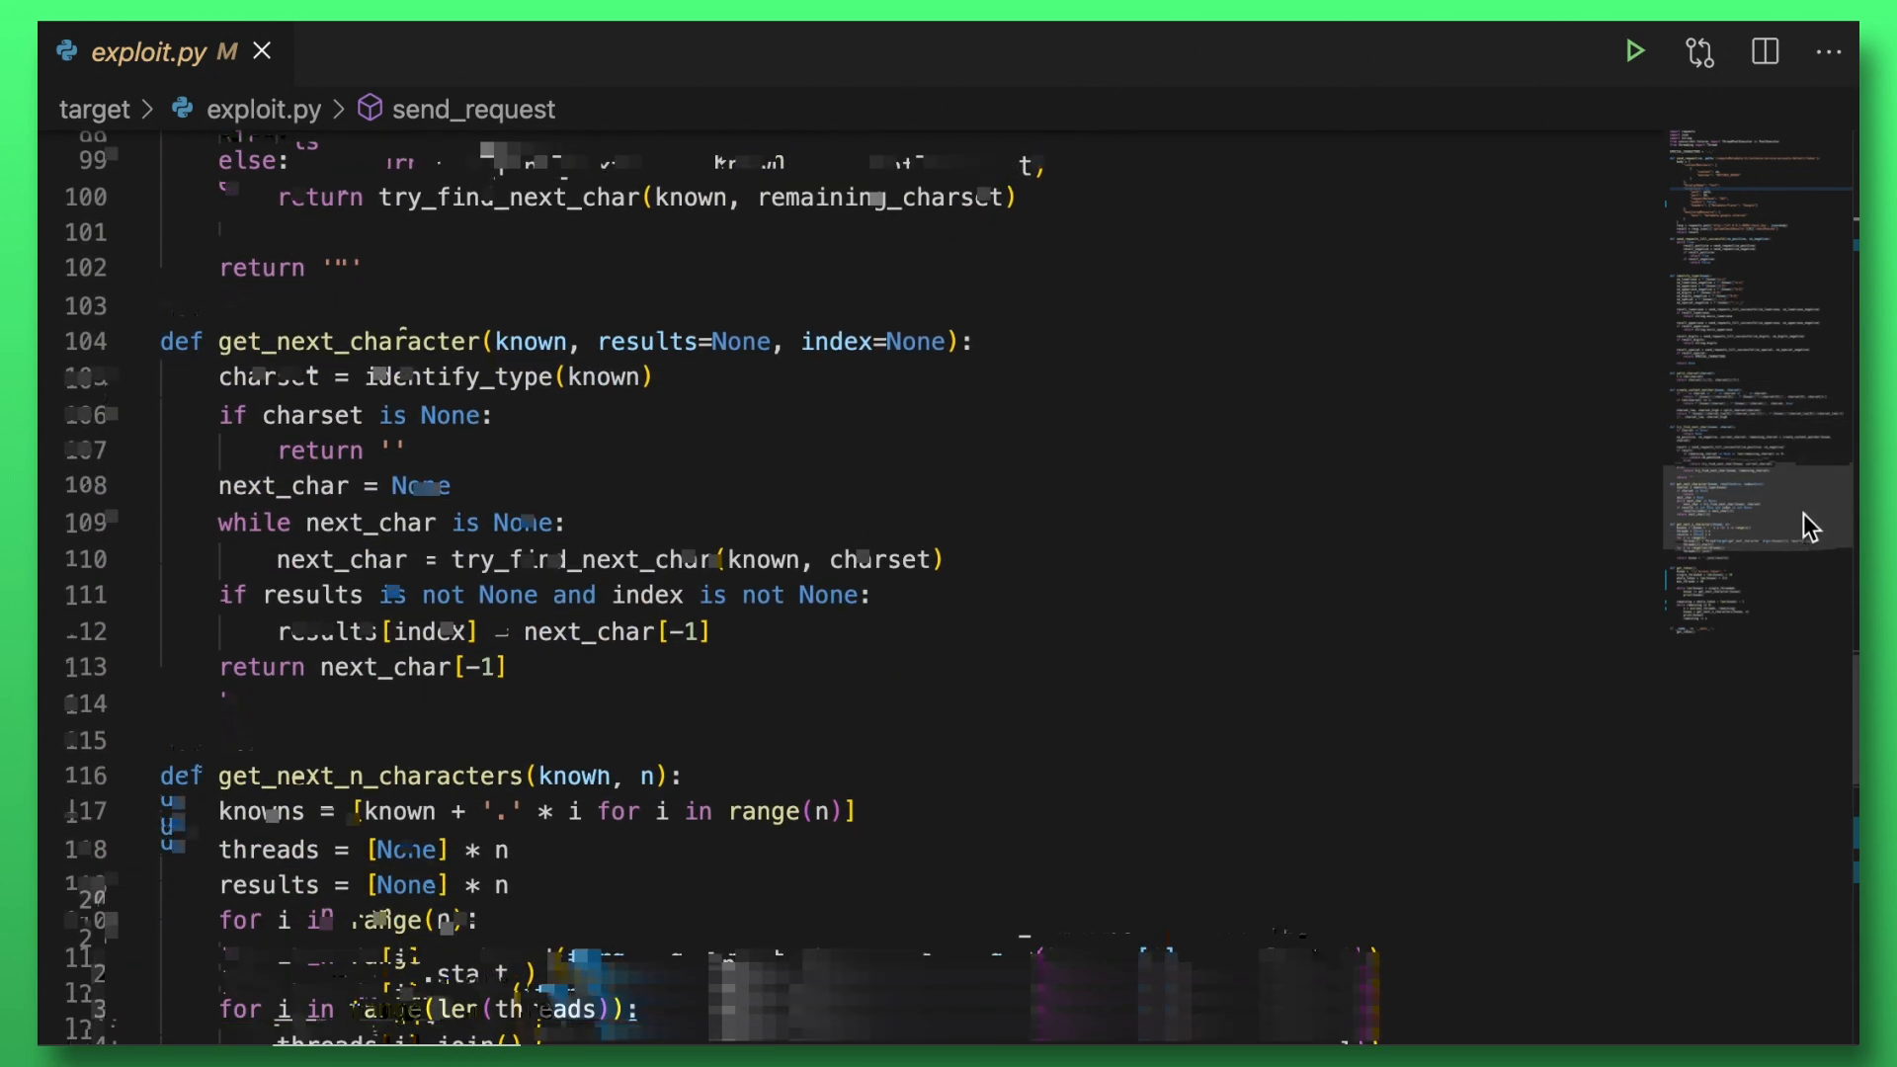
scroll(down, 3)
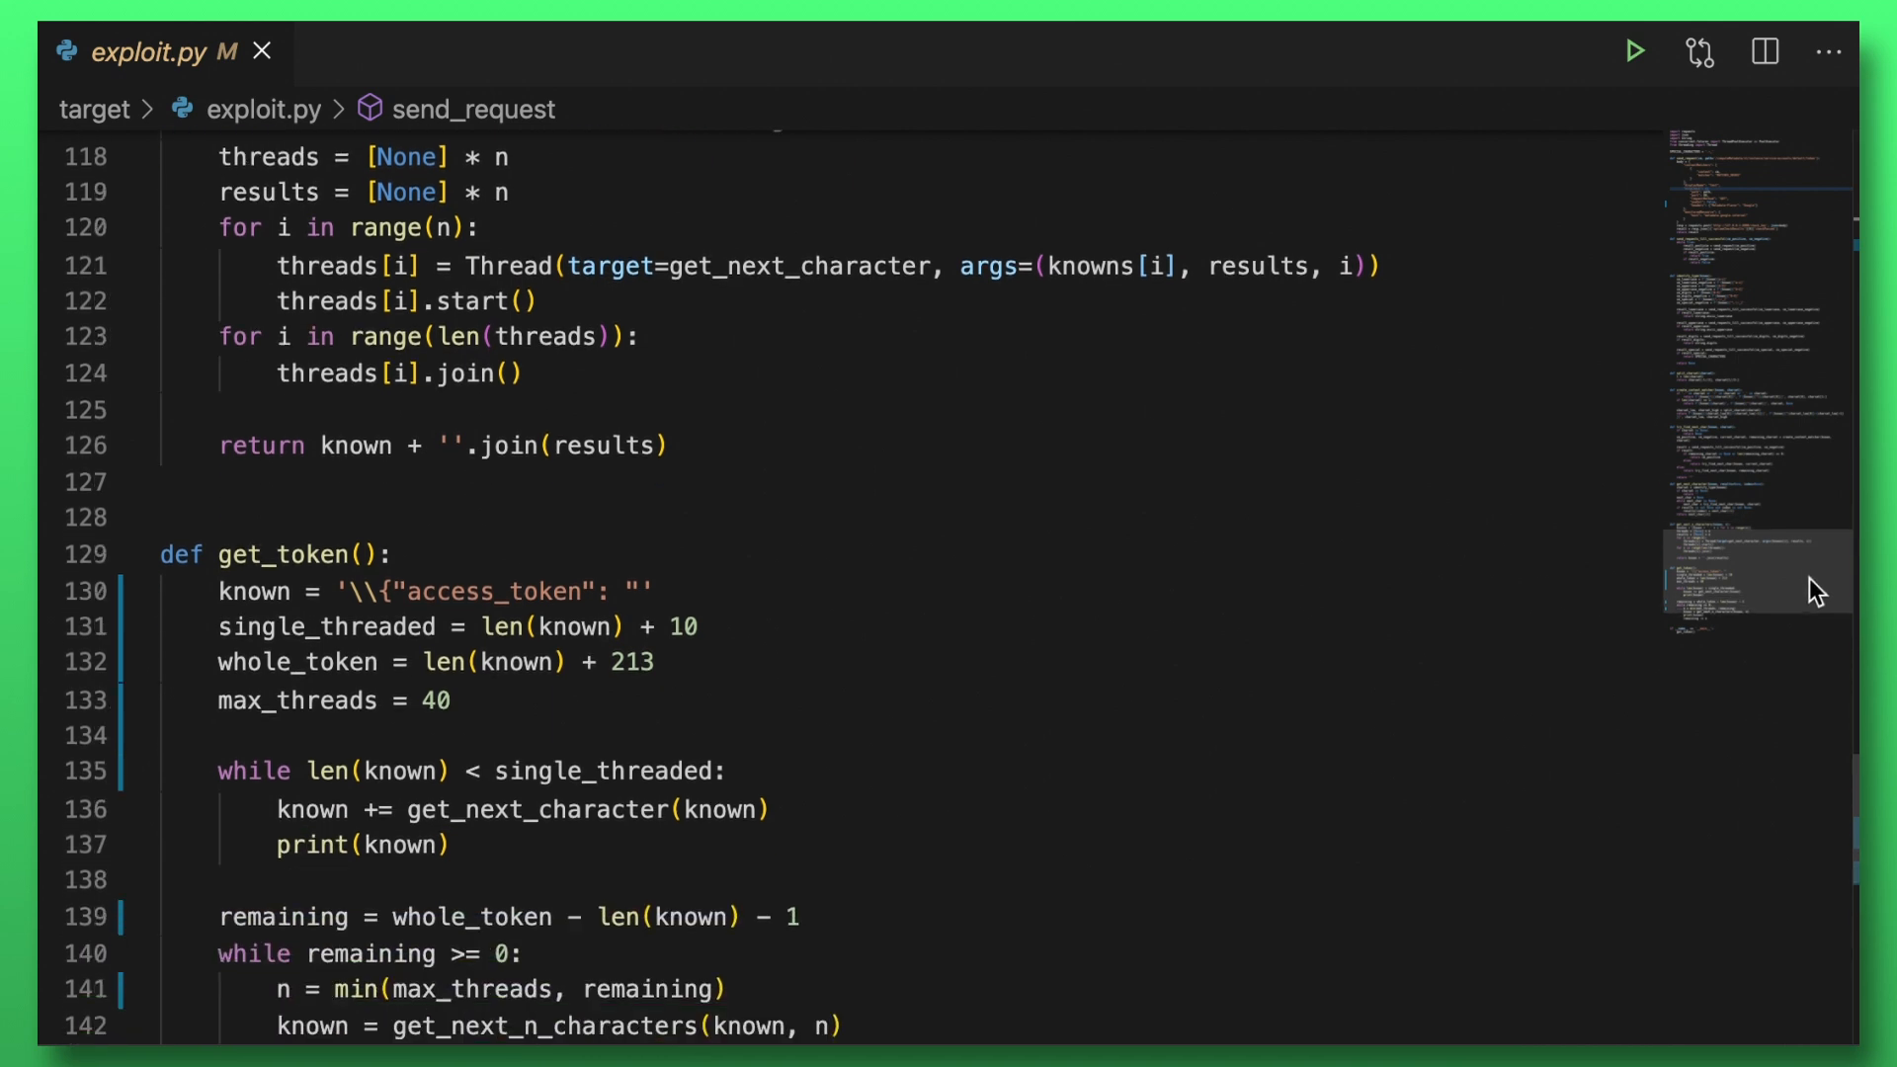
scroll(down, 3)
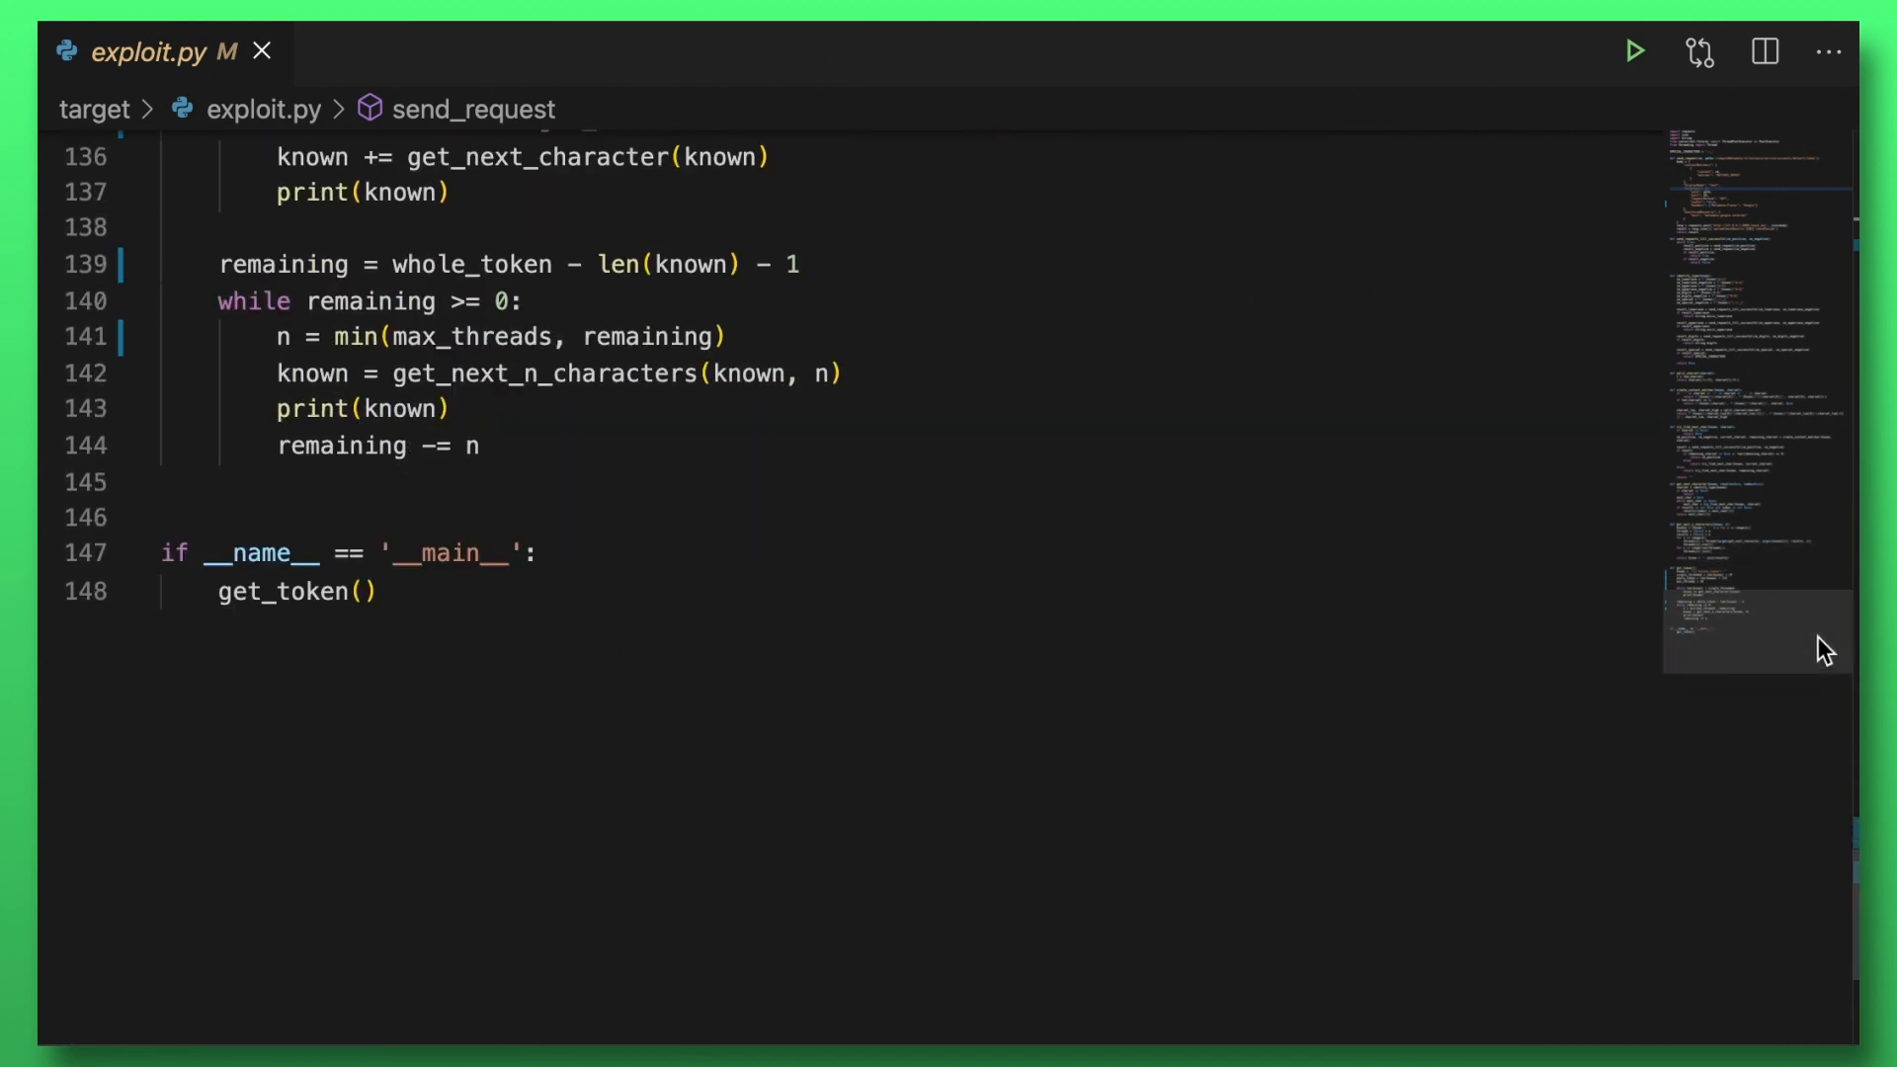
mouse_move(1089, 34)
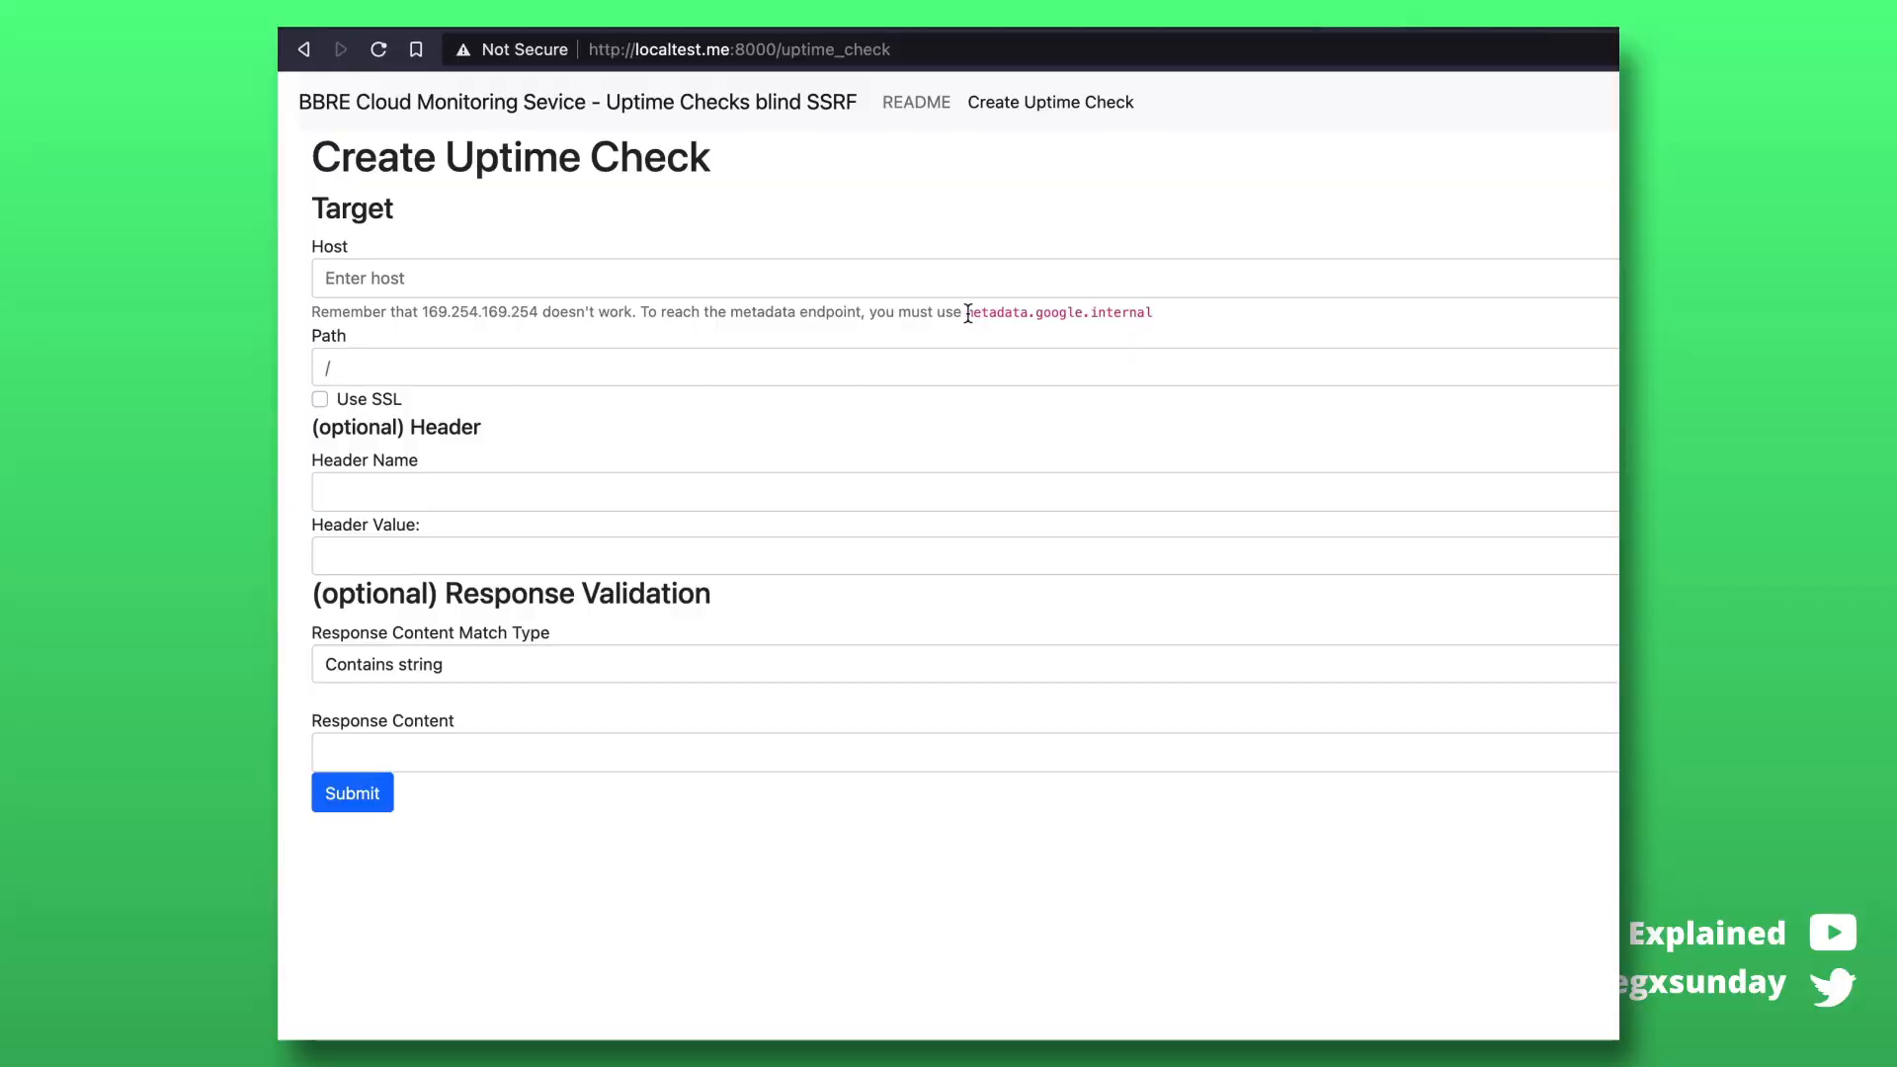
Step: Set the host to metadata.google.internal and the path to /computeMetadata
double_click(1057, 312)
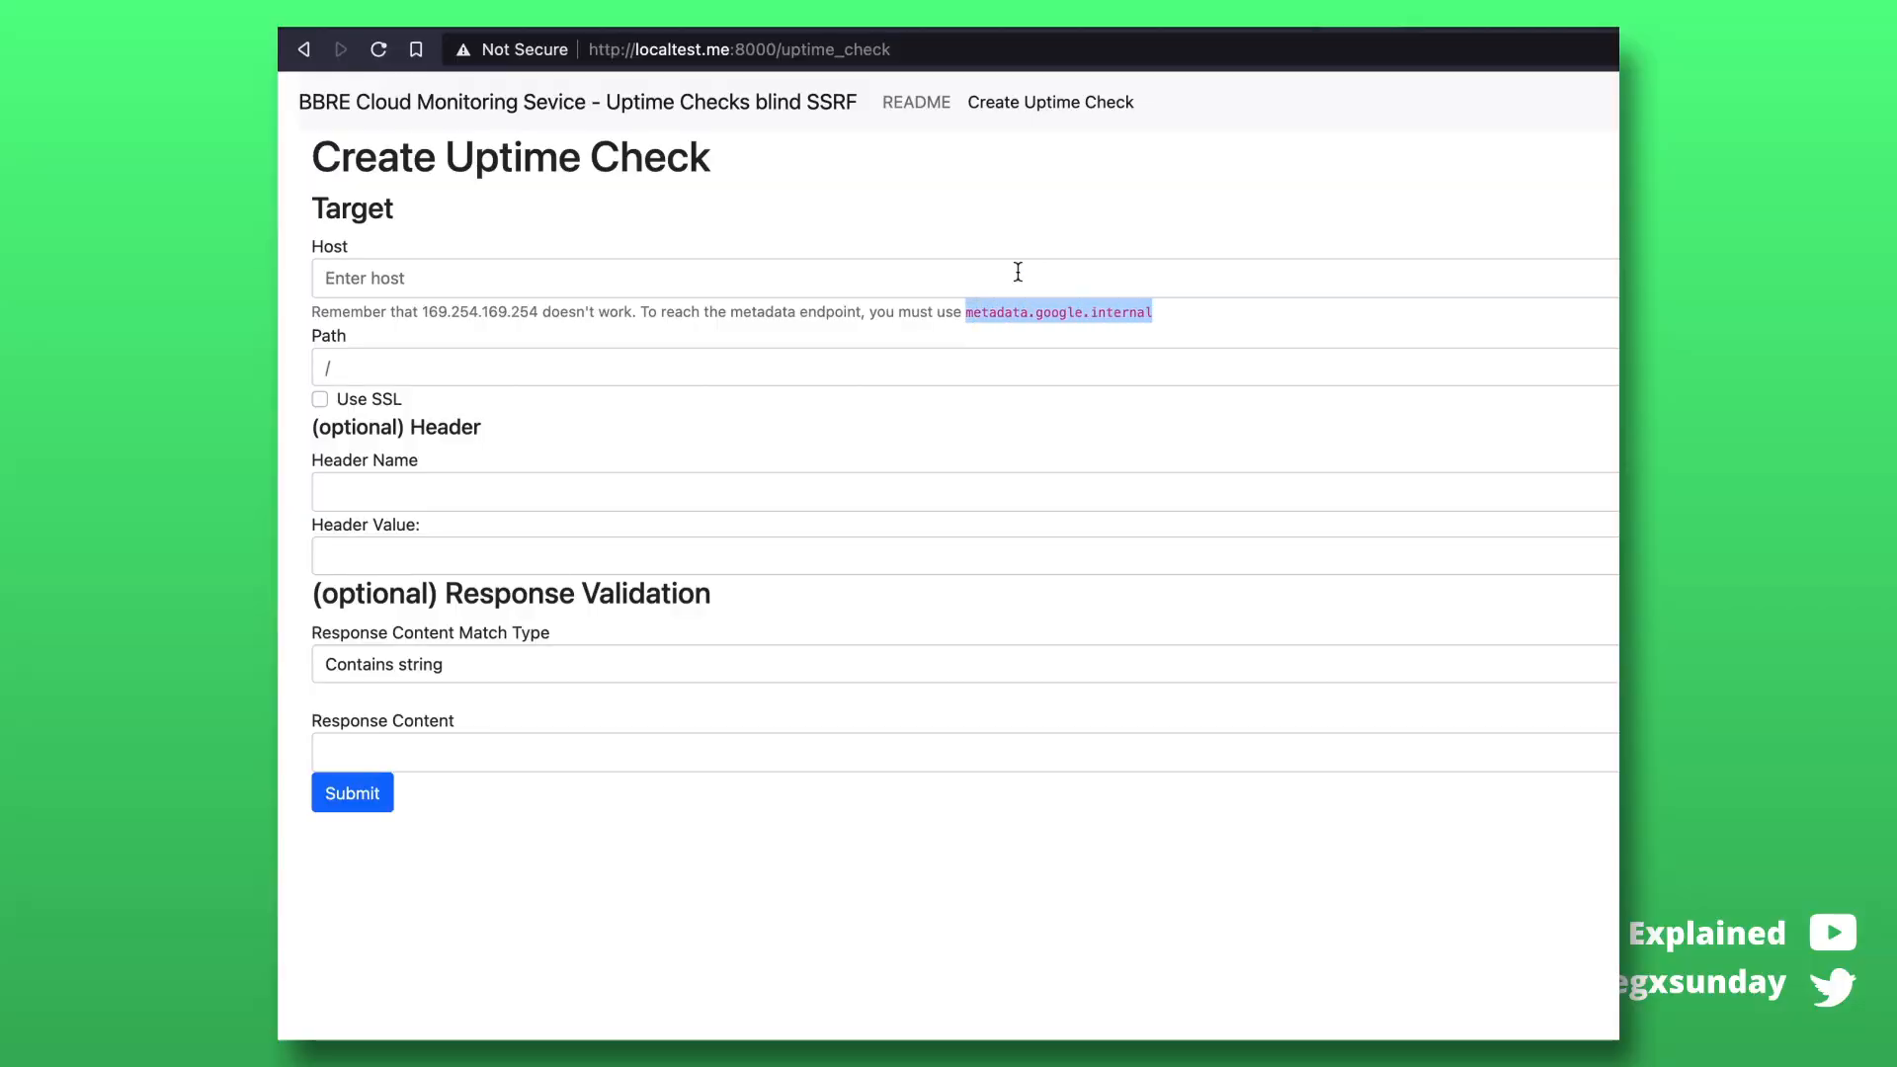
click(847, 367)
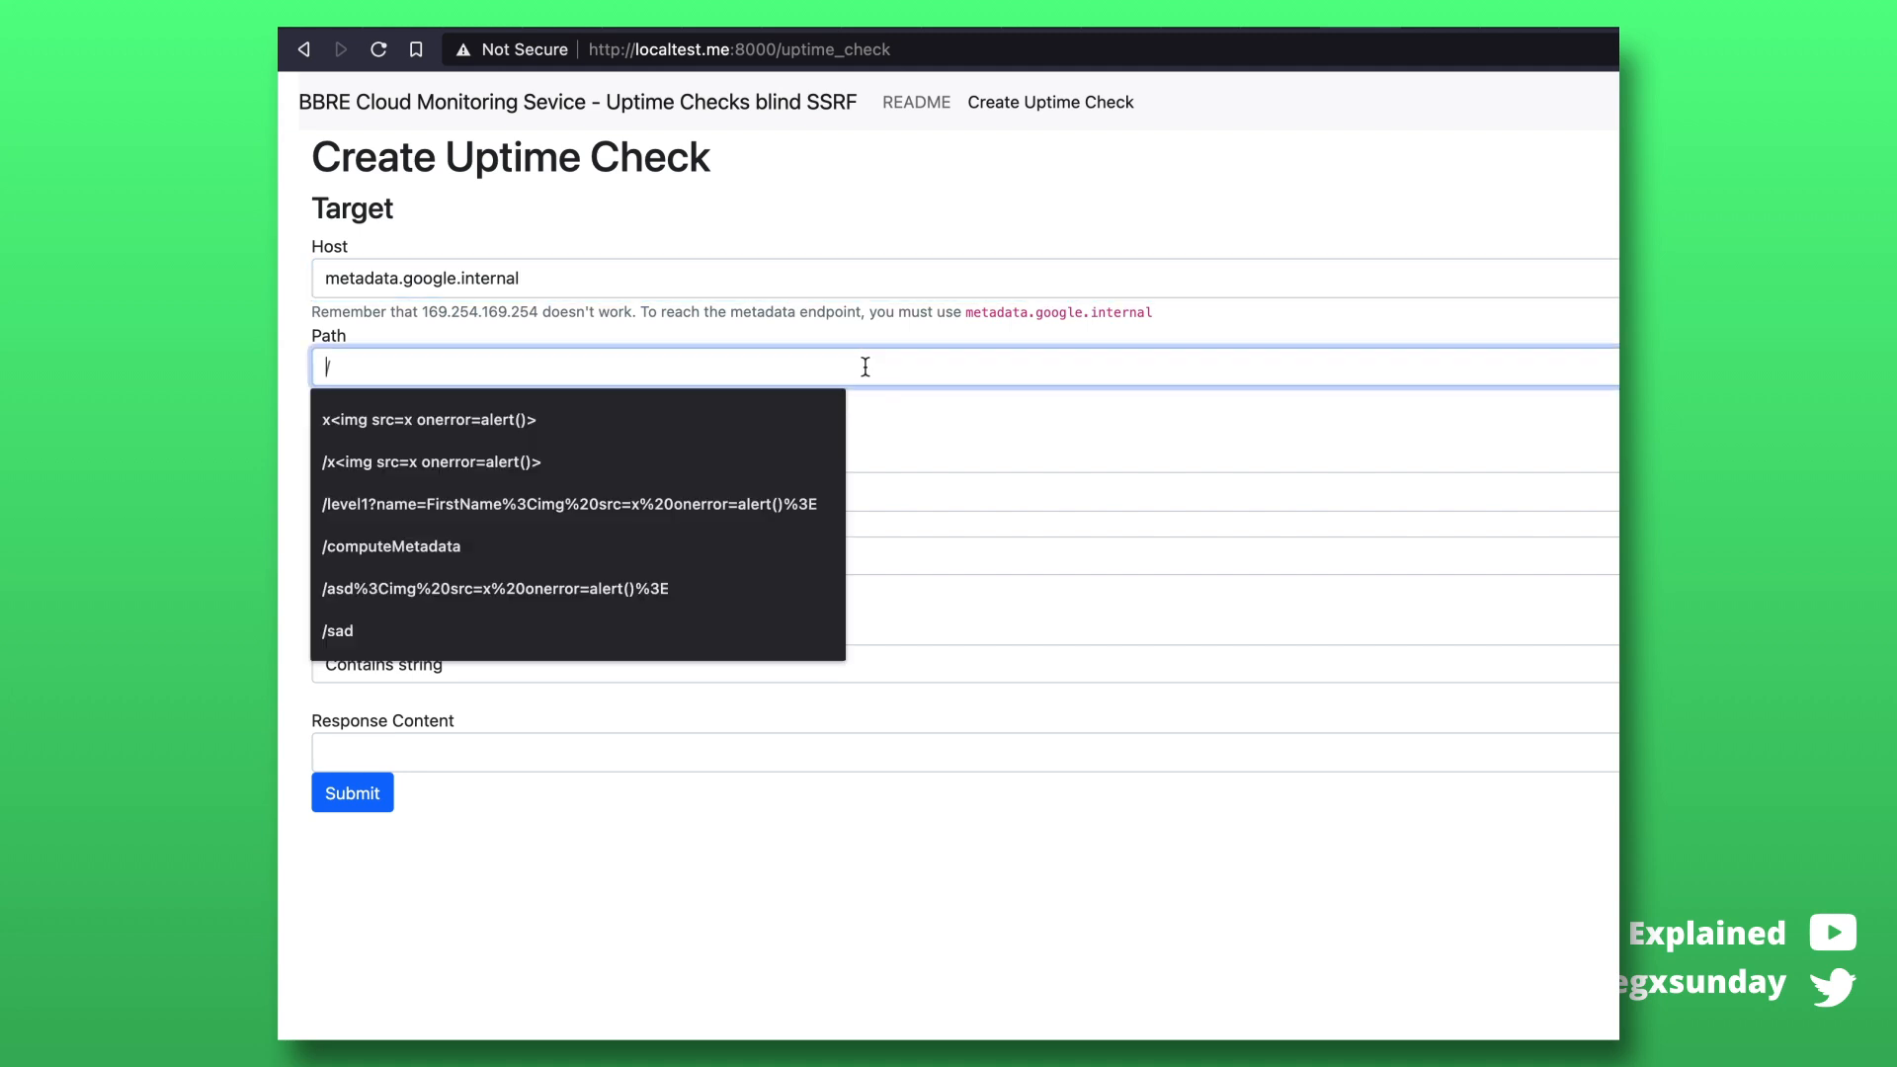
click(392, 545)
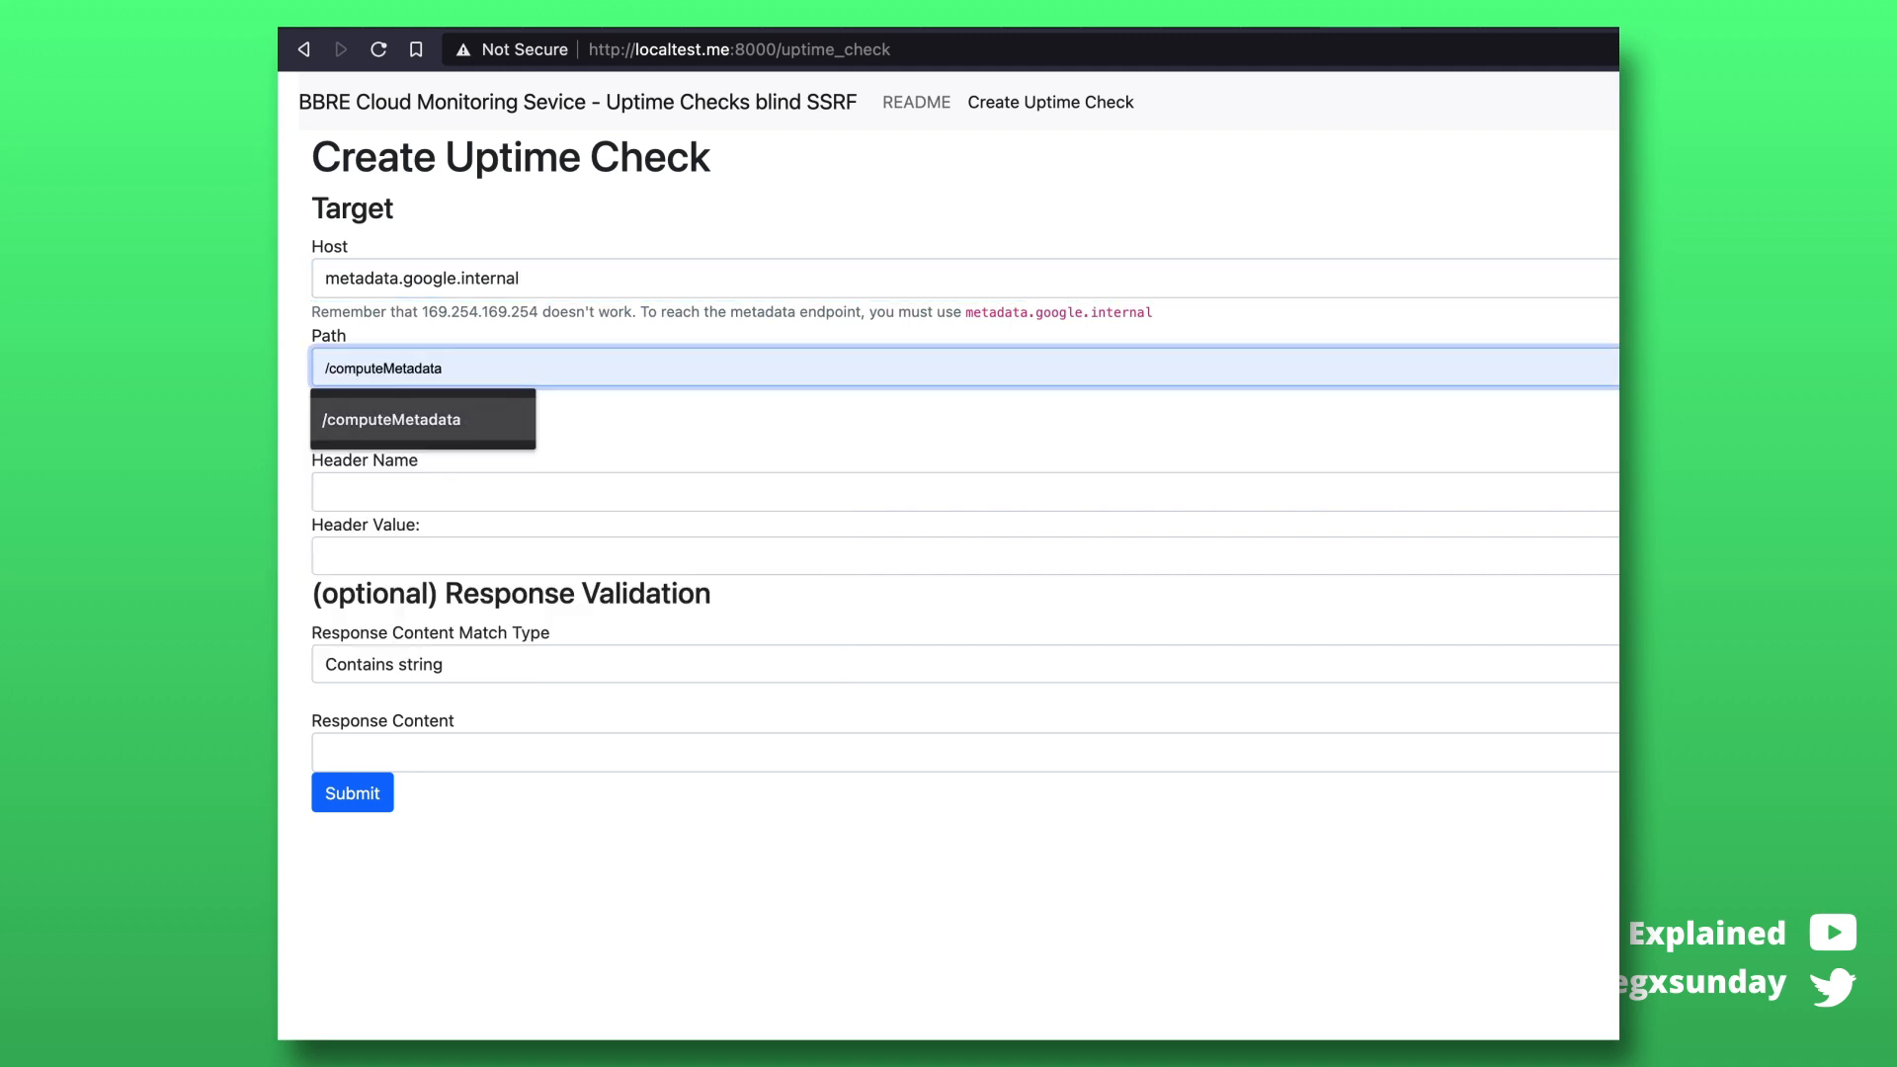
Step: Add header Metadata-Flavor: Google and begin typing the access_token regex matcher
click(422, 419)
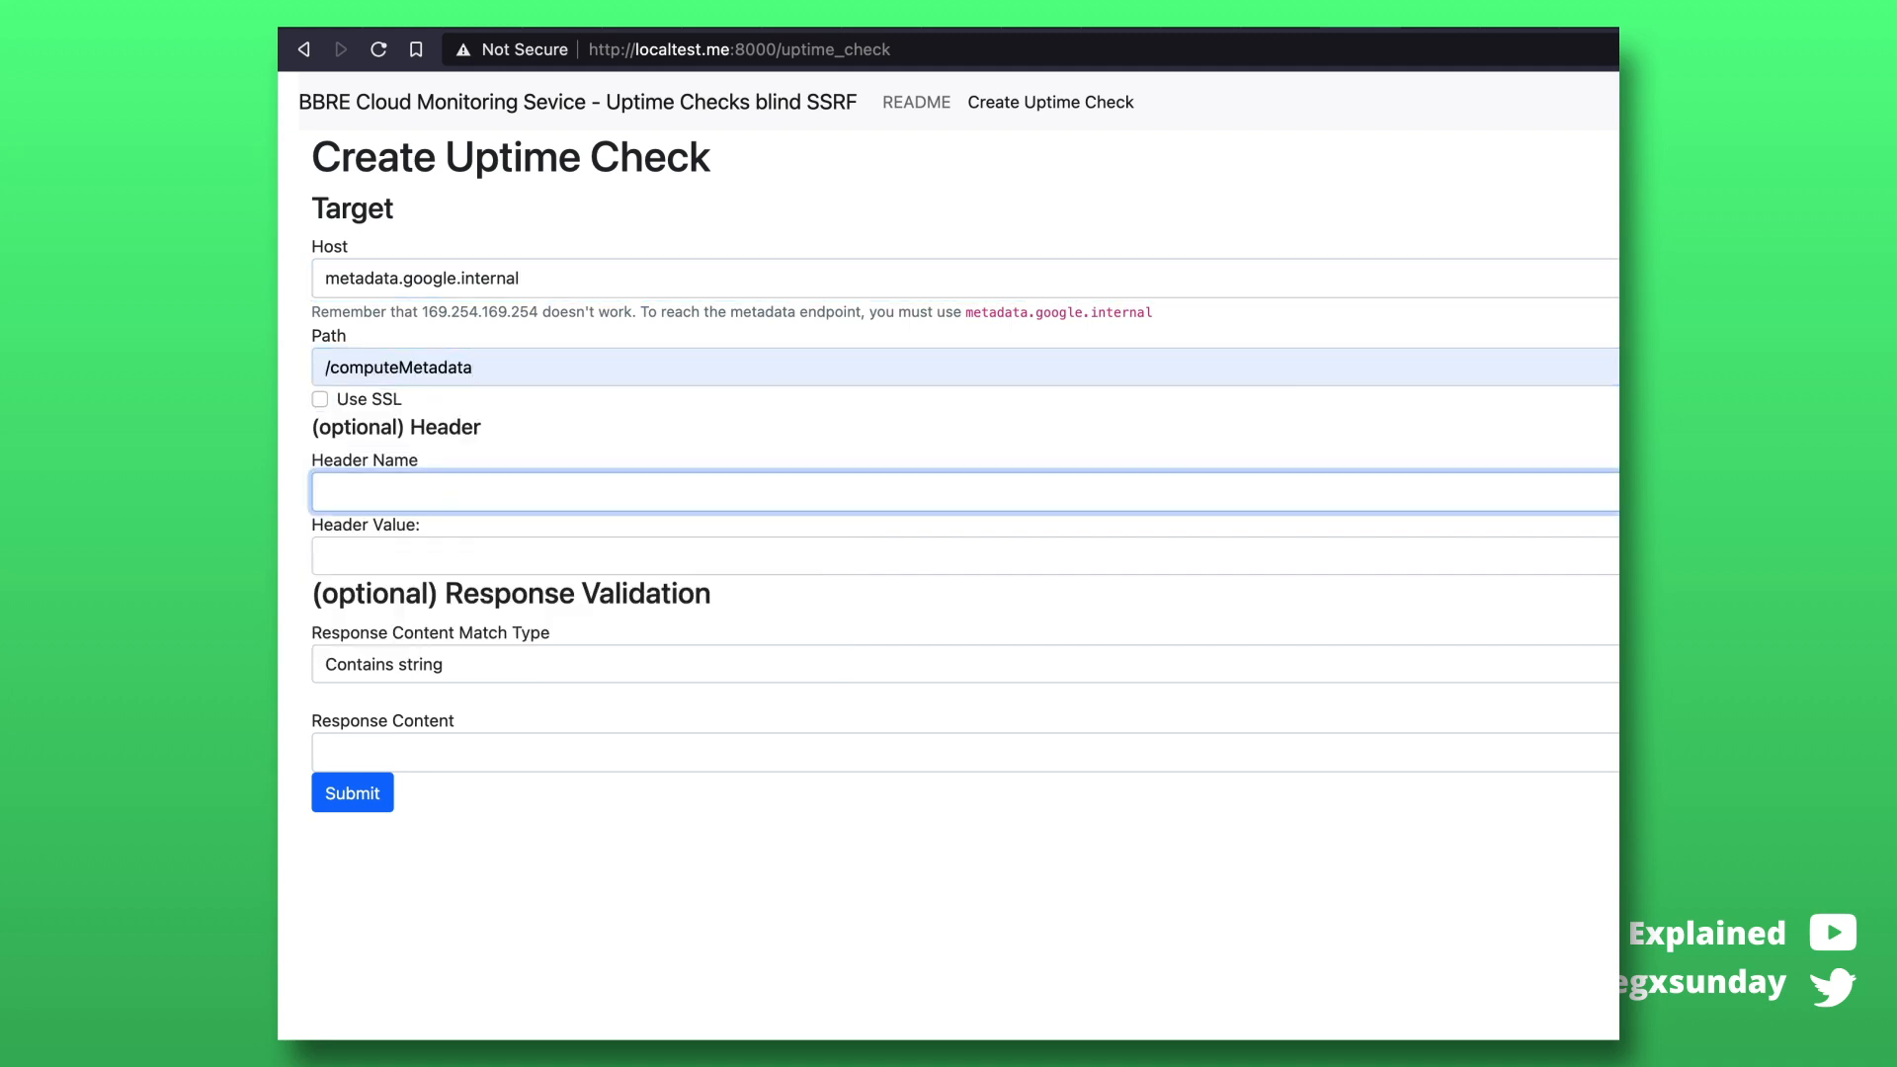
text(Metadata-Flavor)
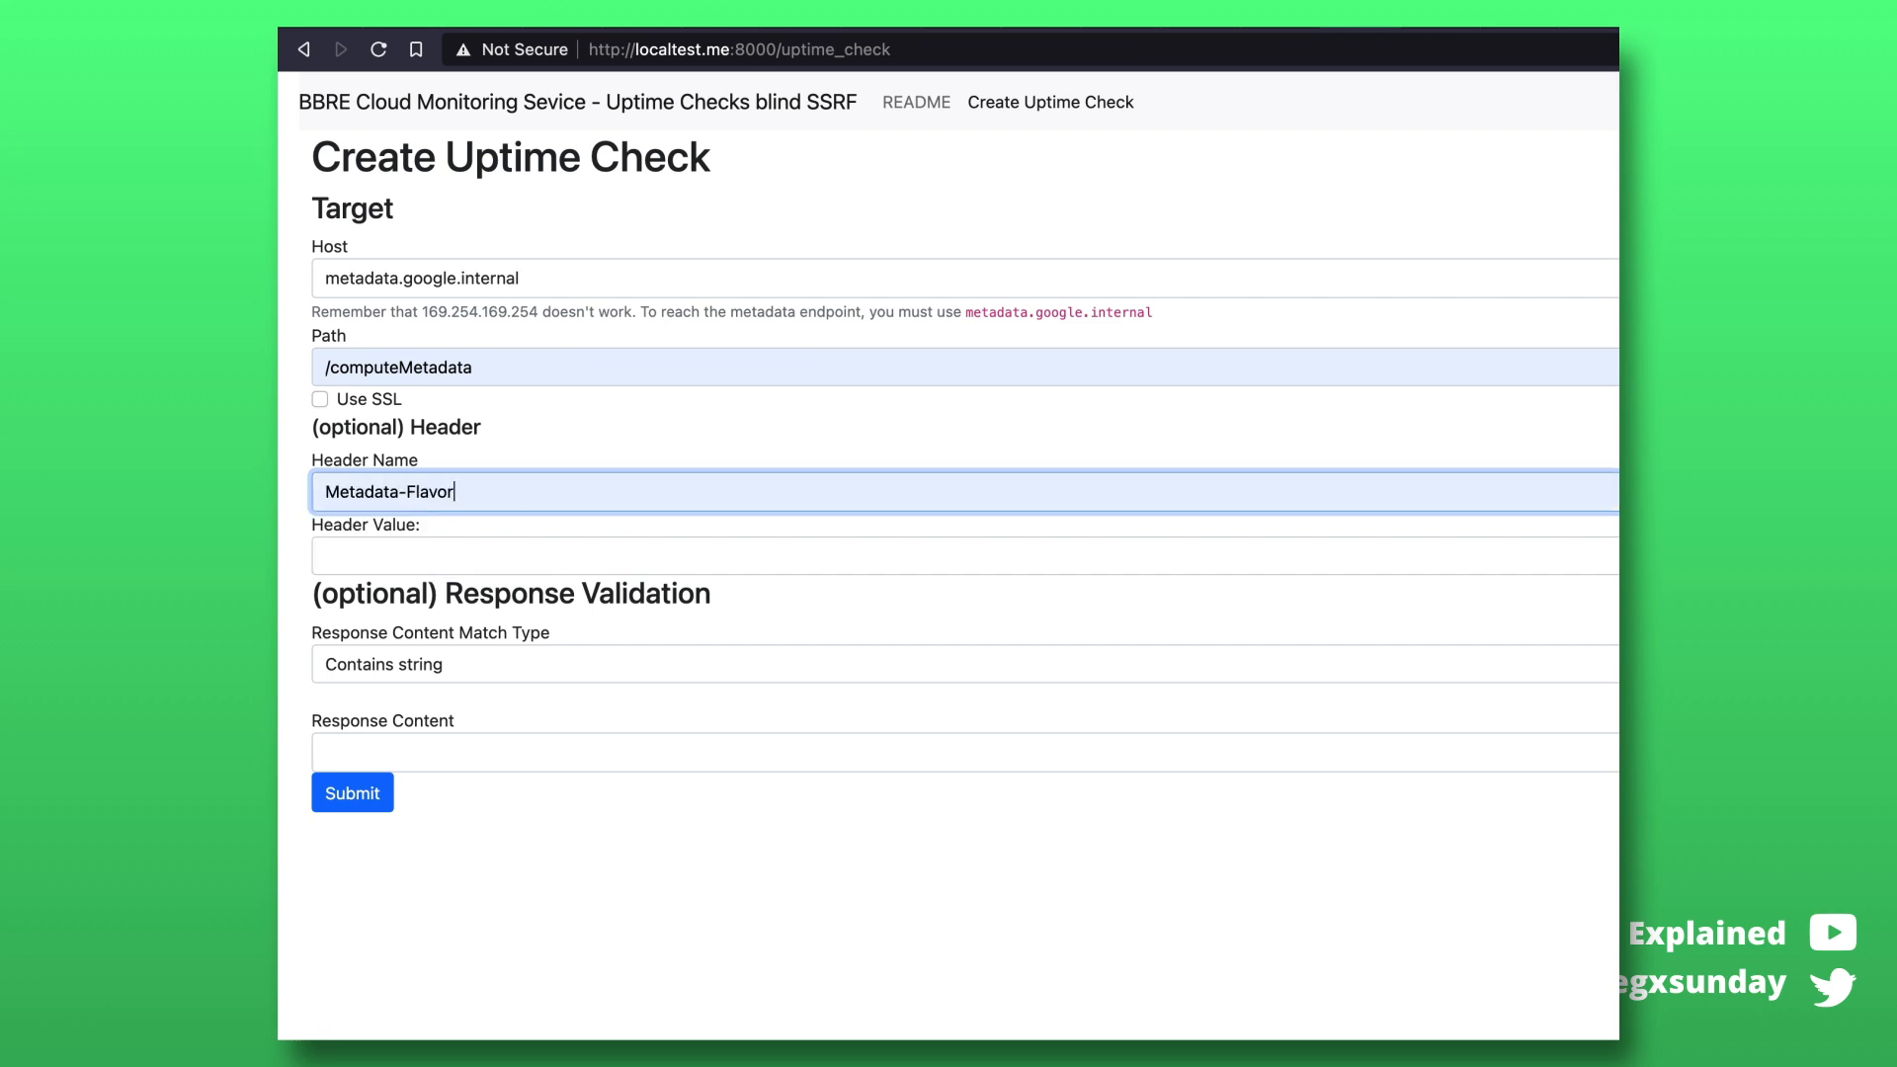
text(google)
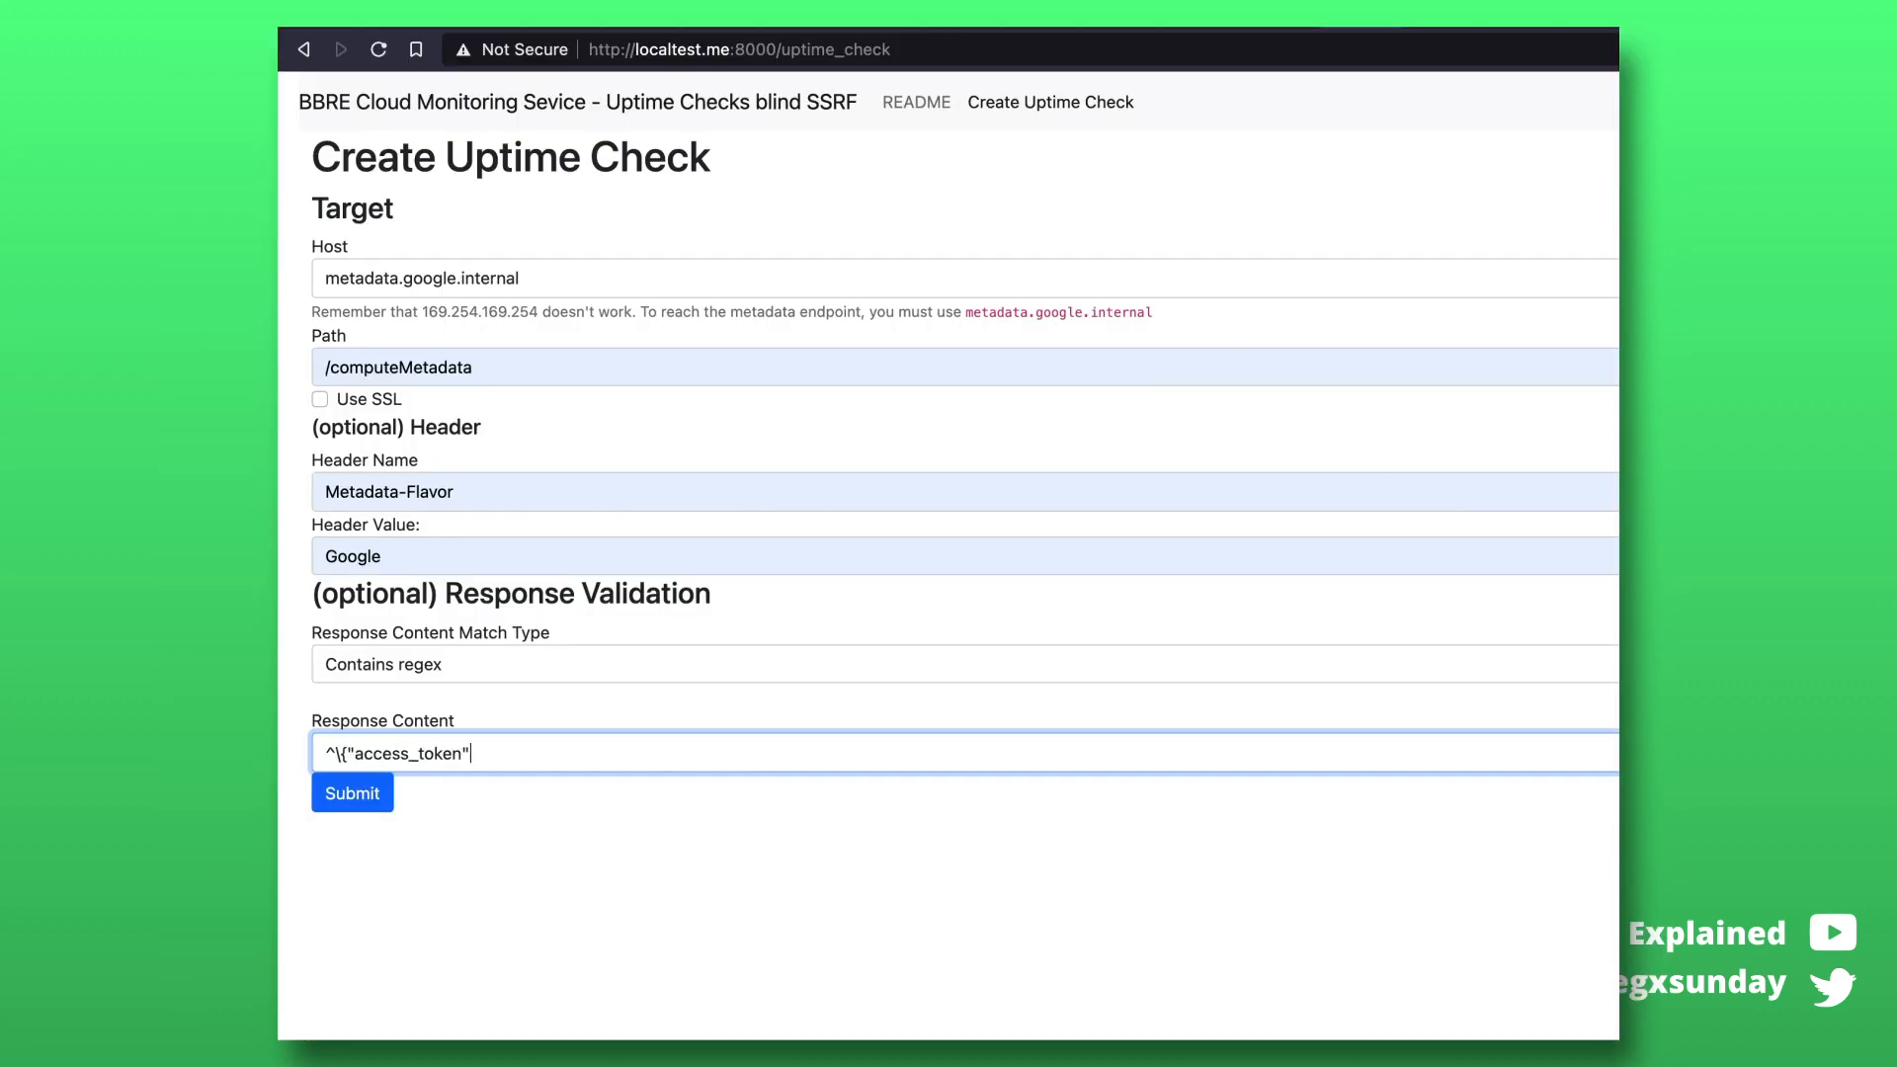
text(: ")
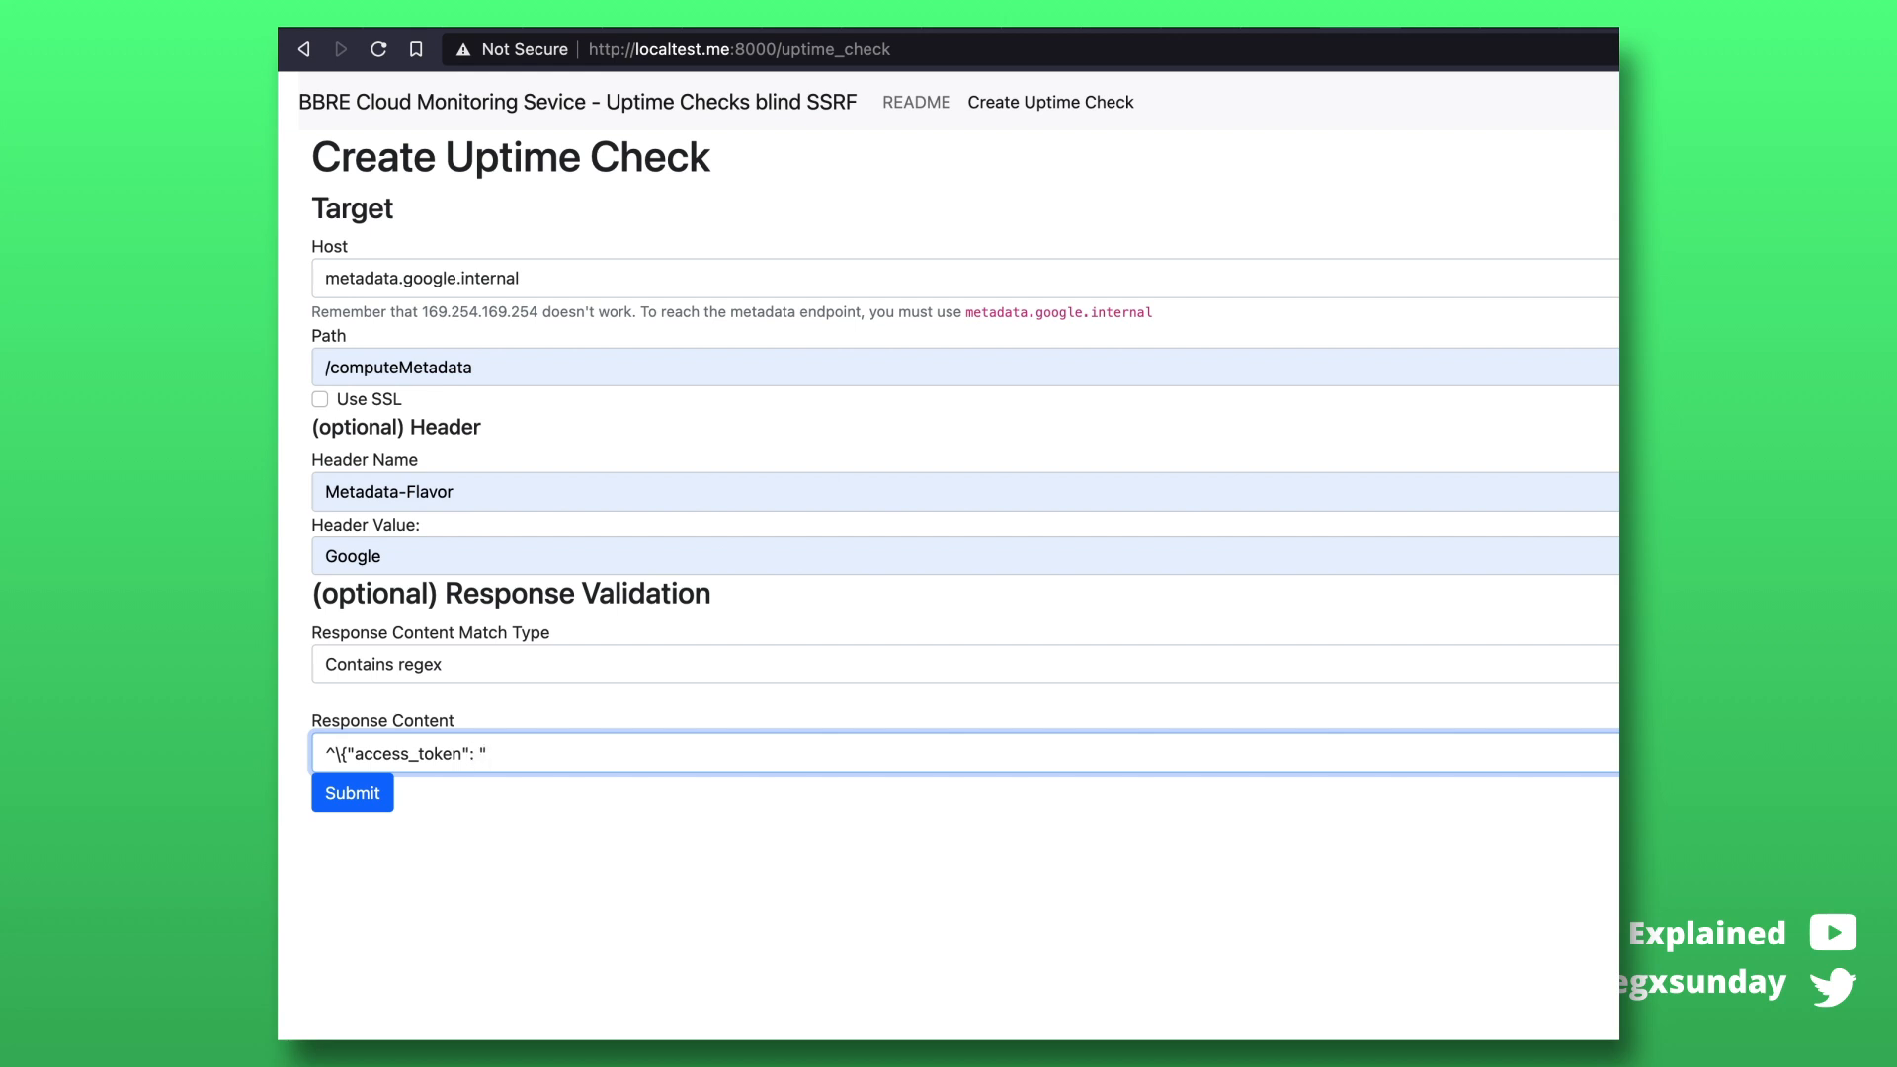
text([a-z])
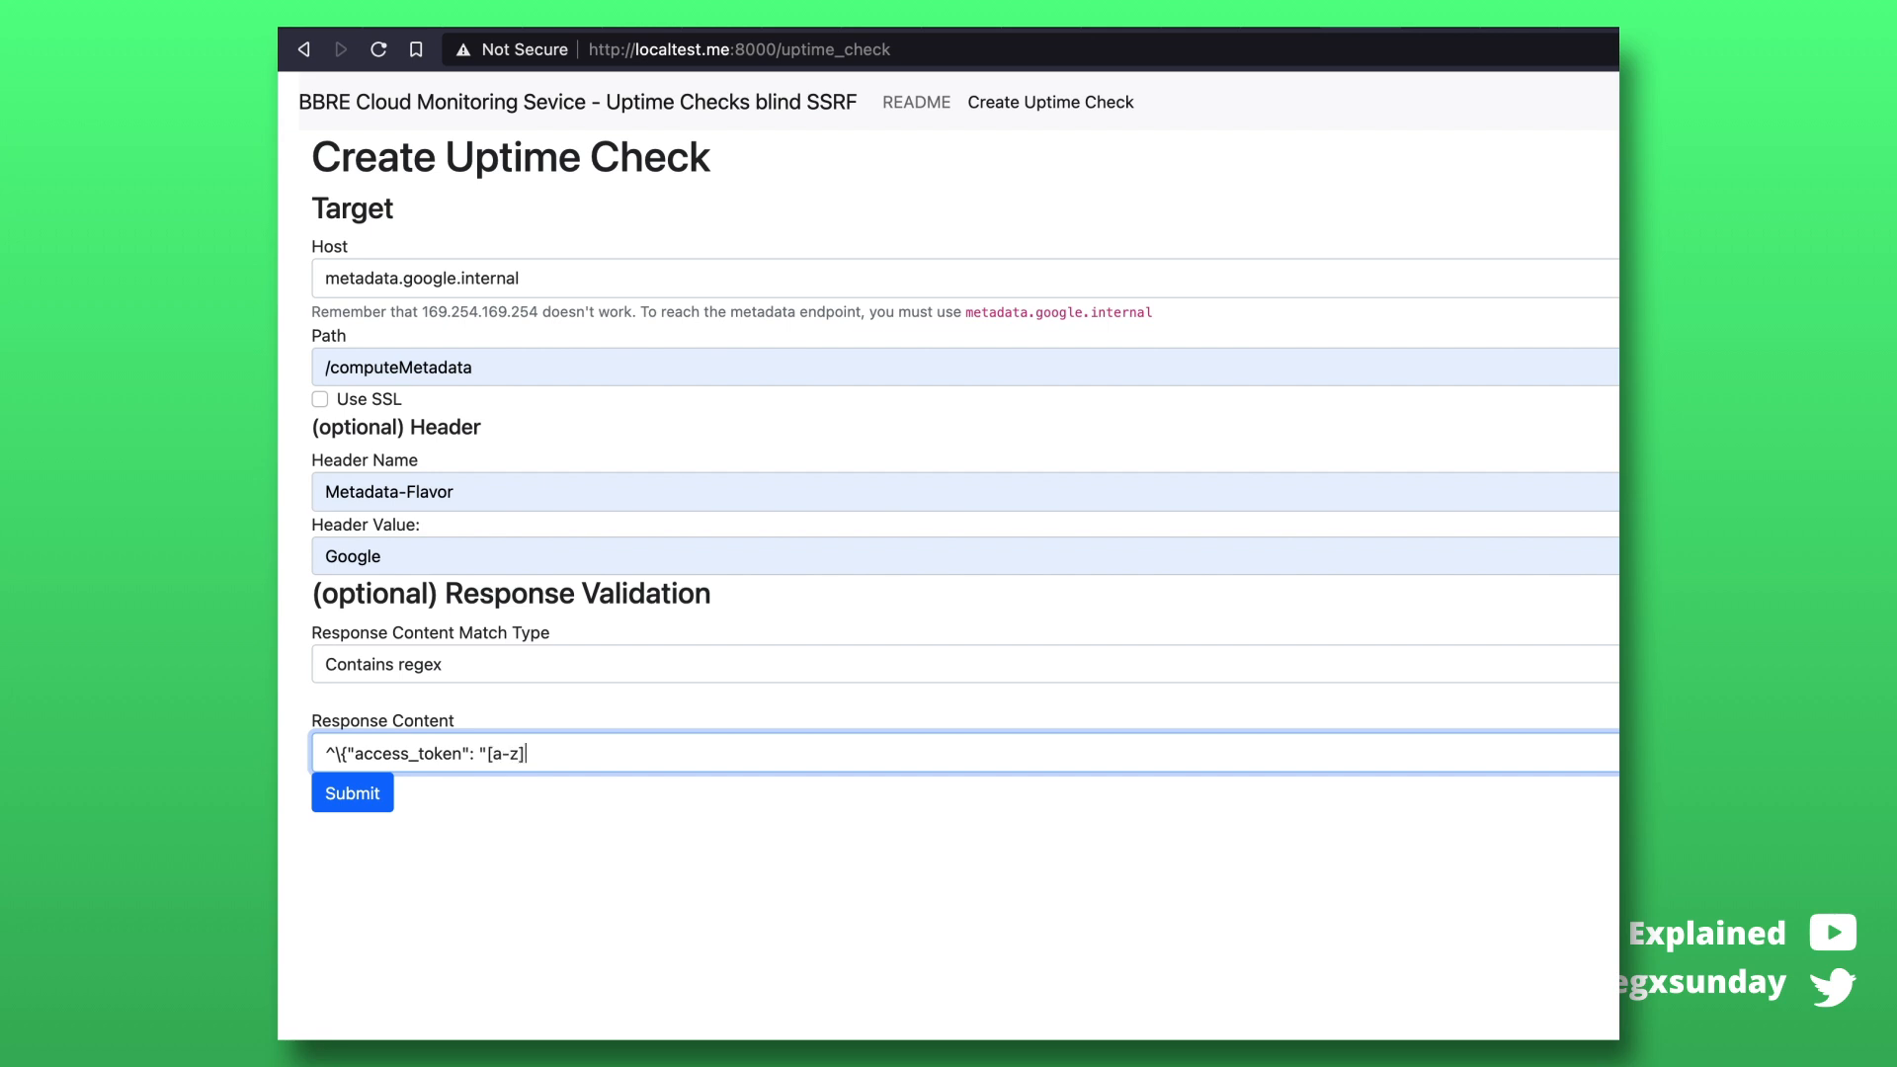